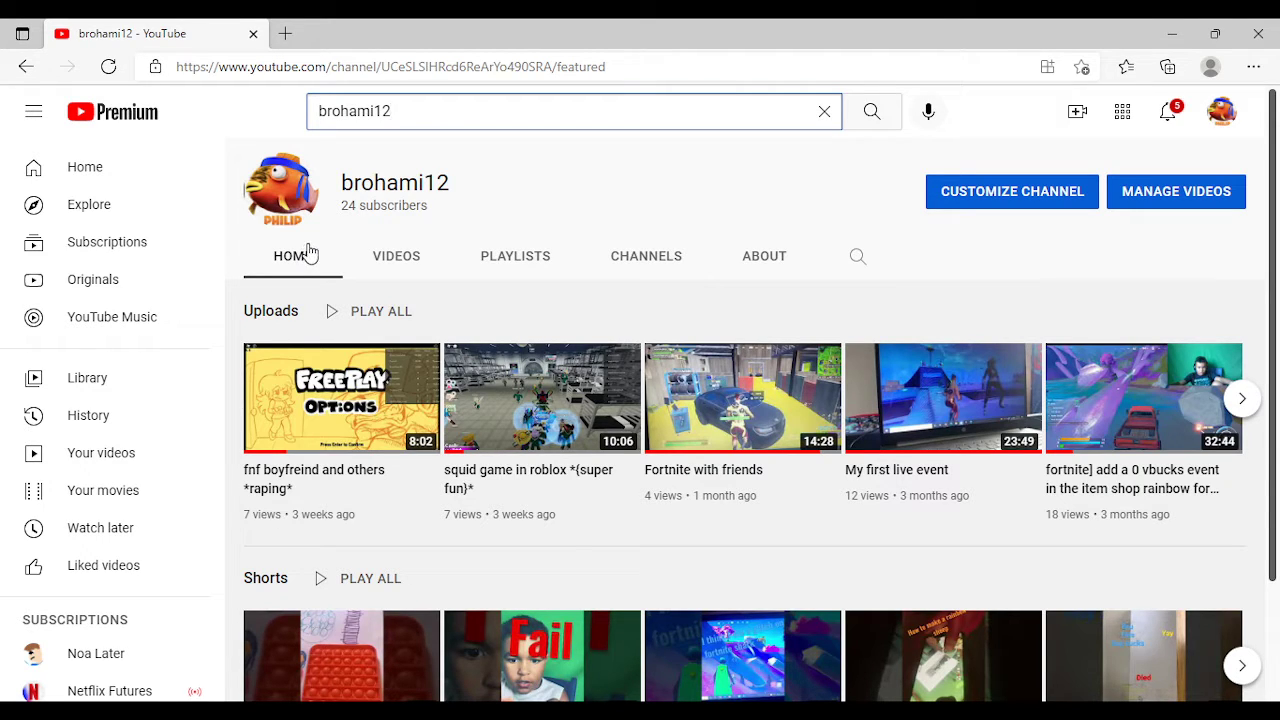
{"action": "mouse_move", "coordinate": [185, 170]}
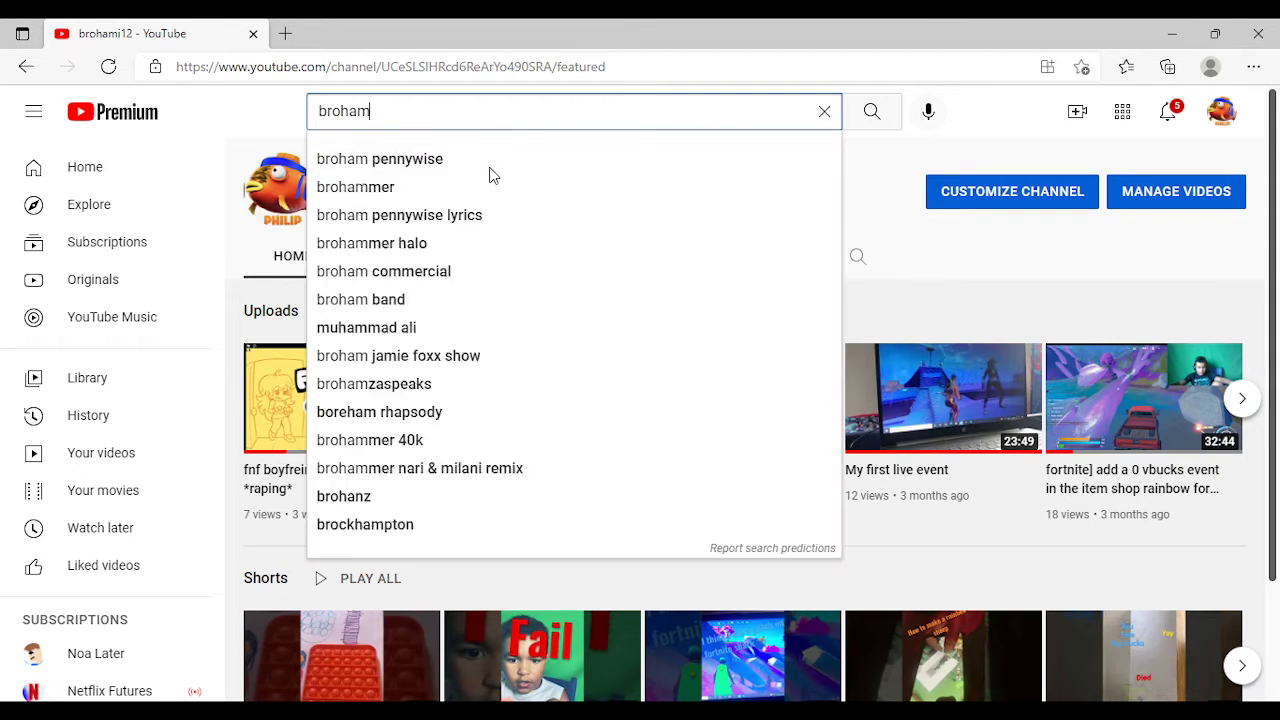
Replace the brohami12 search text with the new query 'noal'
{"action": "left_click", "coordinate": [823, 111]}
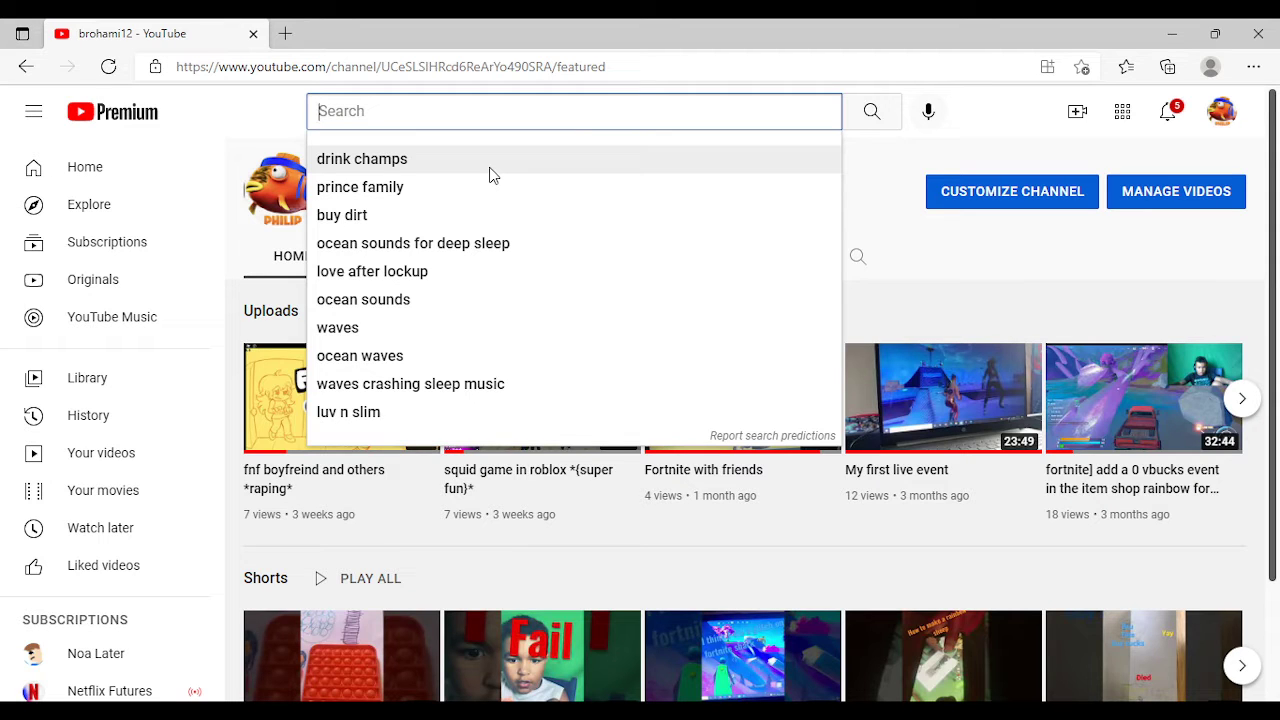
{"action": "type", "text": "no"}
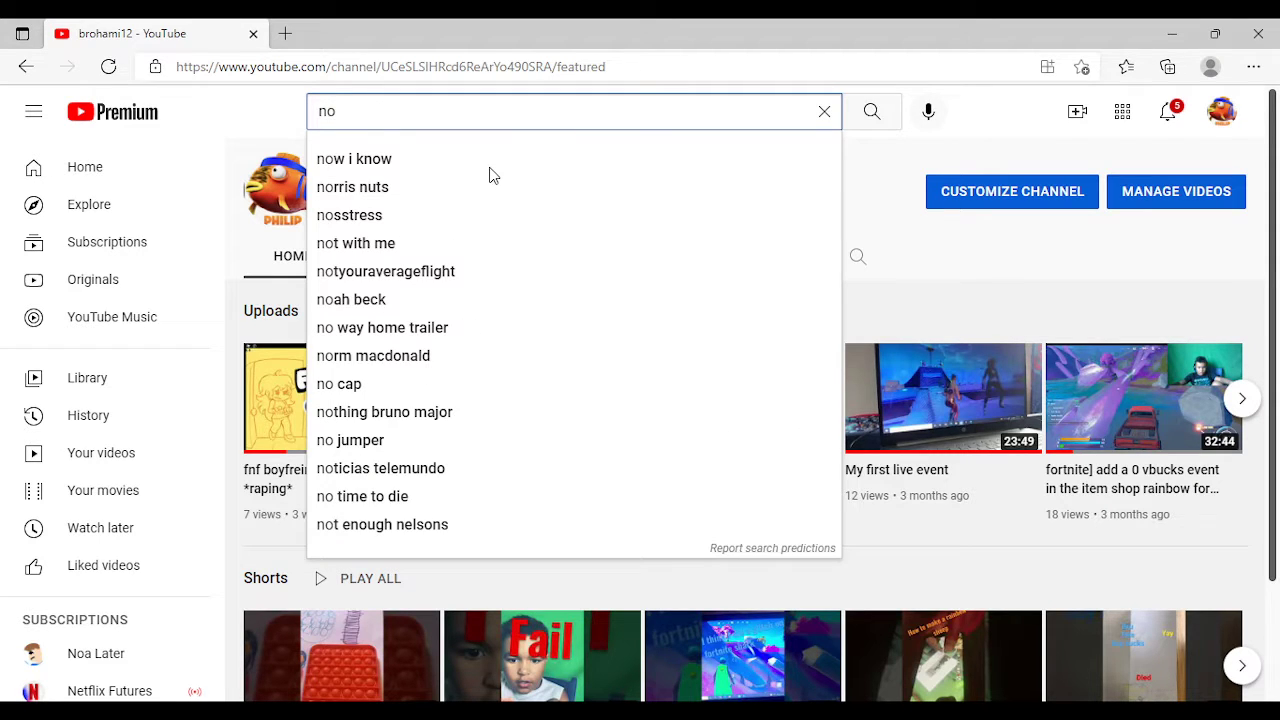
{"action": "type", "text": "alter"}
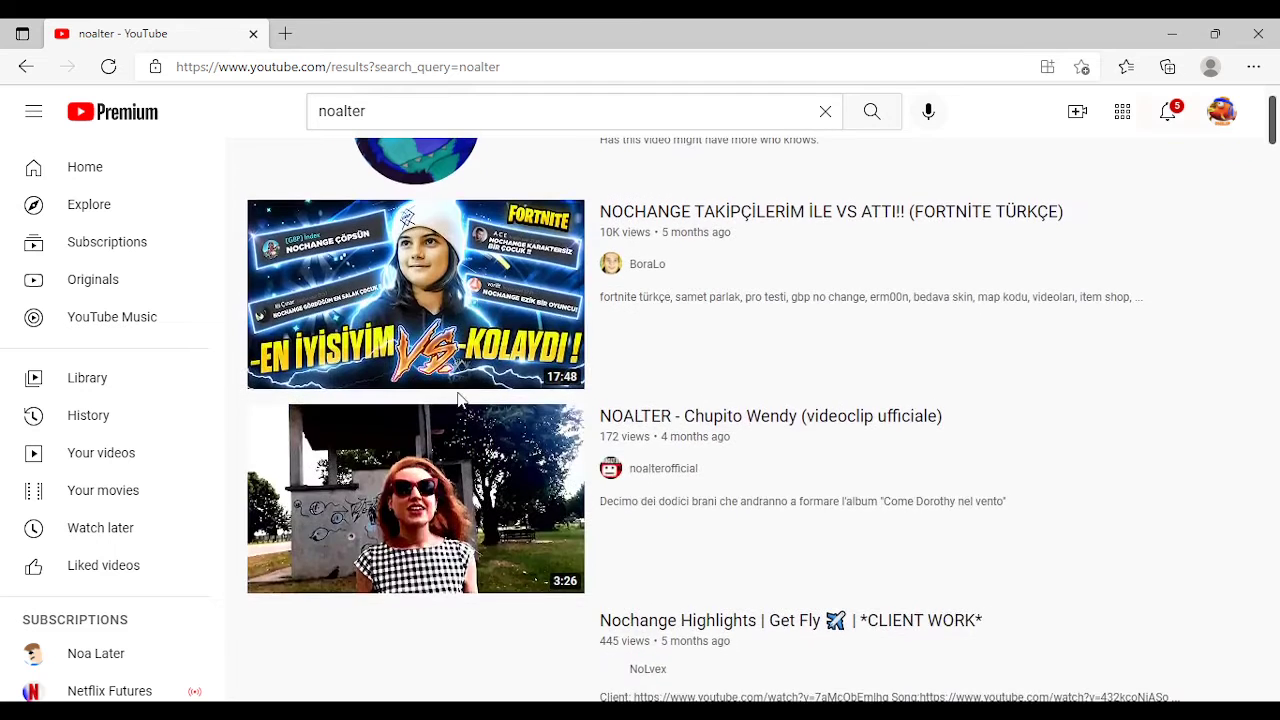
Search for 'noalater' and scroll through the Noa Later, Noalater Playz and DiSwUnAzN Gamer results
{"action": "scroll", "scroll_direction": "down", "scroll_amount": 3}
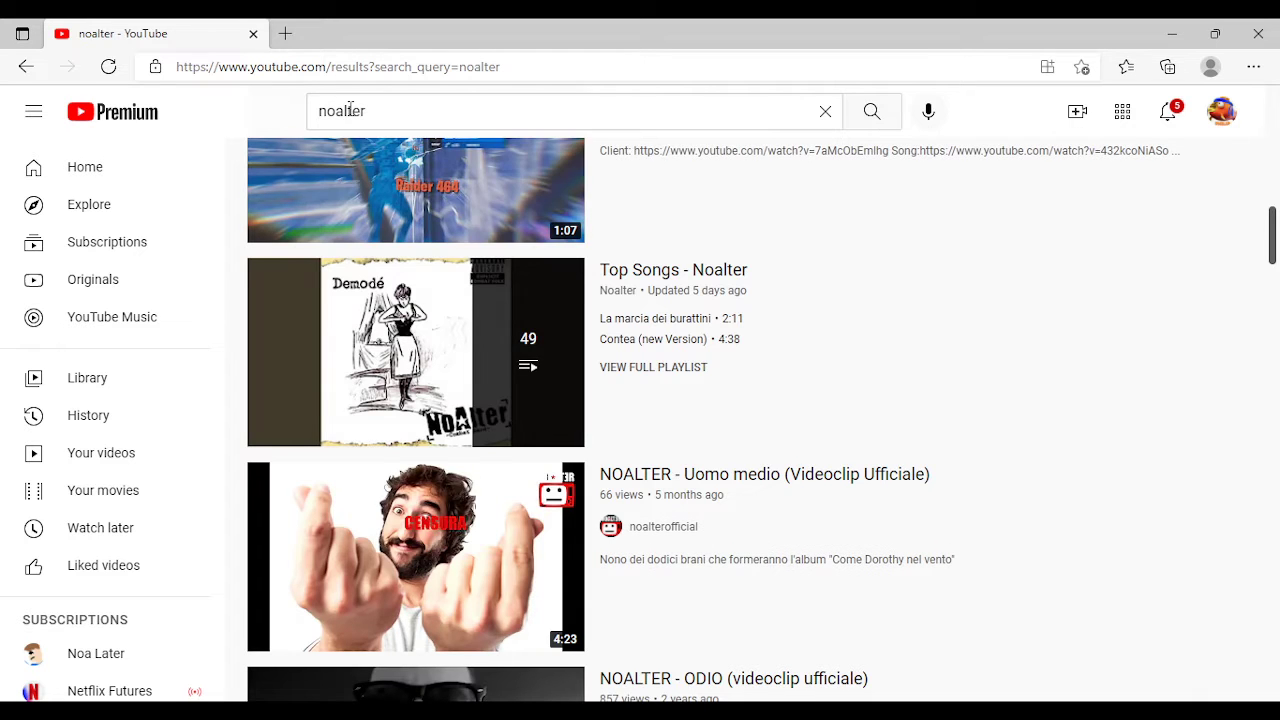
{"action": "left_click", "coordinate": [570, 110]}
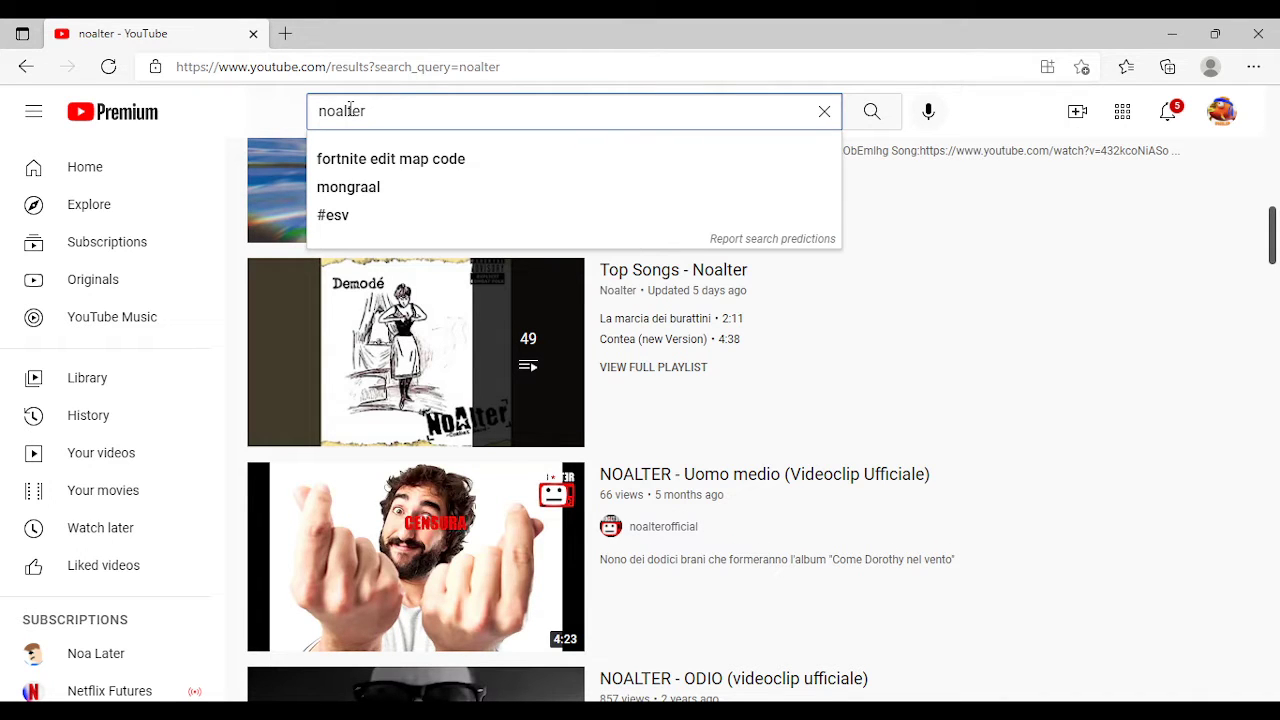
{"action": "scroll", "scroll_direction": "down", "scroll_amount": 3}
{"action": "type", "text": "a"}
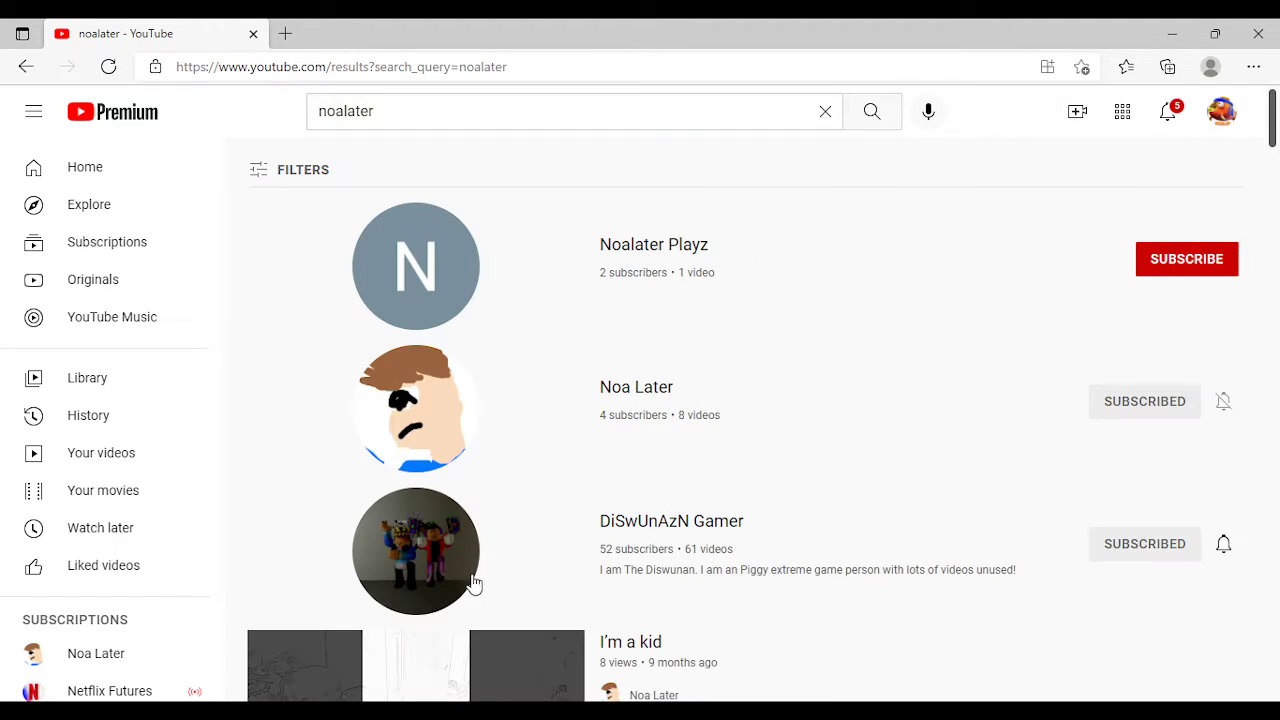
{"action": "scroll", "scroll_direction": "down", "scroll_amount": 3}
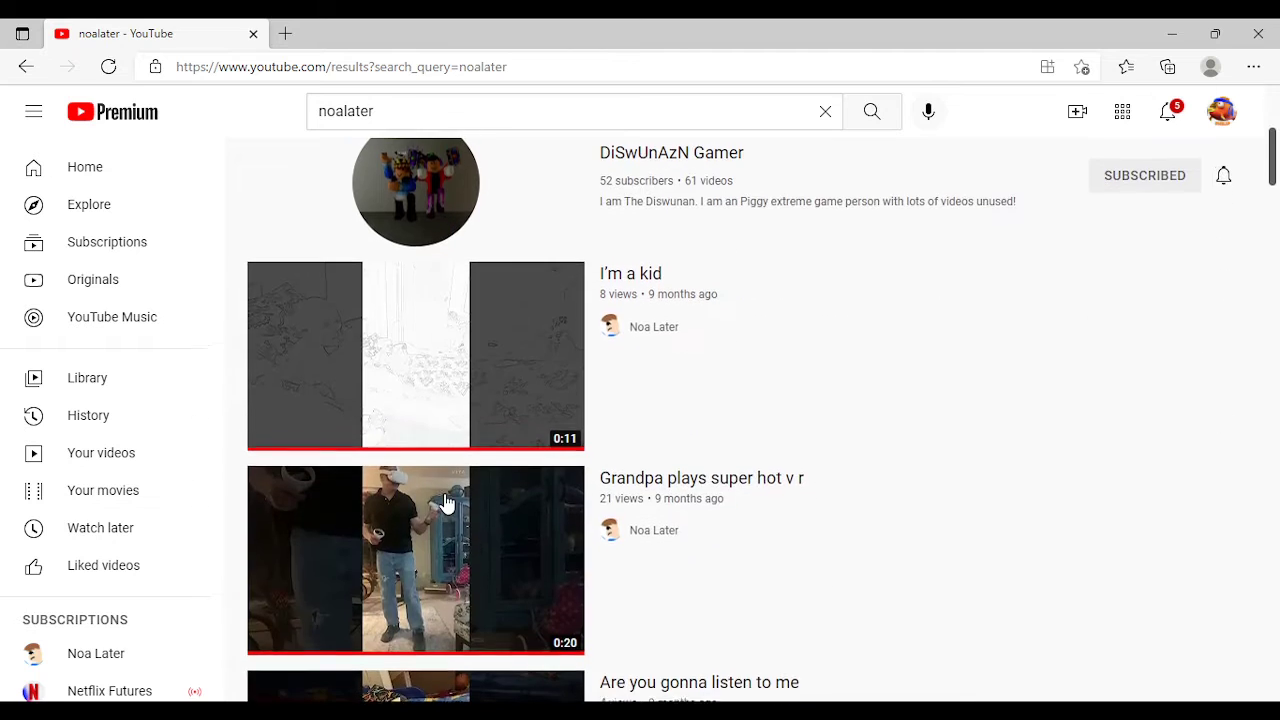
{"action": "scroll", "scroll_direction": "down", "scroll_amount": 3}
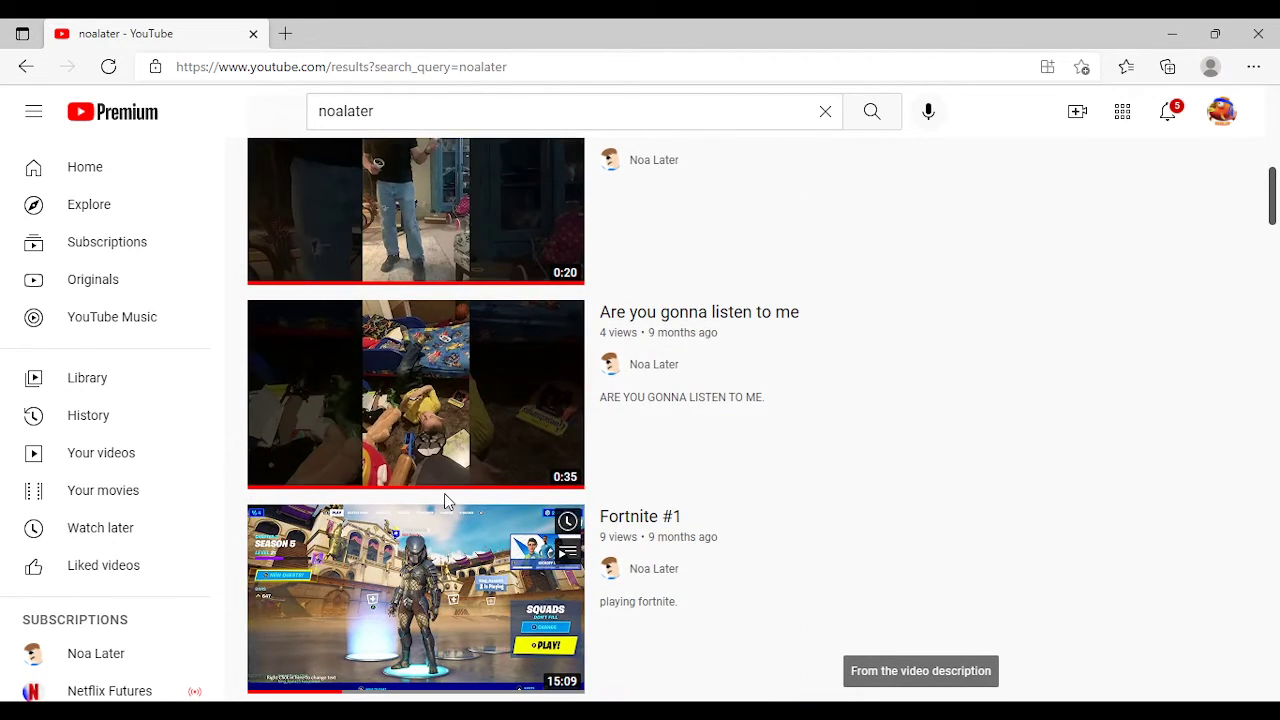
{"action": "scroll", "scroll_direction": "down", "scroll_amount": 3}
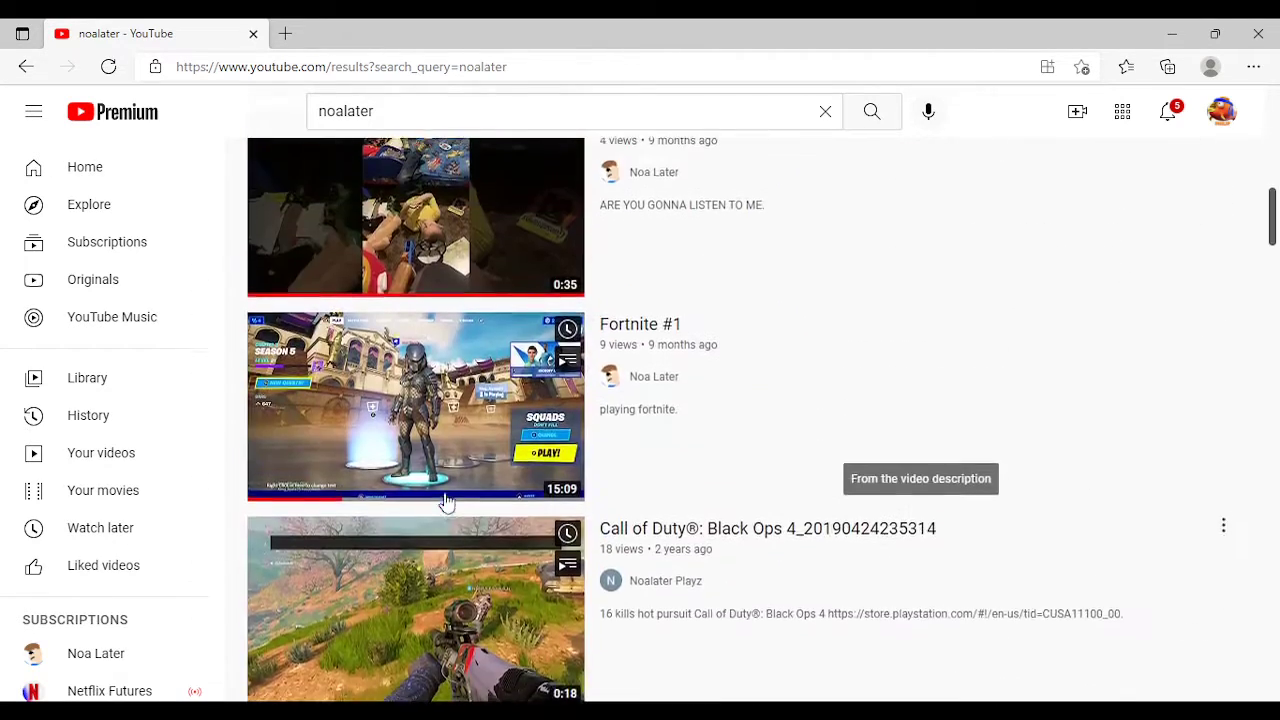
{"action": "scroll", "scroll_direction": "down", "scroll_amount": 3}
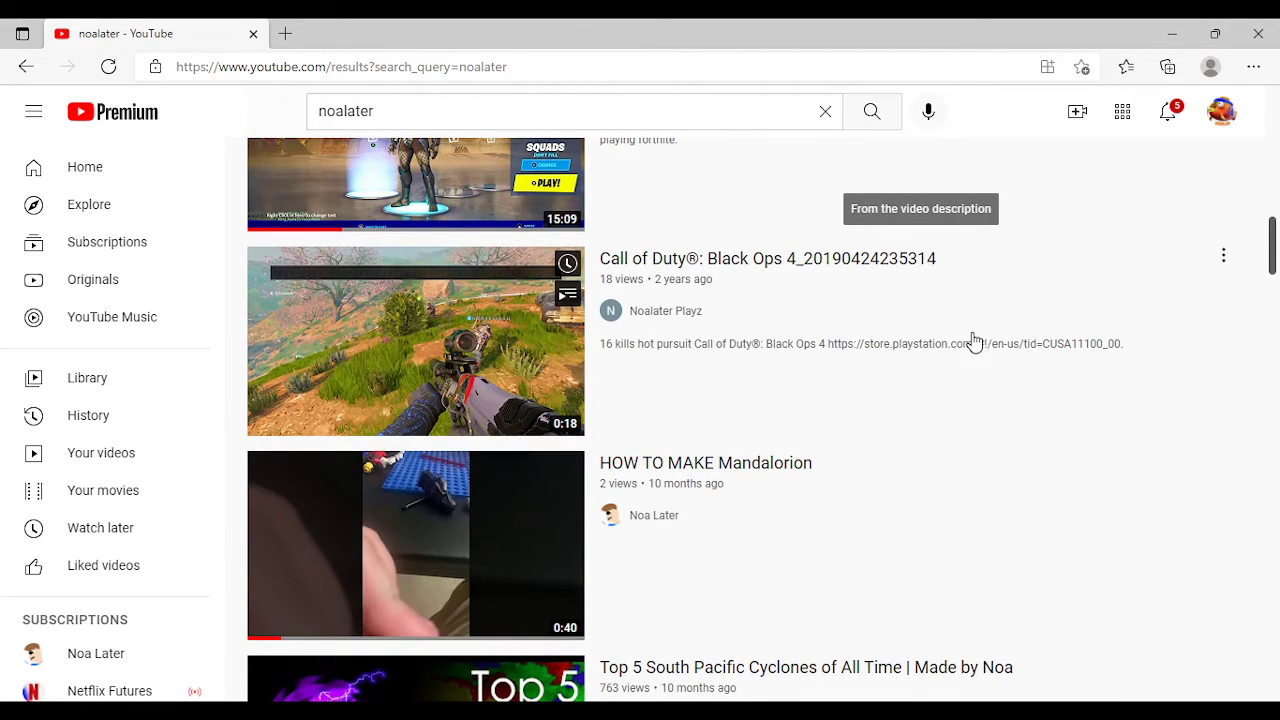
{"action": "scroll", "scroll_direction": "down", "scroll_amount": 3}
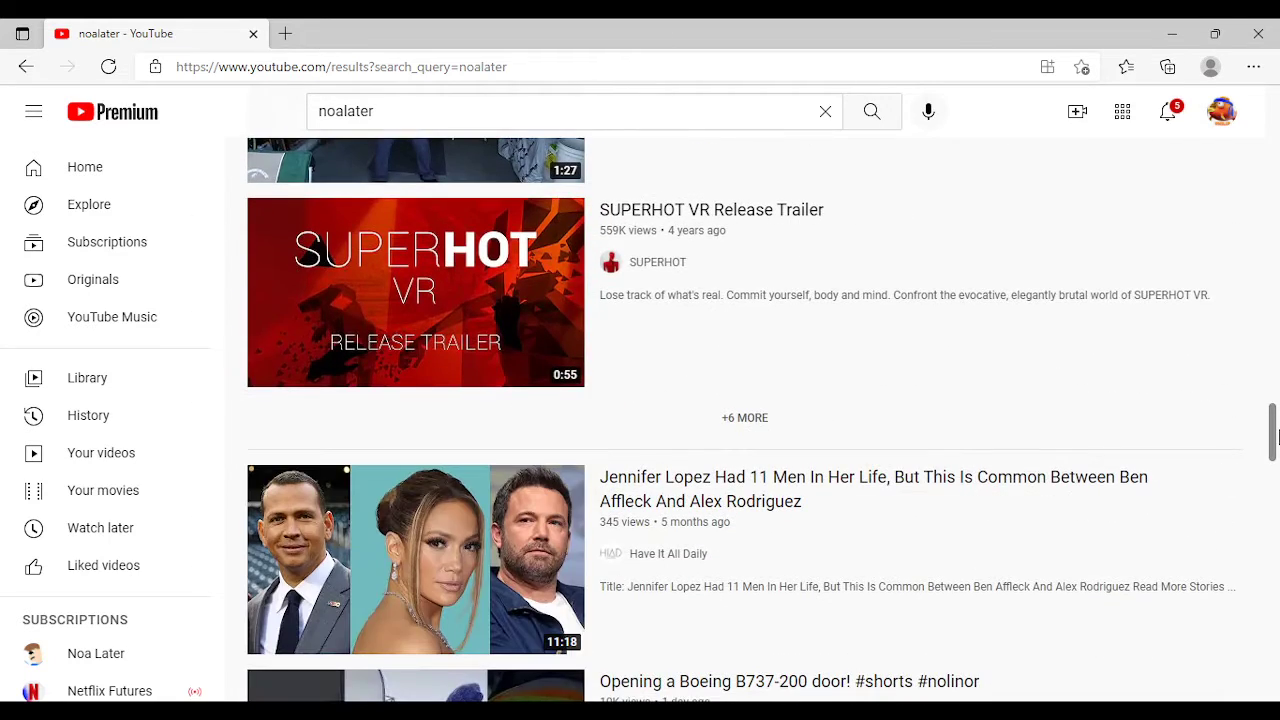
{"action": "scroll", "scroll_direction": "down", "scroll_amount": 3}
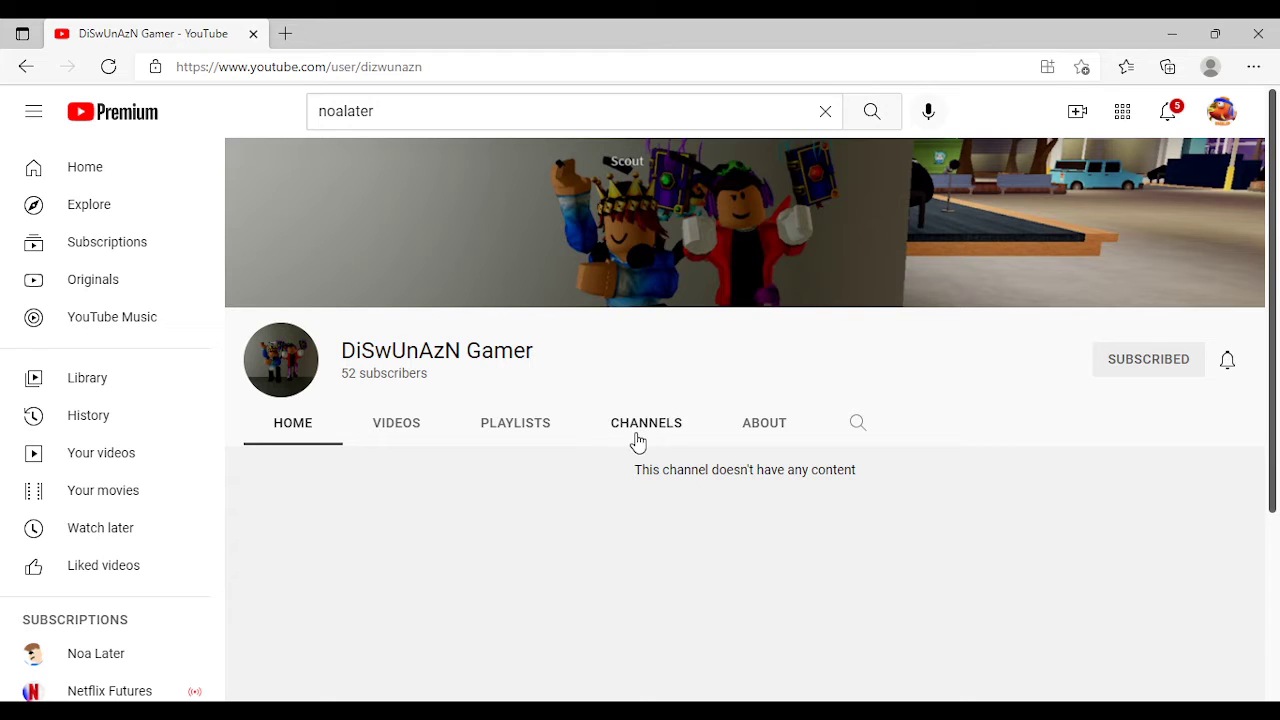
Browse DiSwUnAzN Gamer's Playlists and Videos tabs, then play 'TY SOME MUCH :)))'
{"action": "left_click", "coordinate": [515, 422]}
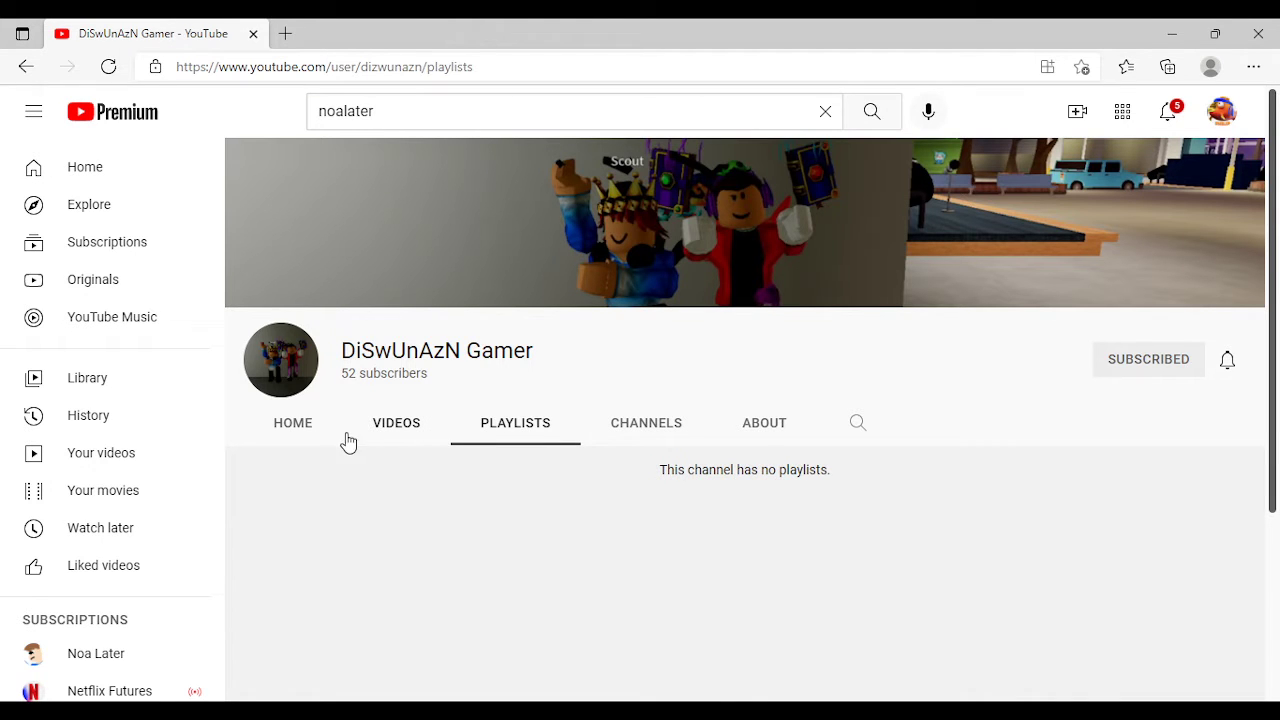
{"action": "left_click", "coordinate": [396, 422]}
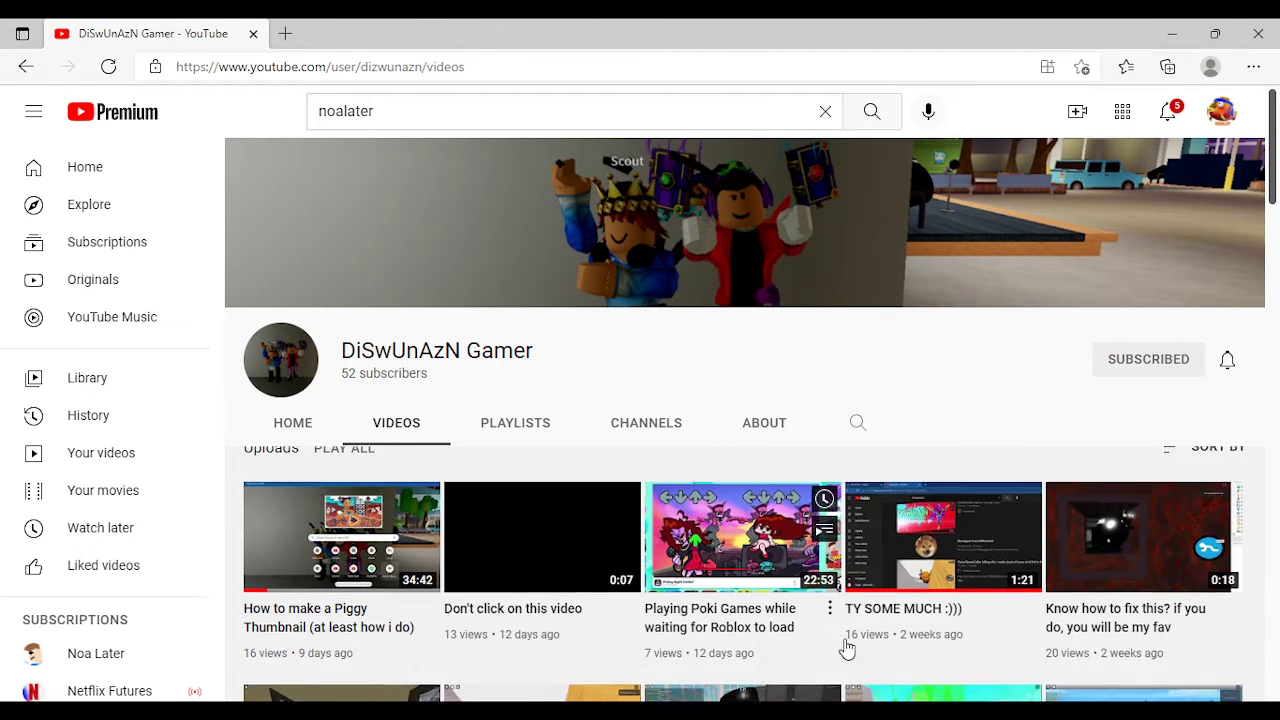
{"action": "scroll", "scroll_direction": "down", "scroll_amount": 3}
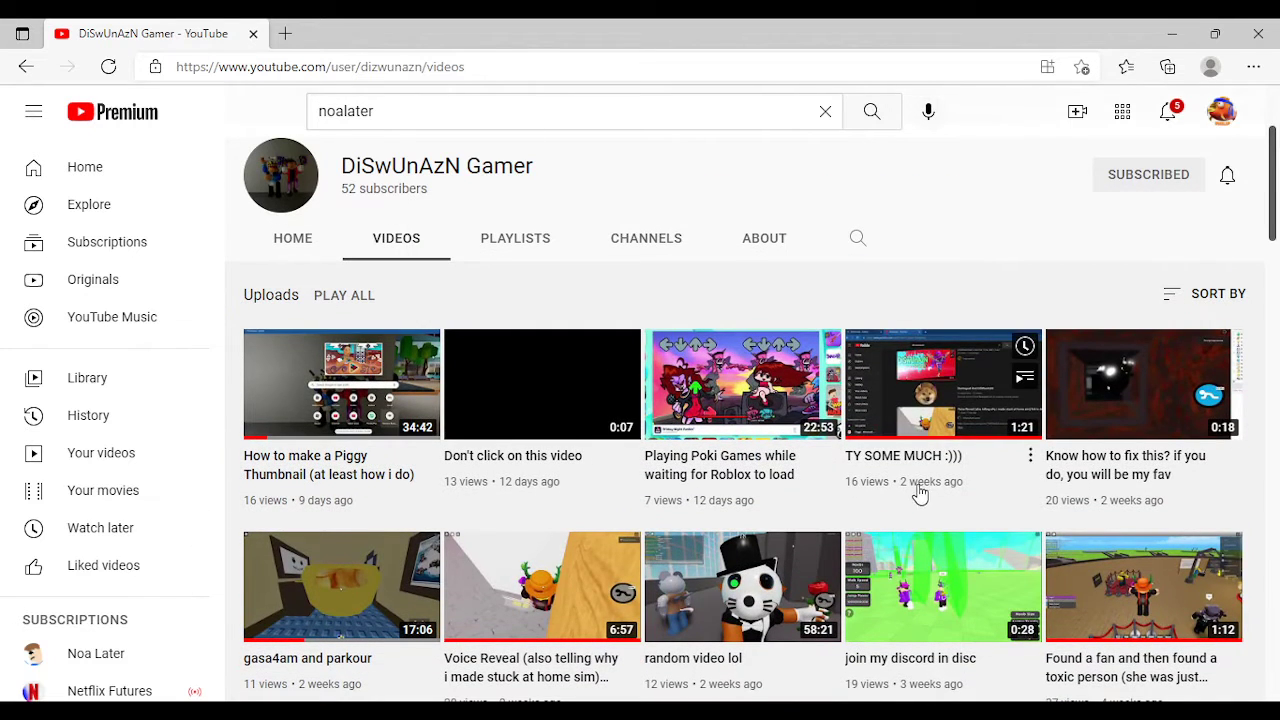
{"action": "left_click", "coordinate": [942, 384]}
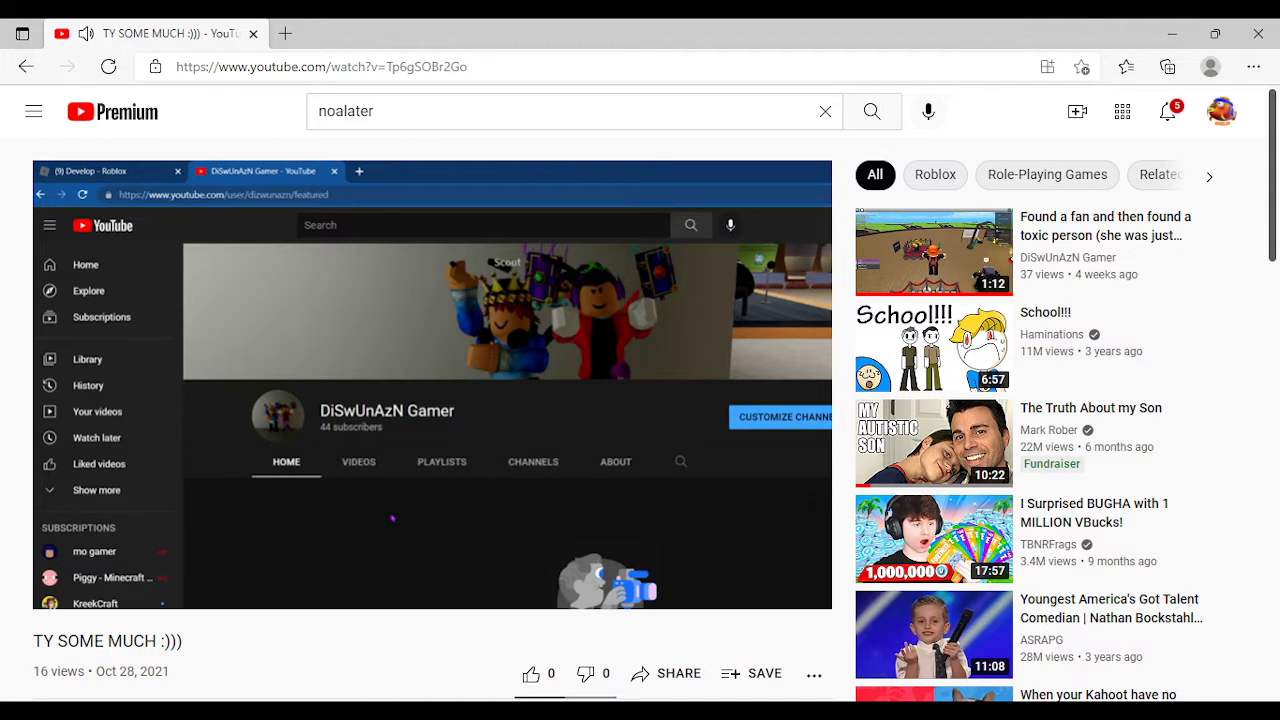
Give 'TY SOME MUCH :)))' a thumbs-up and set DiSwUnAzN Gamer's bell to all notifications
{"action": "scroll", "scroll_direction": "down", "scroll_amount": 3}
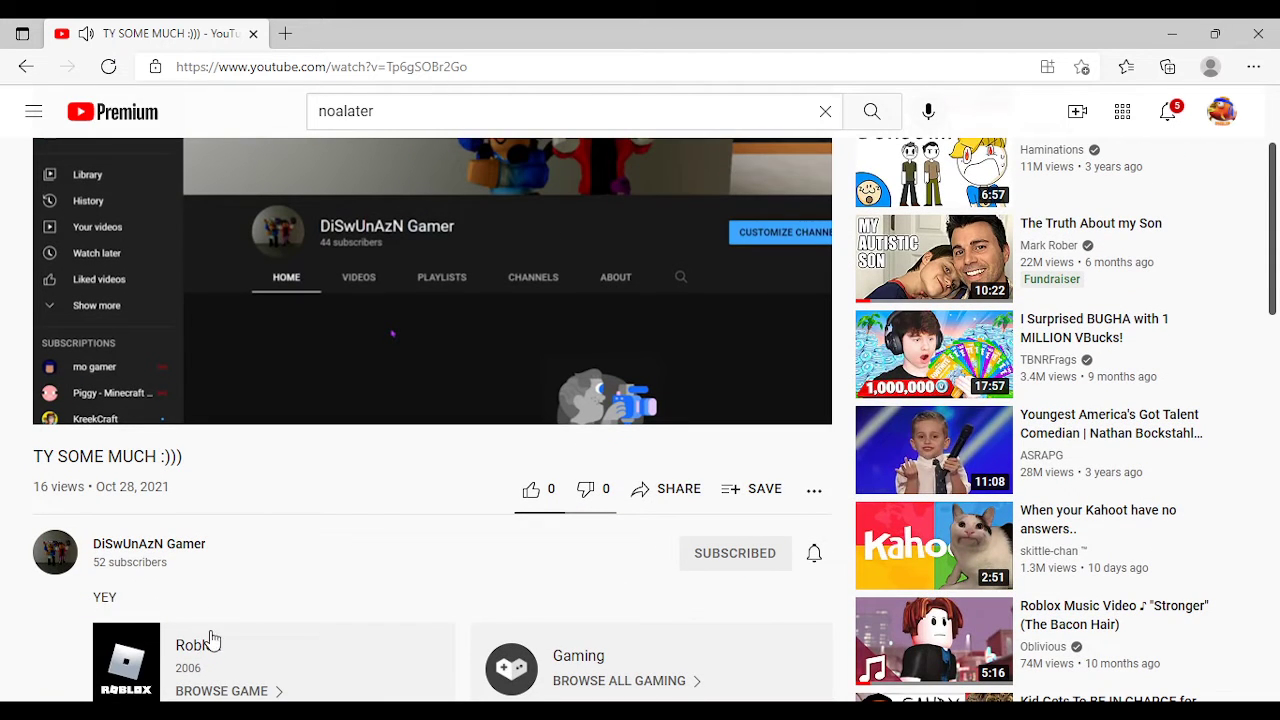
{"action": "mouse_move", "coordinate": [158, 592]}
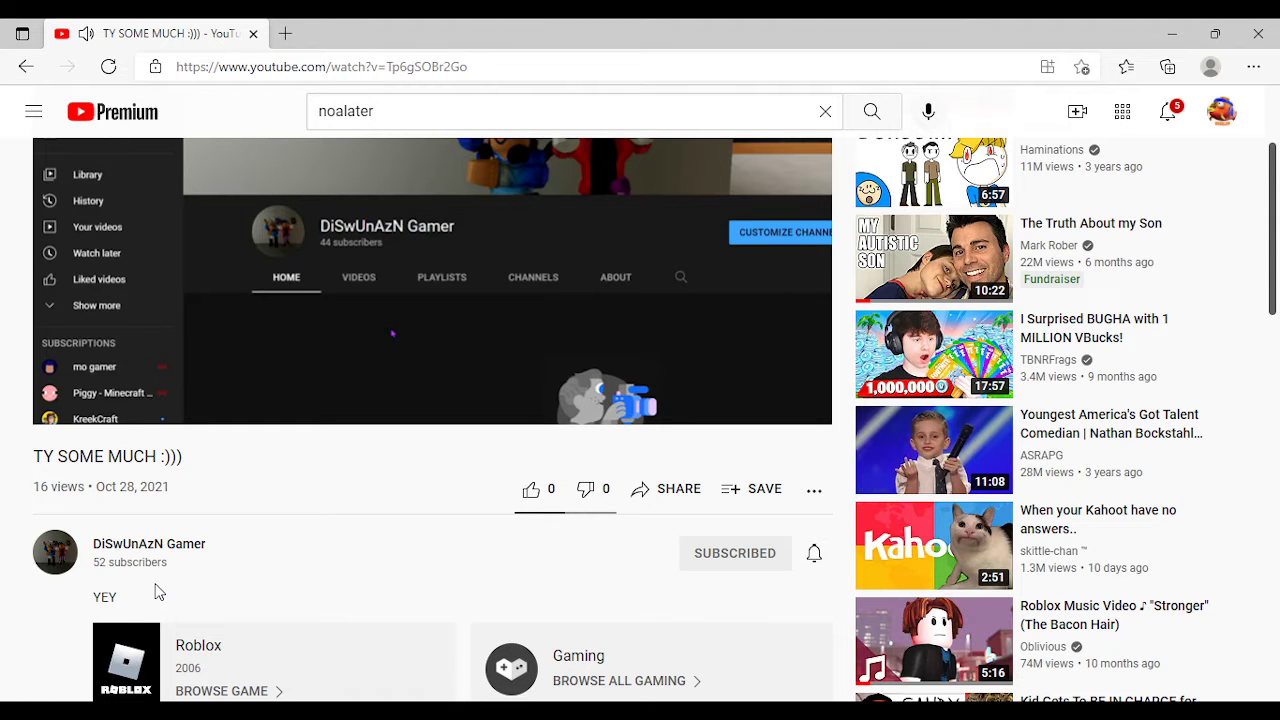
{"action": "mouse_move", "coordinate": [531, 489]}
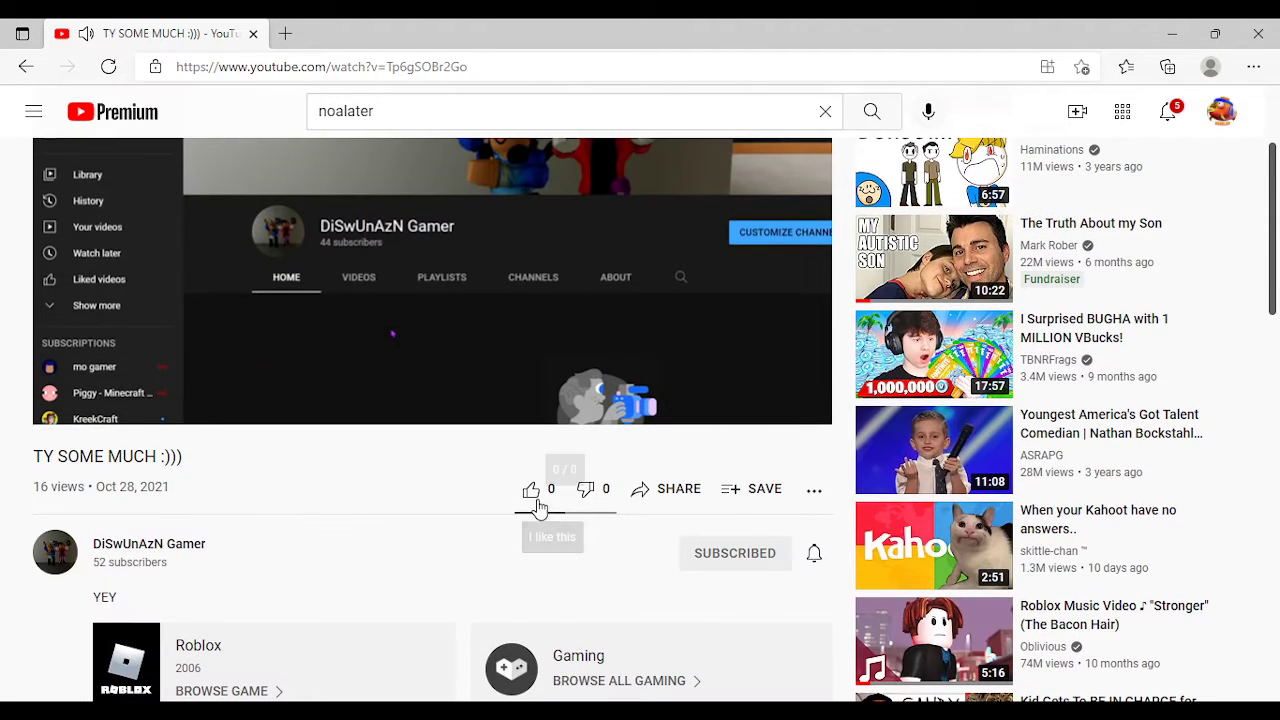
{"action": "left_click", "coordinate": [531, 489]}
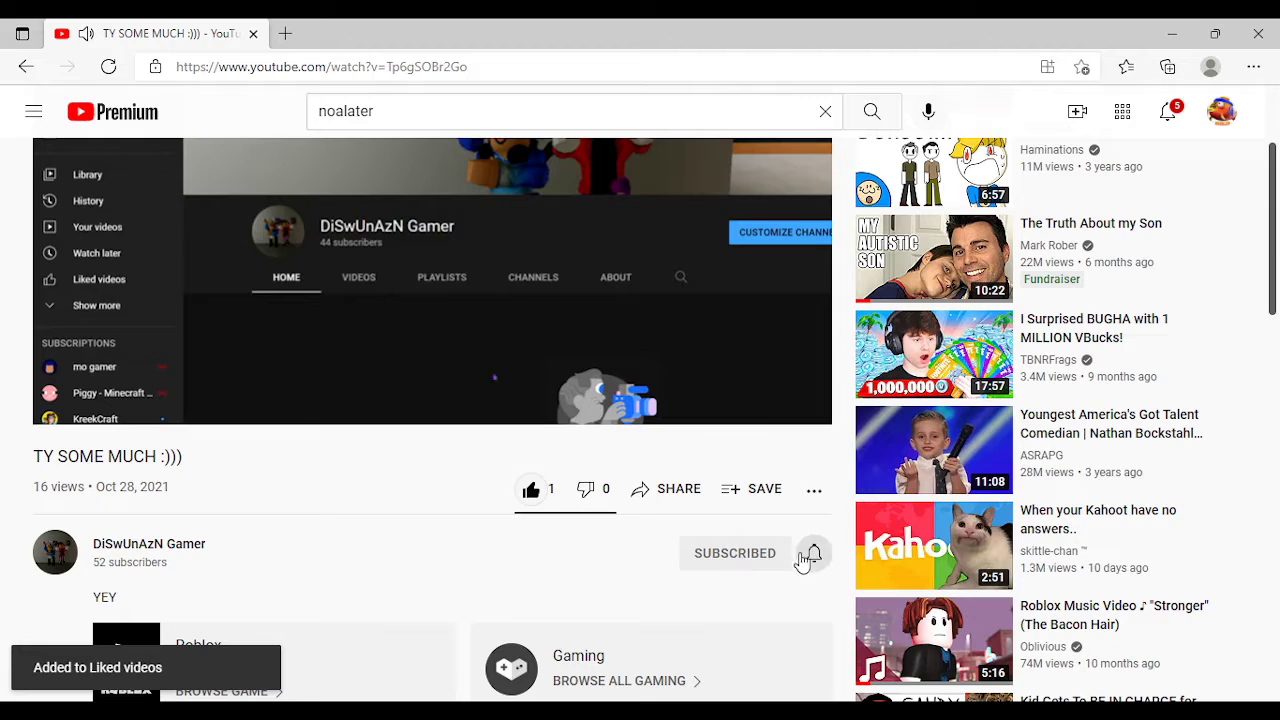
{"action": "left_click", "coordinate": [813, 553]}
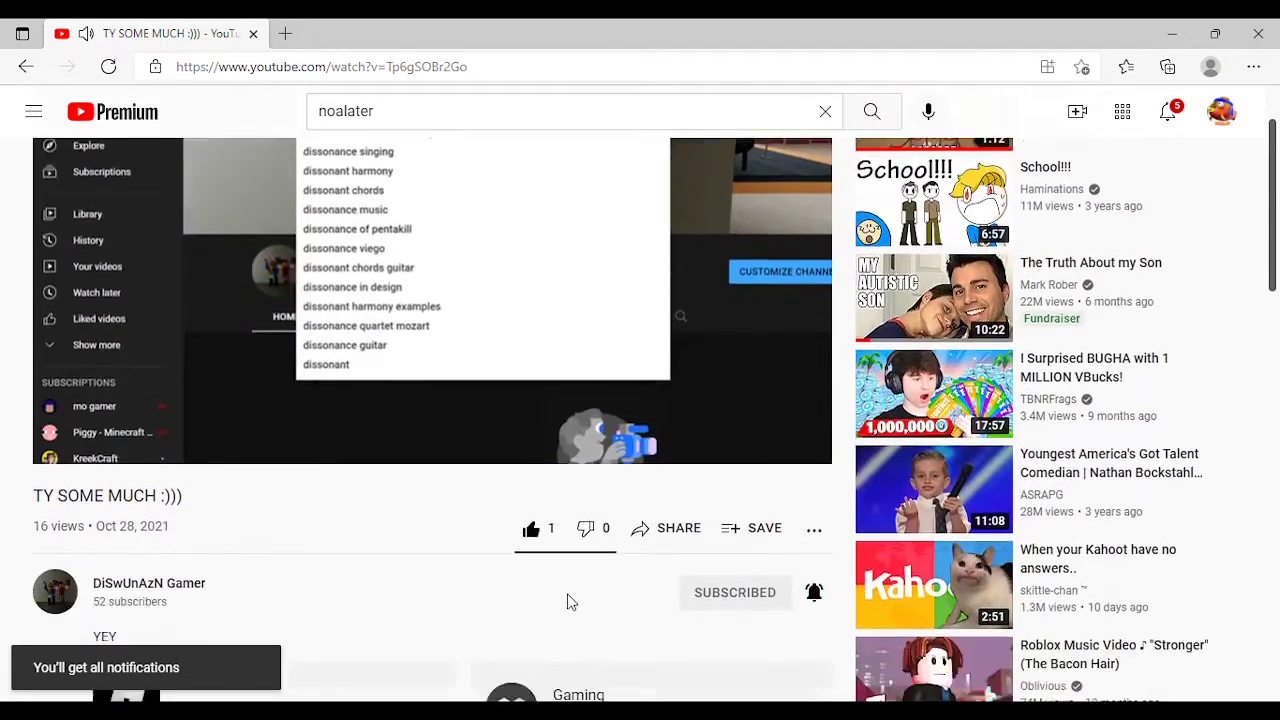
Type the comment 'i like youjr vids' under the video, then scroll back up
{"action": "scroll", "scroll_direction": "down", "scroll_amount": 3}
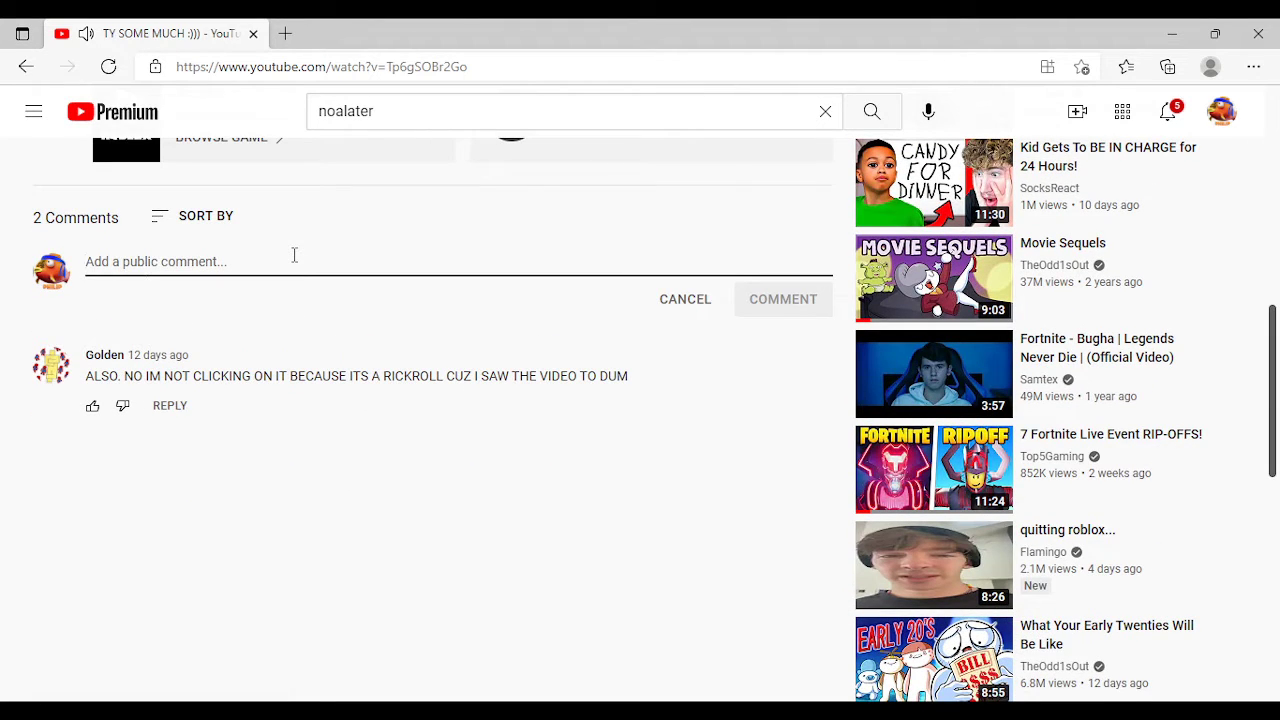
{"action": "type", "text": "i"}
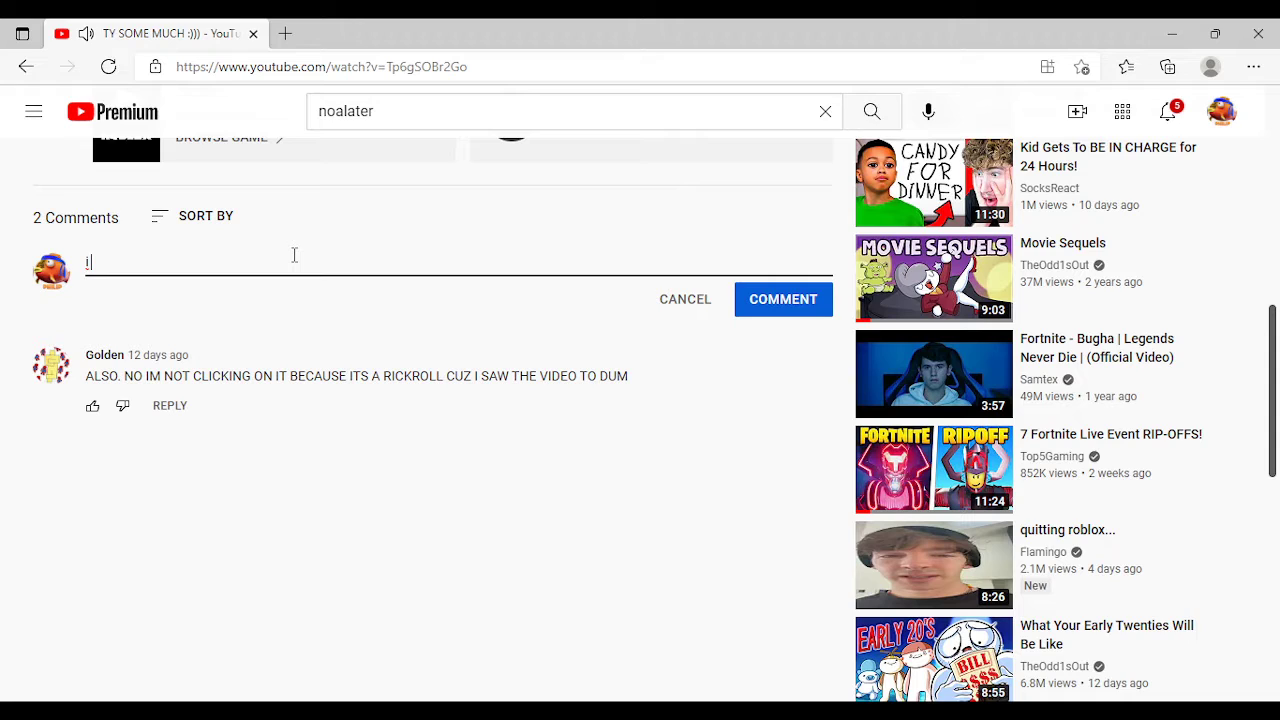
{"action": "type", "text": "like"}
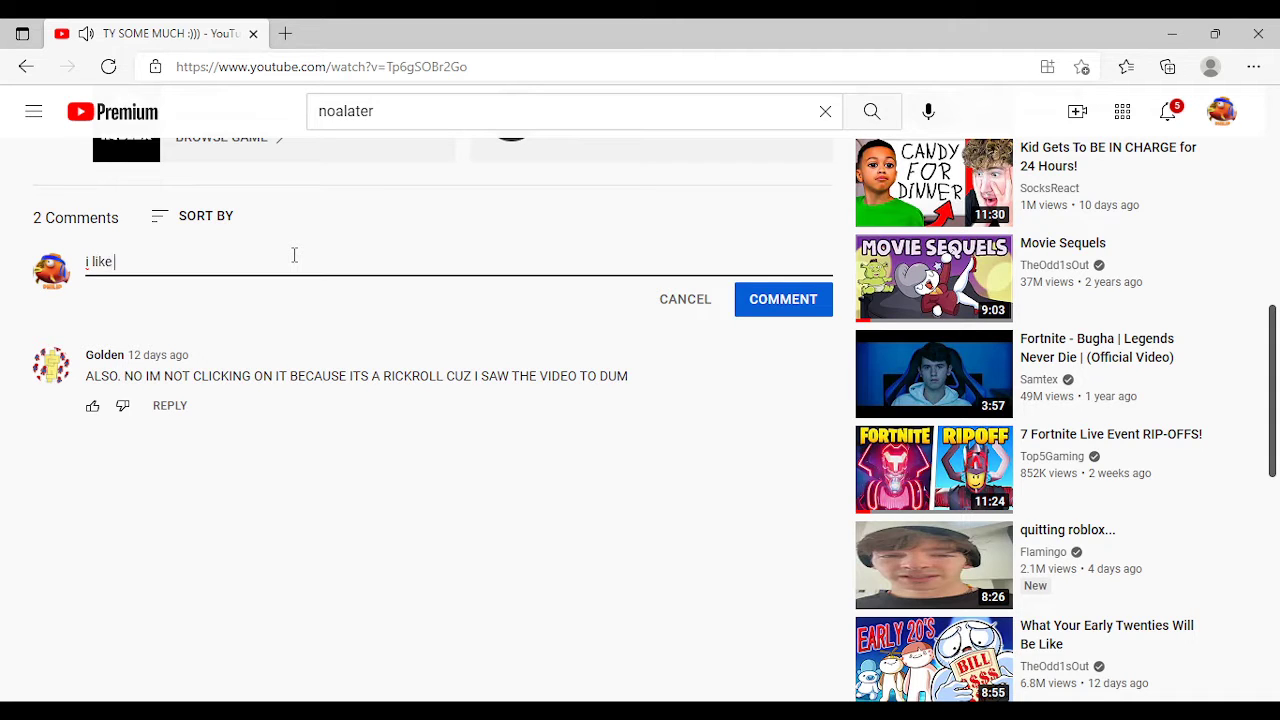
{"action": "type", "text": "youj"}
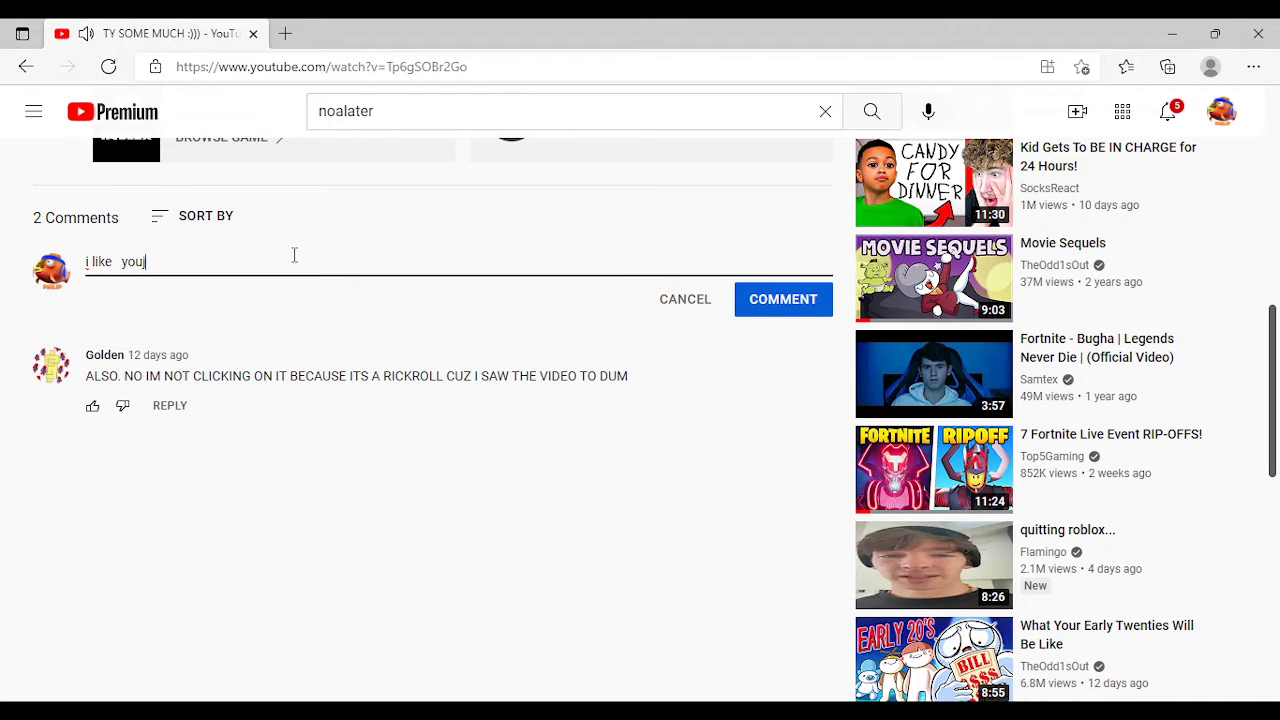
{"action": "type", "text": "r"}
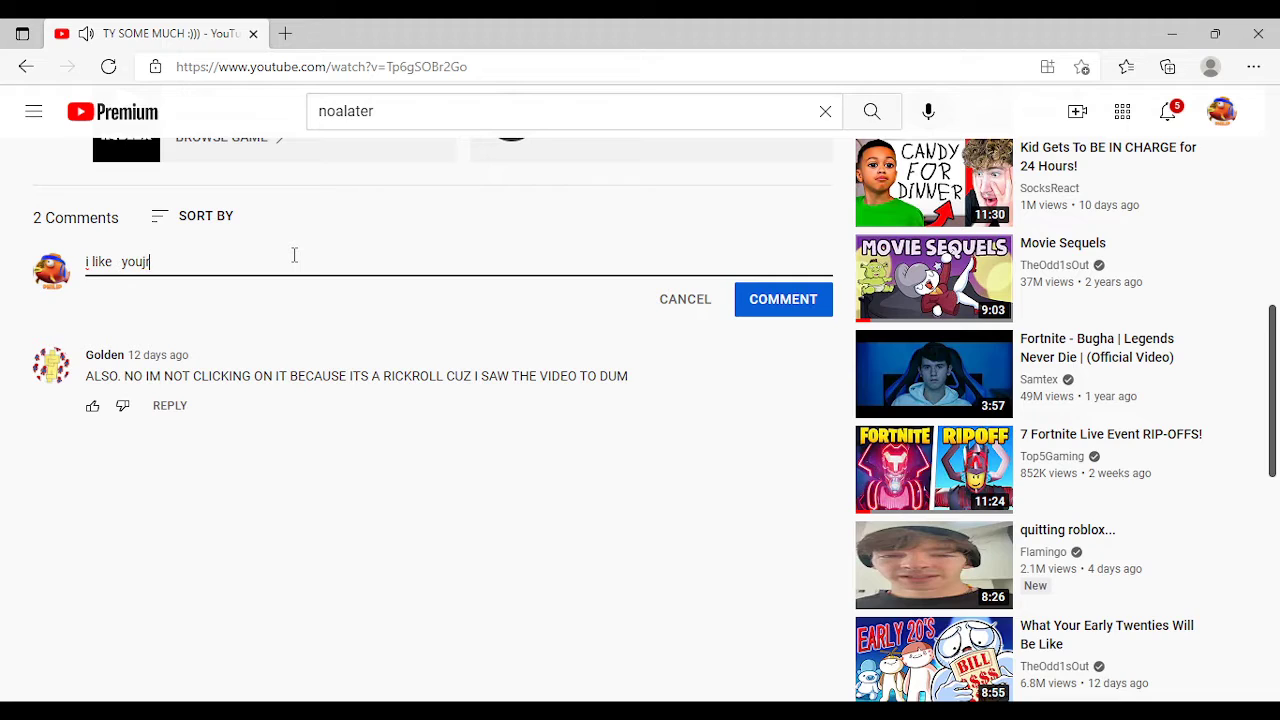
{"action": "type", "text": "vid"}
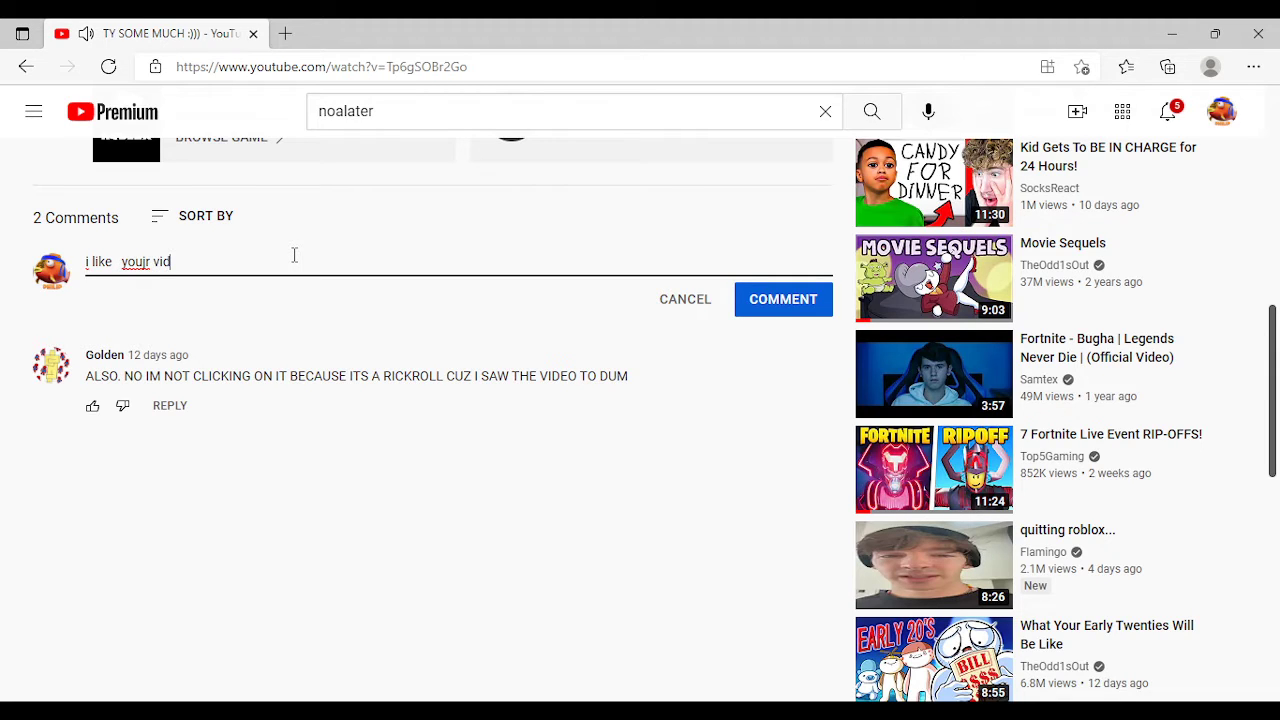
{"action": "type", "text": "s"}
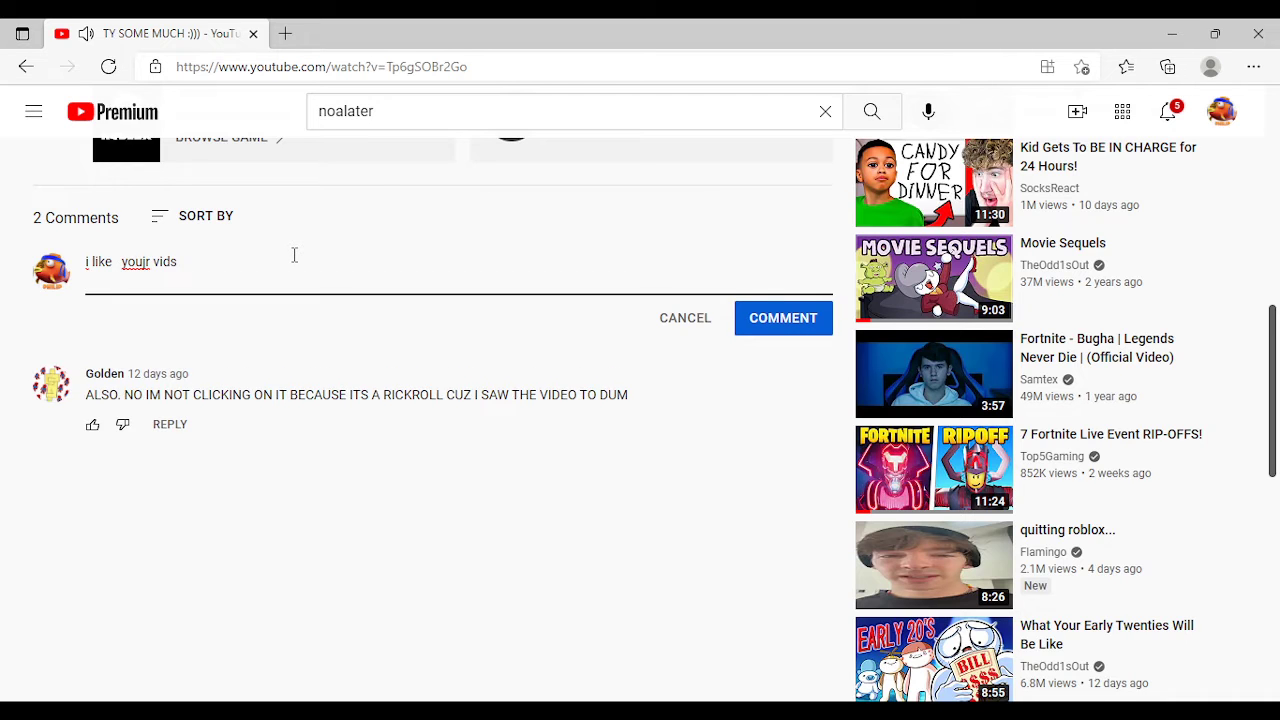
{"action": "scroll", "scroll_direction": "up", "scroll_amount": 3}
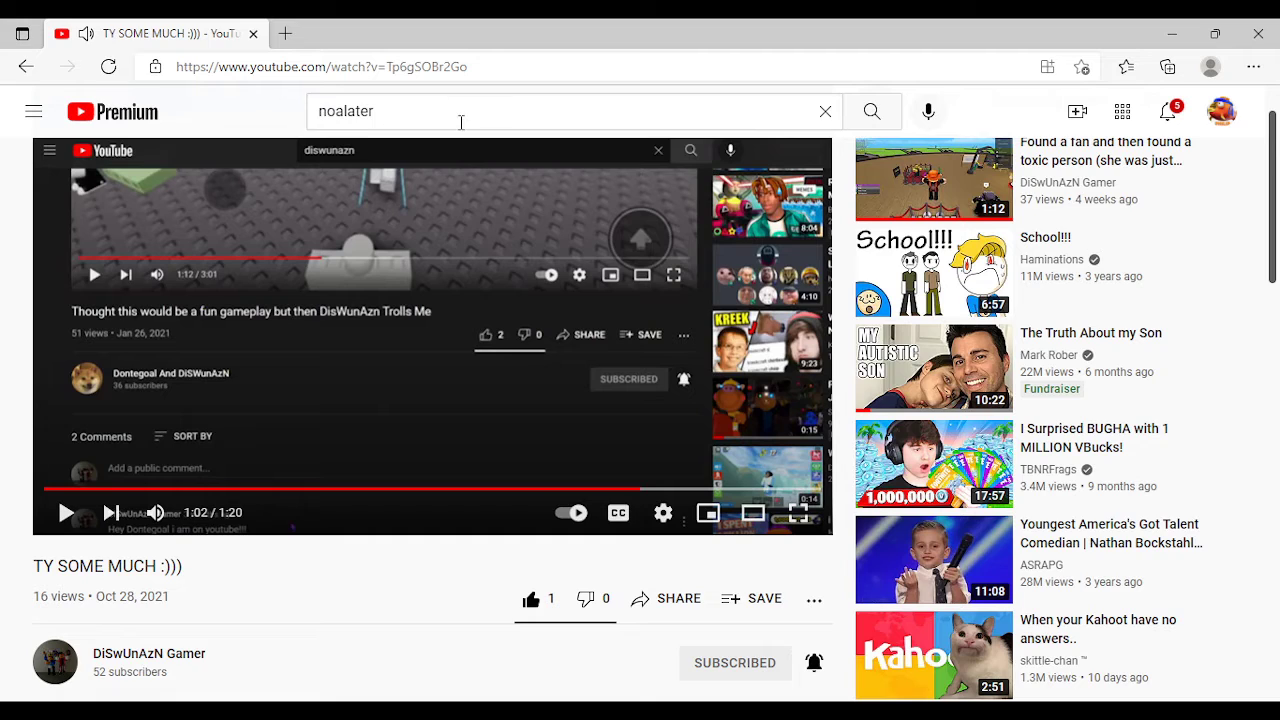
From DiSwUnAzN Gamer's Videos tab, play 'Playing Poki Games while waiting for Roblox to load'
{"action": "left_click", "coordinate": [824, 111]}
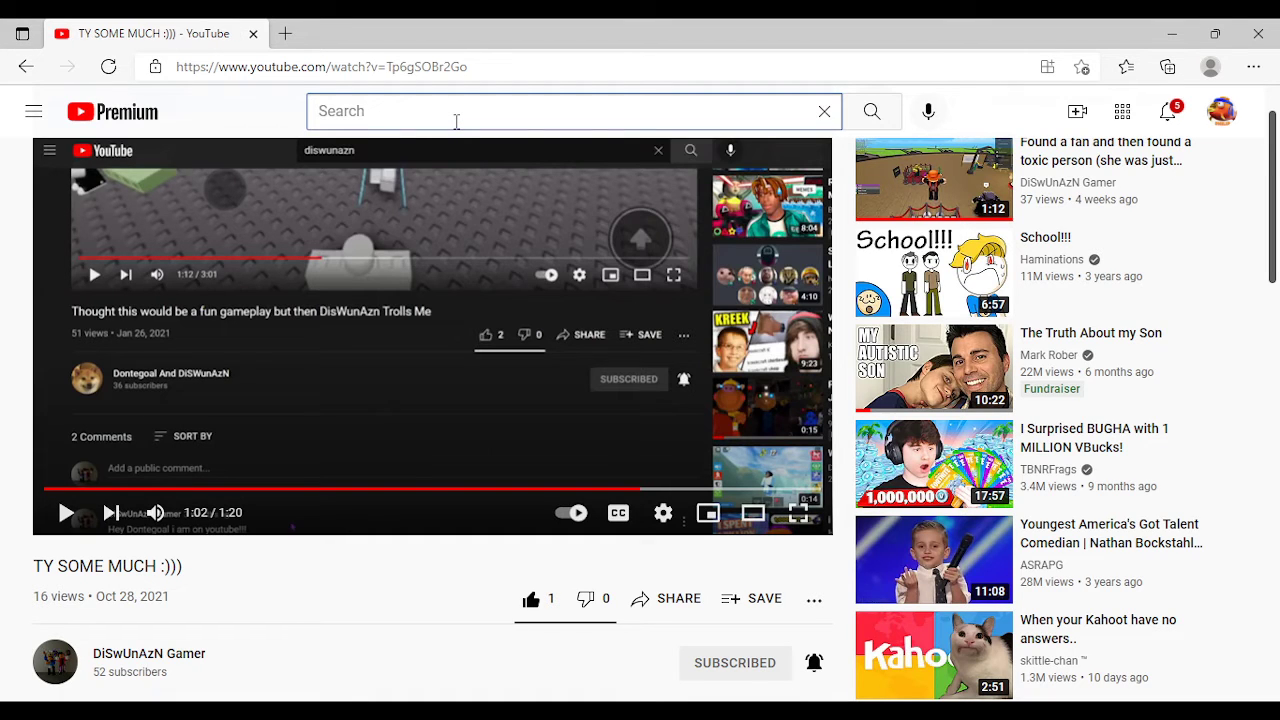
{"action": "left_click", "coordinate": [573, 111]}
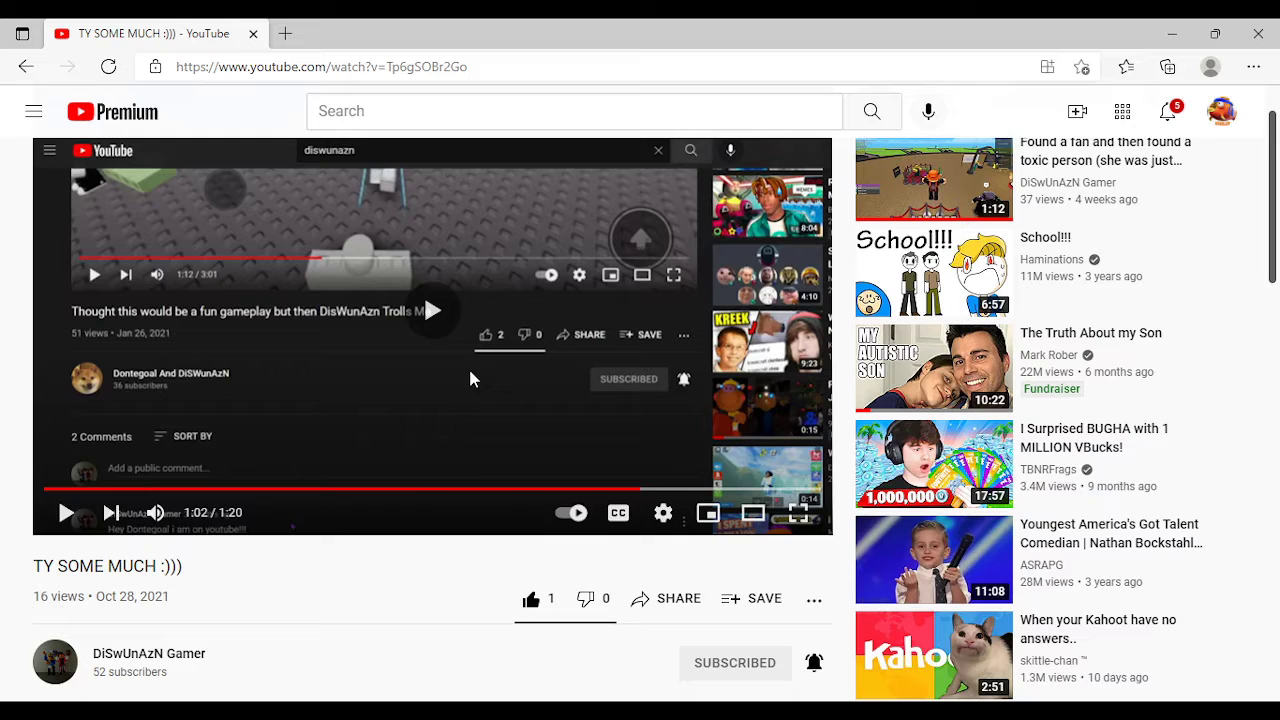
{"action": "left_click", "coordinate": [149, 653]}
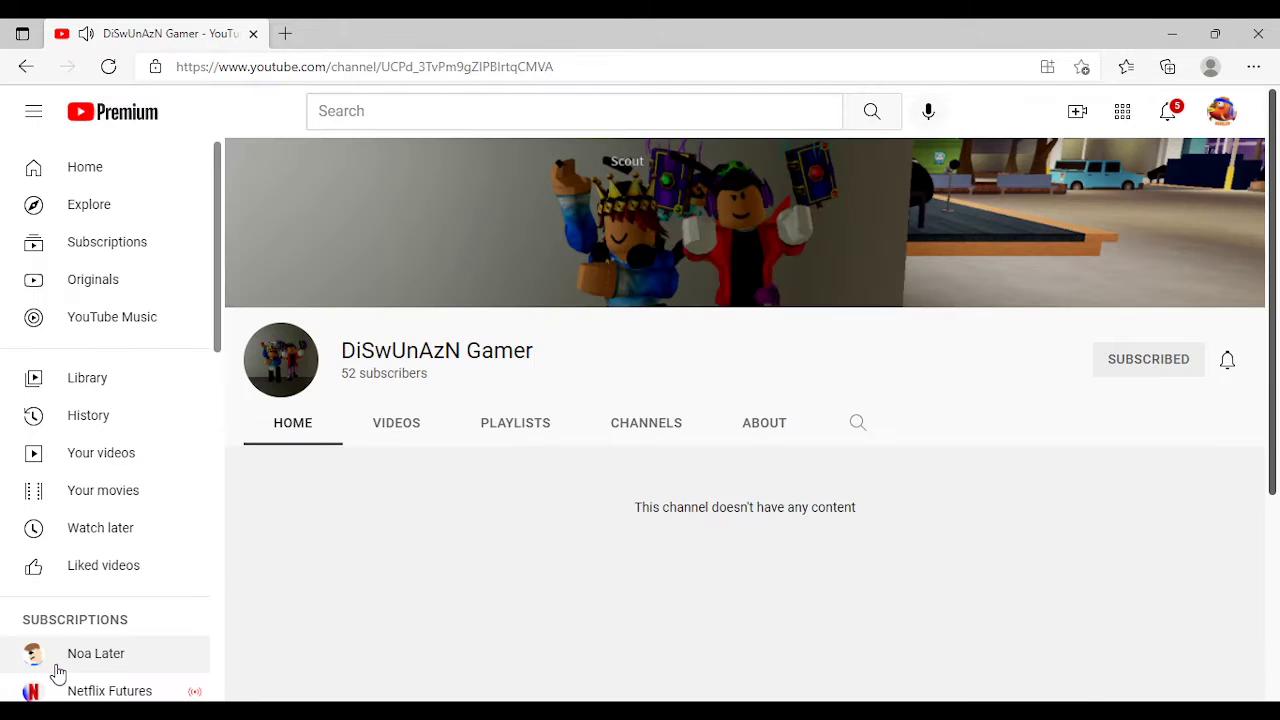
{"action": "left_click", "coordinate": [396, 422]}
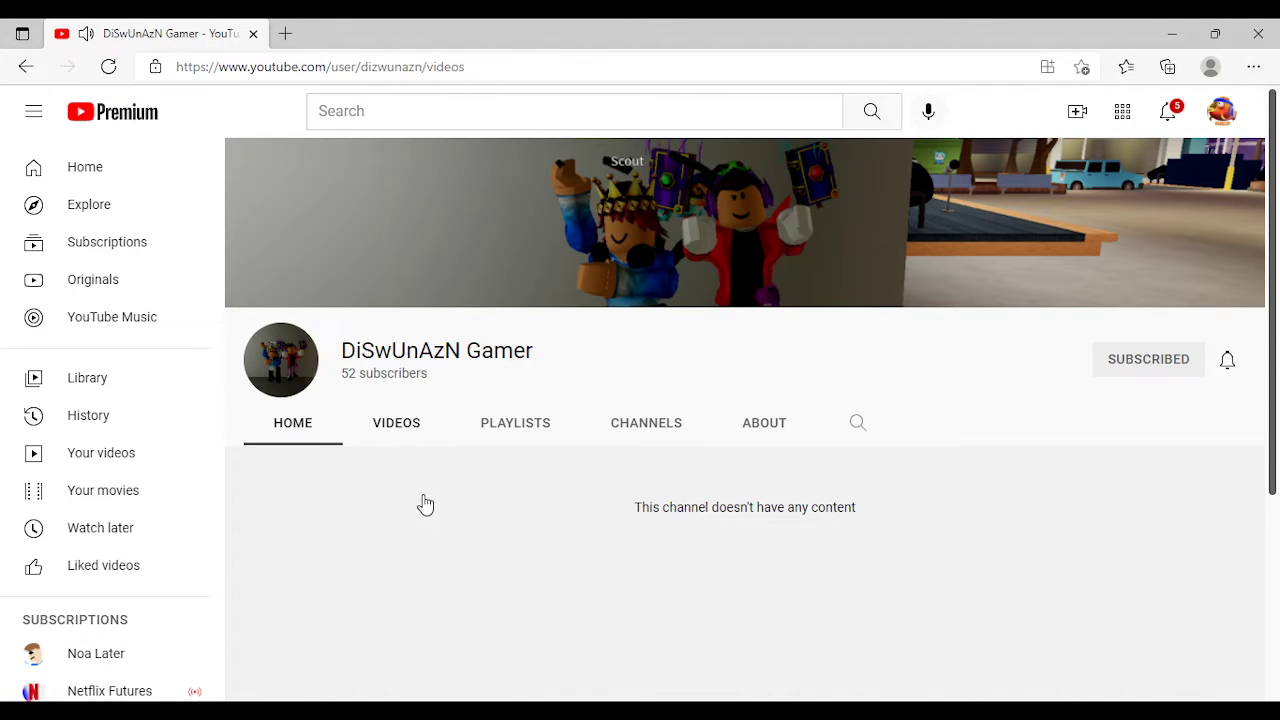
{"action": "left_click", "coordinate": [396, 422]}
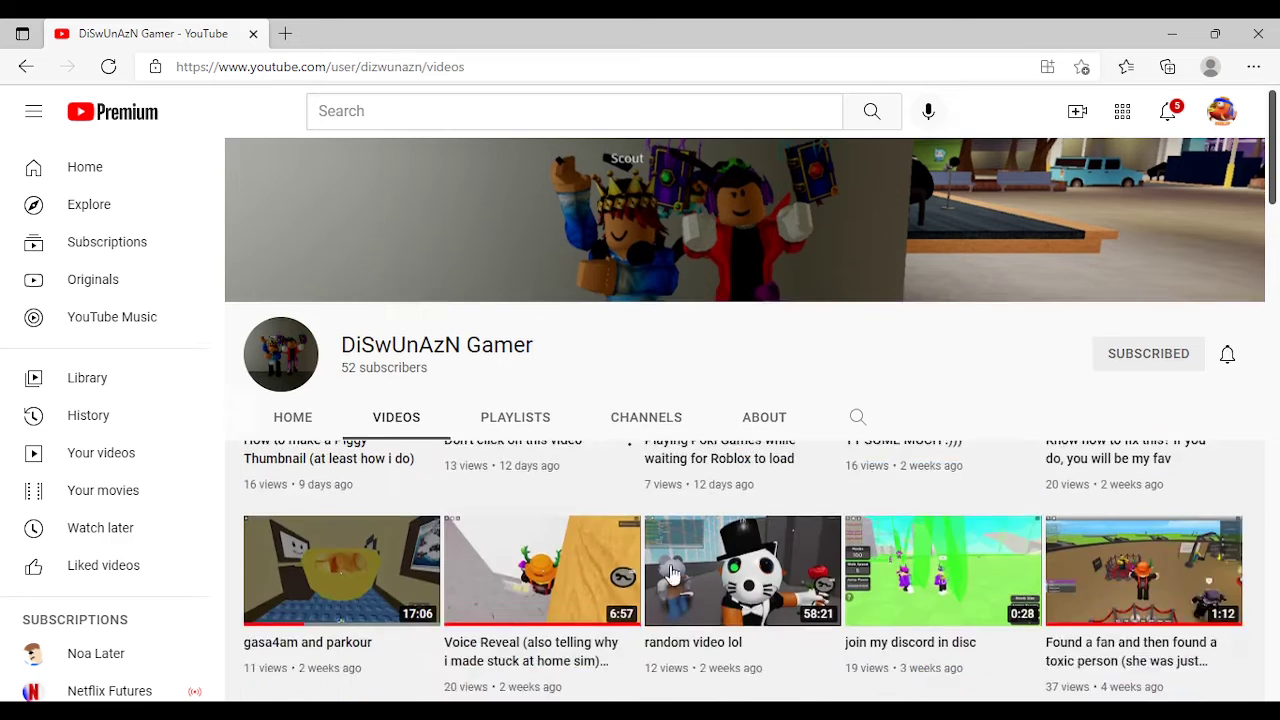
{"action": "left_click", "coordinate": [719, 449]}
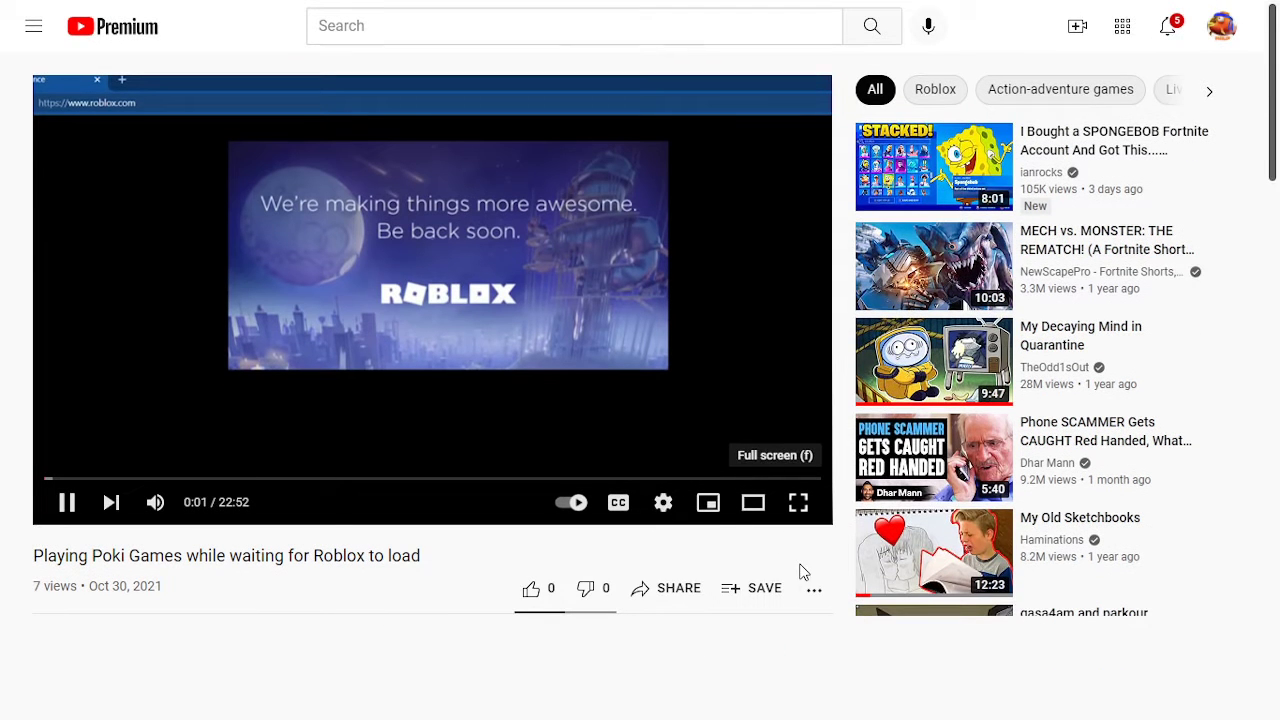
{"action": "mouse_move", "coordinate": [805, 571]}
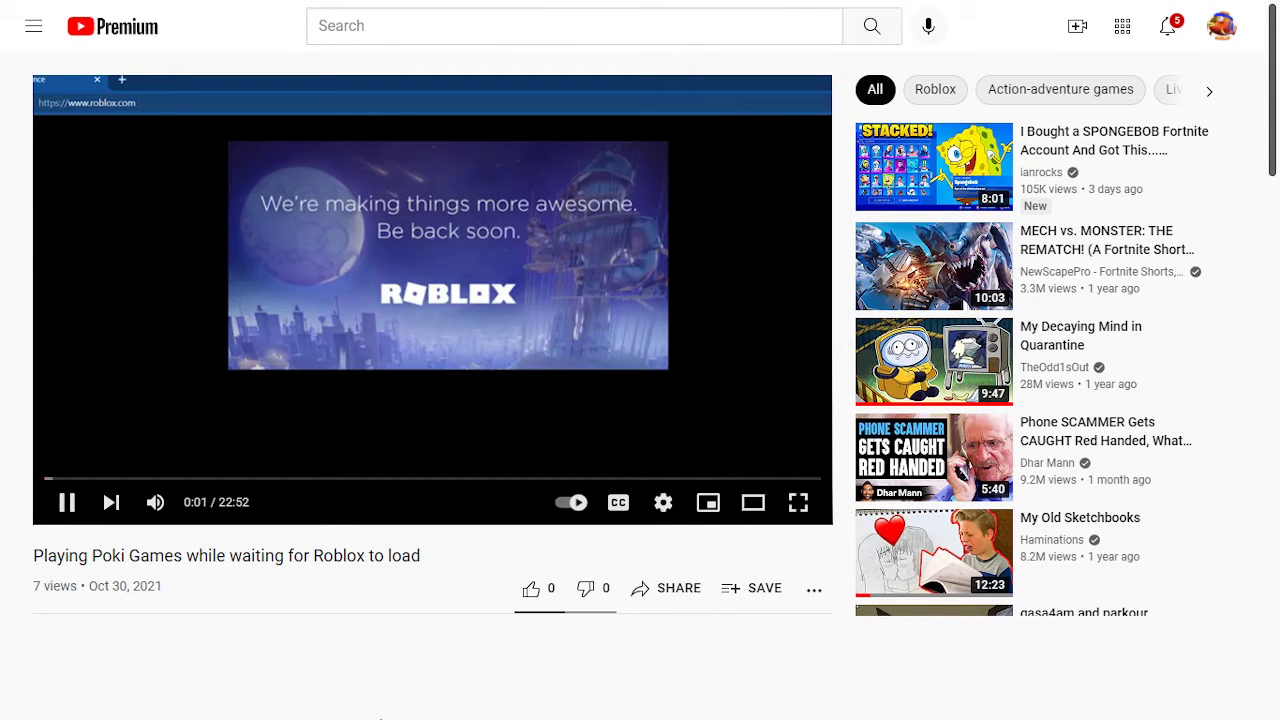
Watch the Poki Games video full screen until it shows Friday Night Funkin' opened on Poki
{"action": "left_click", "coordinate": [798, 502]}
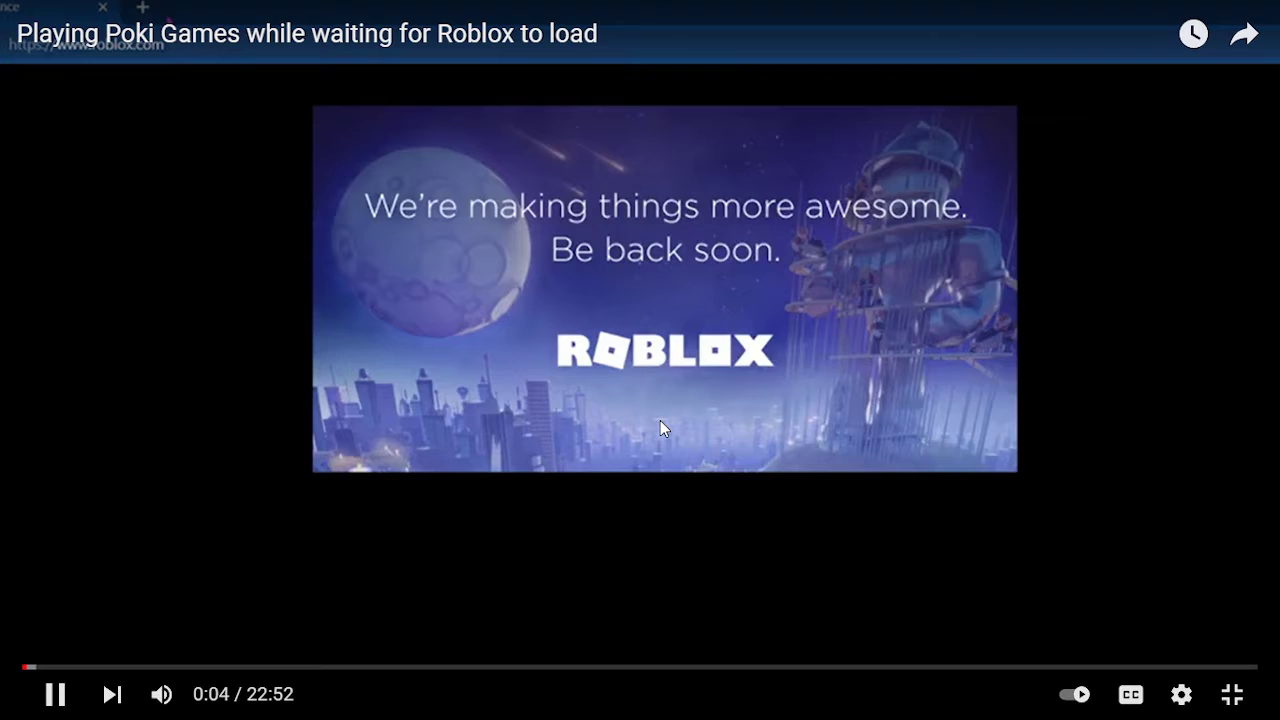
{"action": "left_click", "coordinate": [142, 8]}
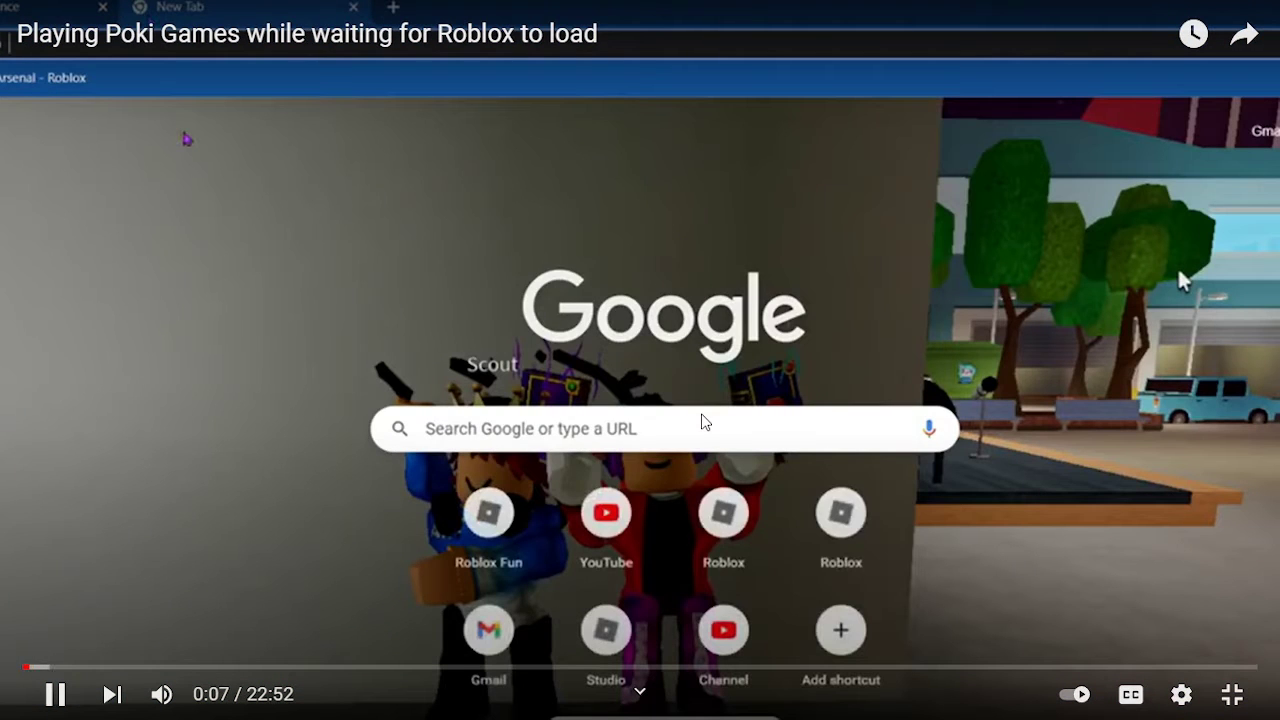
{"action": "type", "text": "poki"}
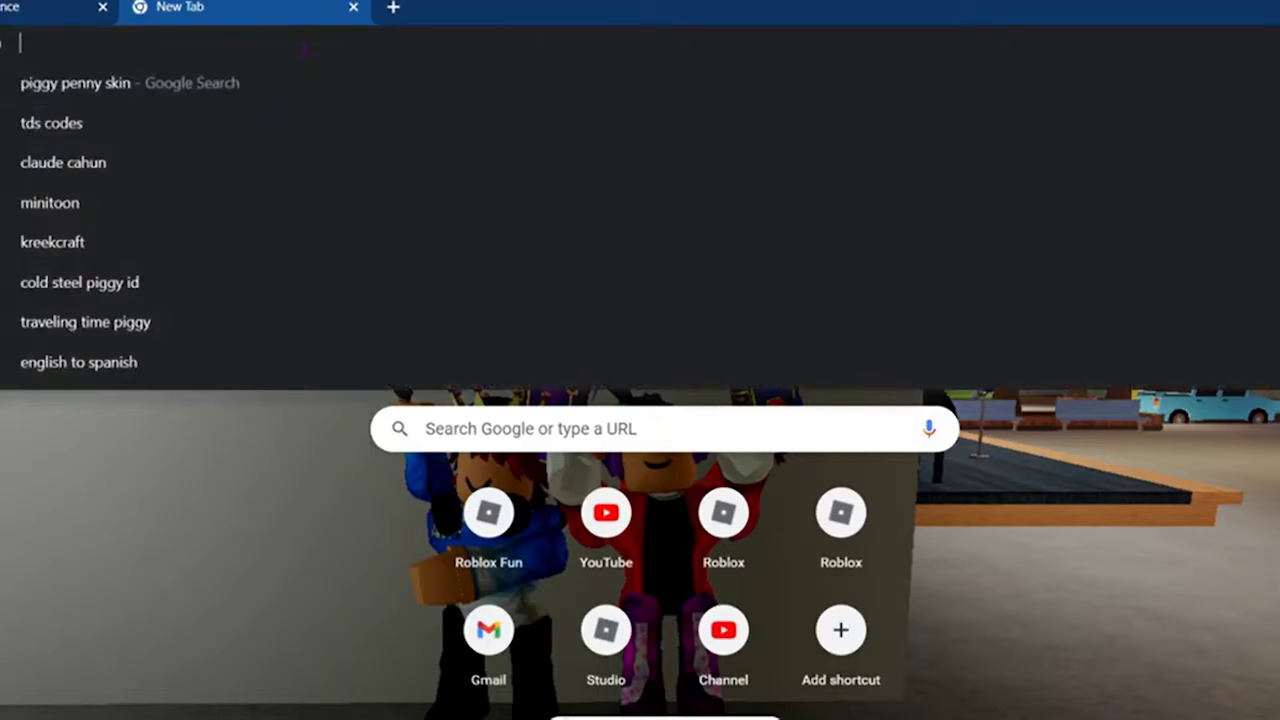
{"action": "type", "text": "poki"}
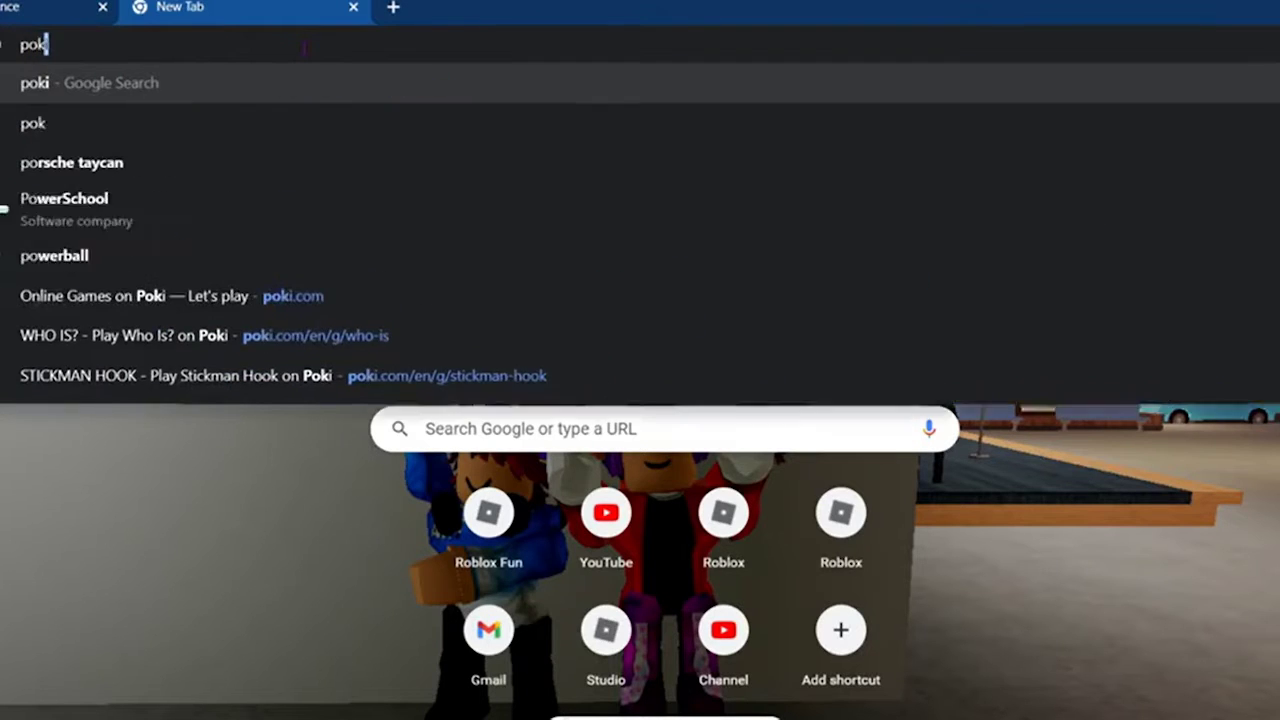
{"action": "key", "text": "Return"}
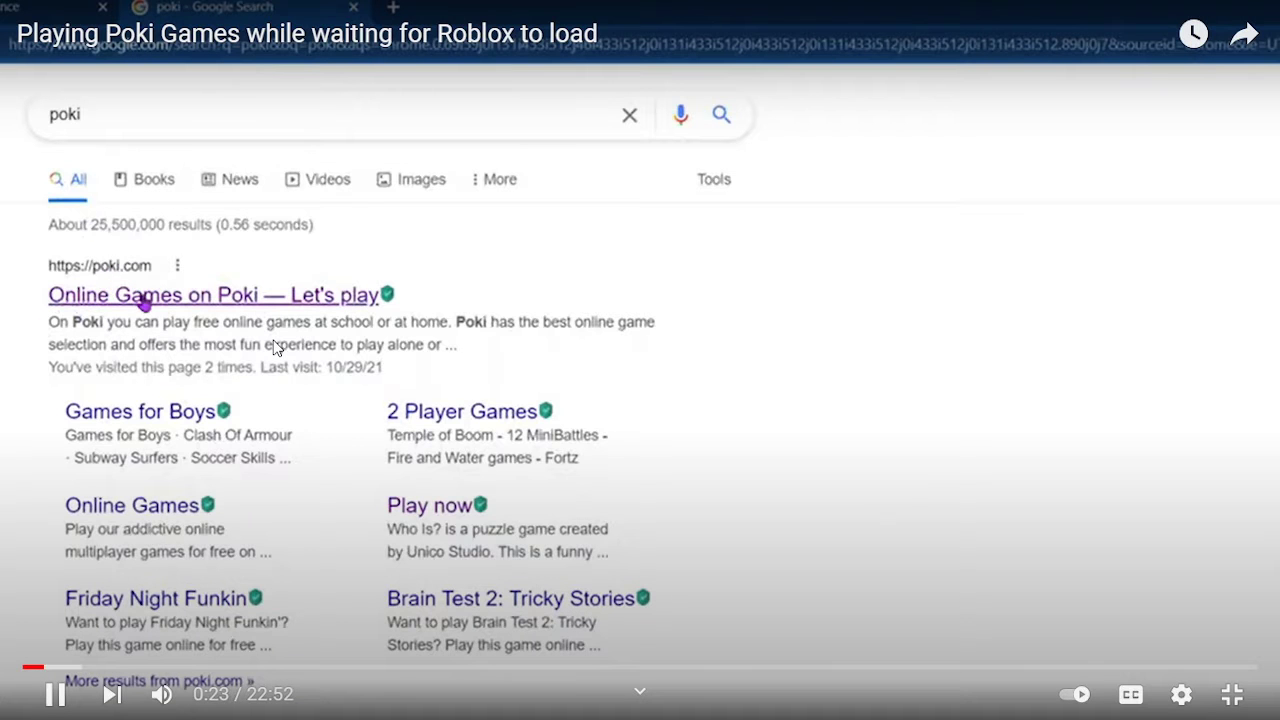
{"action": "left_click", "coordinate": [213, 294]}
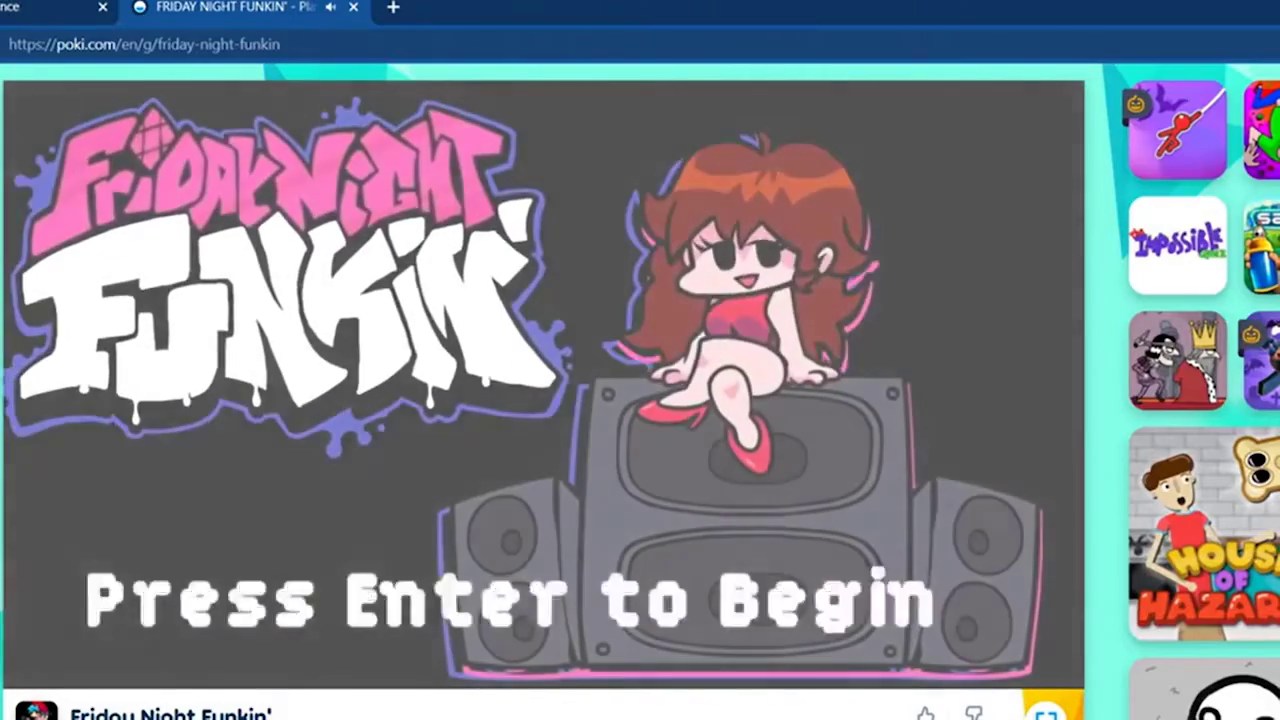
{"action": "key", "text": "Return"}
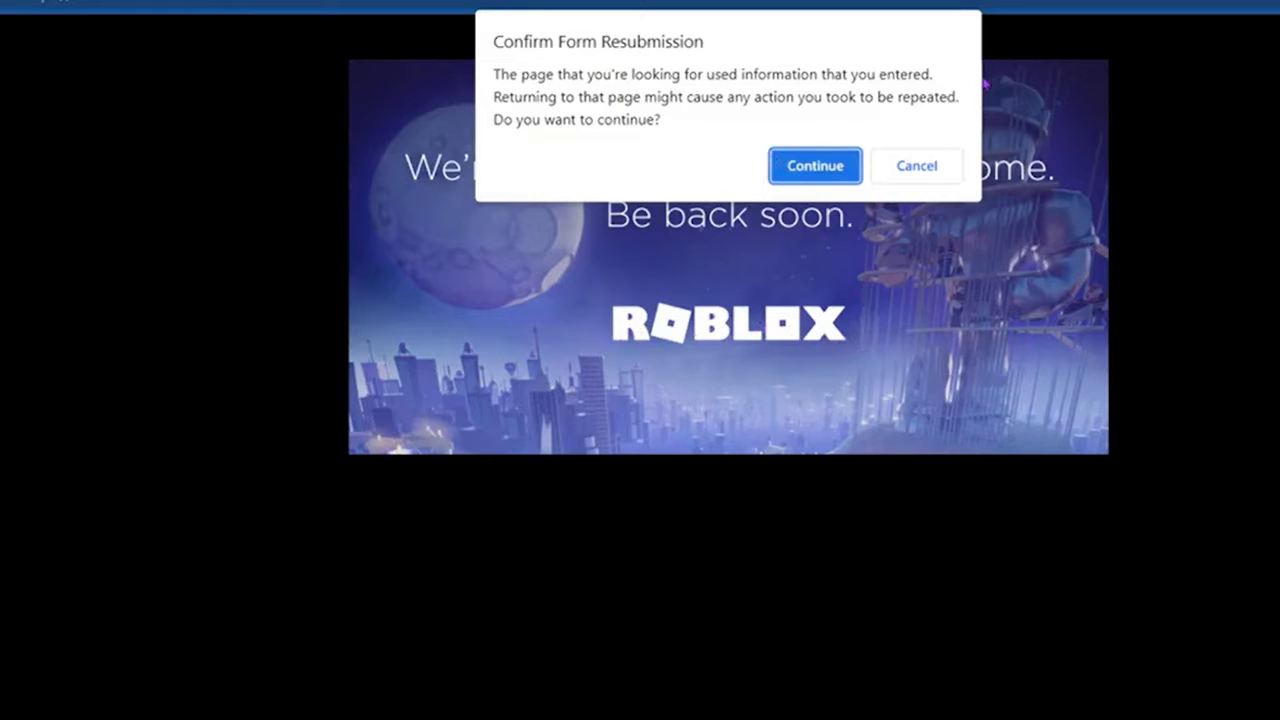
{"action": "left_click", "coordinate": [814, 165]}
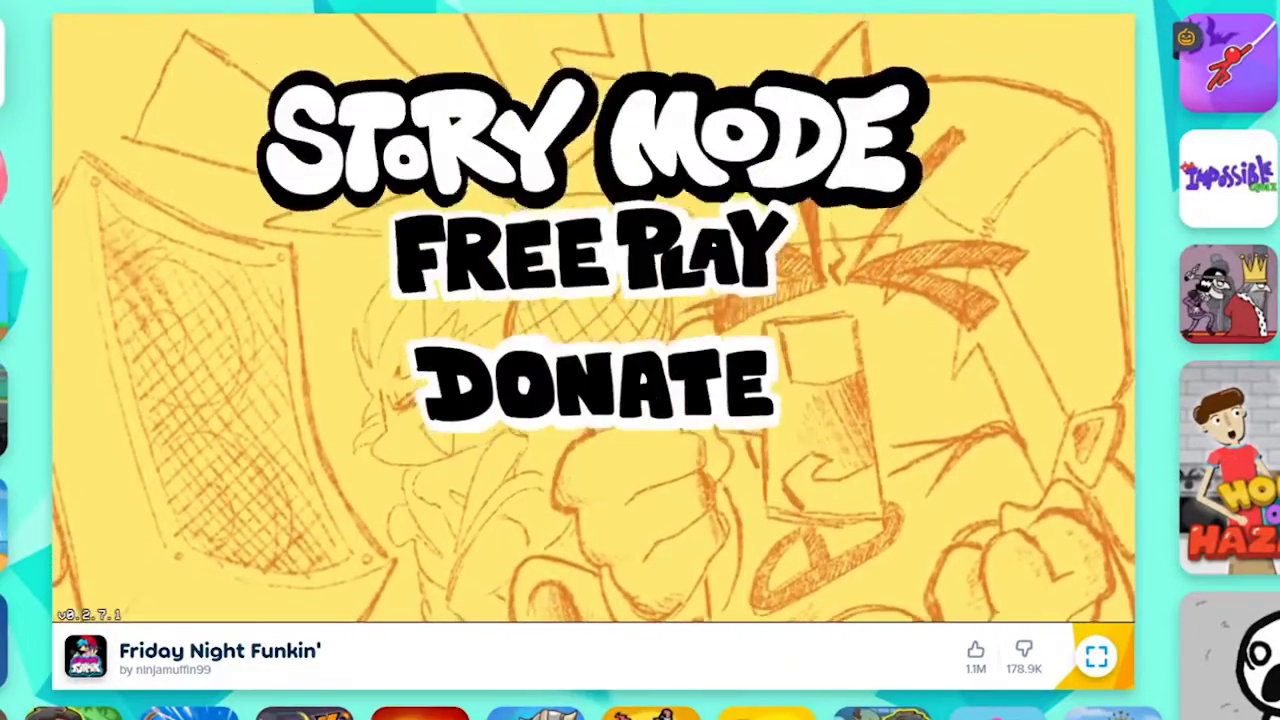
{"action": "left_click", "coordinate": [575, 135]}
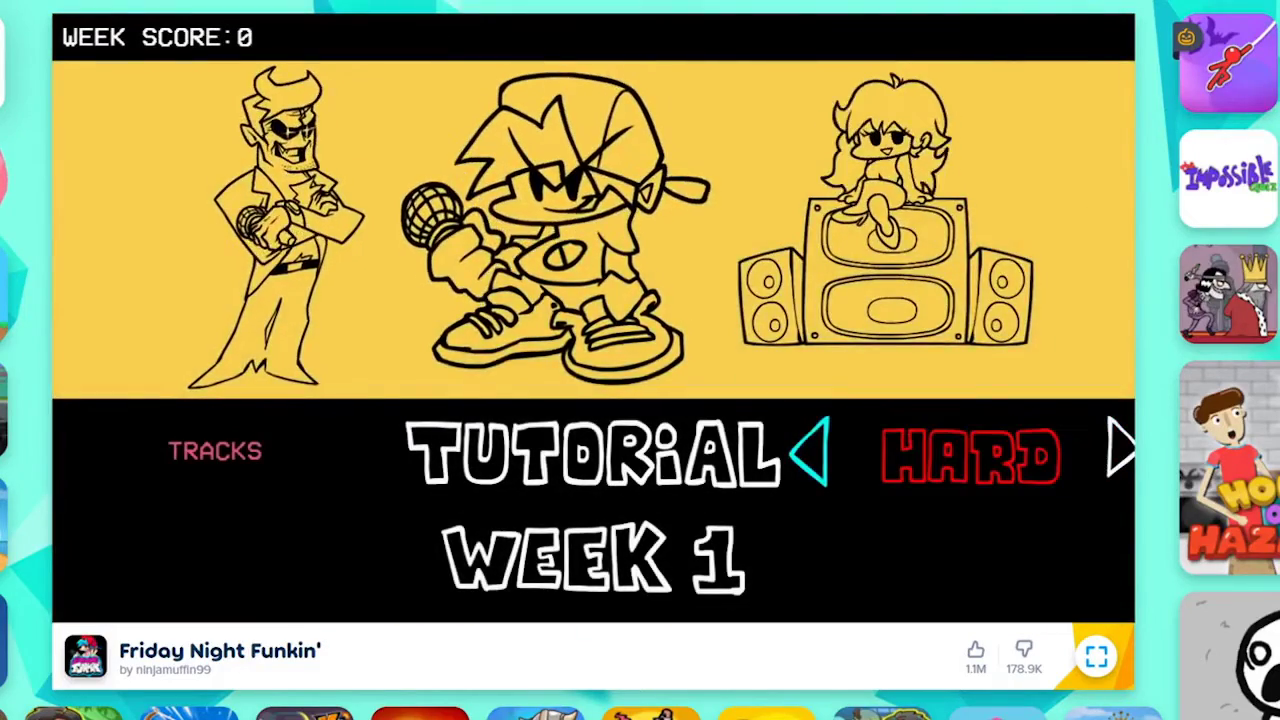
{"action": "left_click", "coordinate": [1118, 452]}
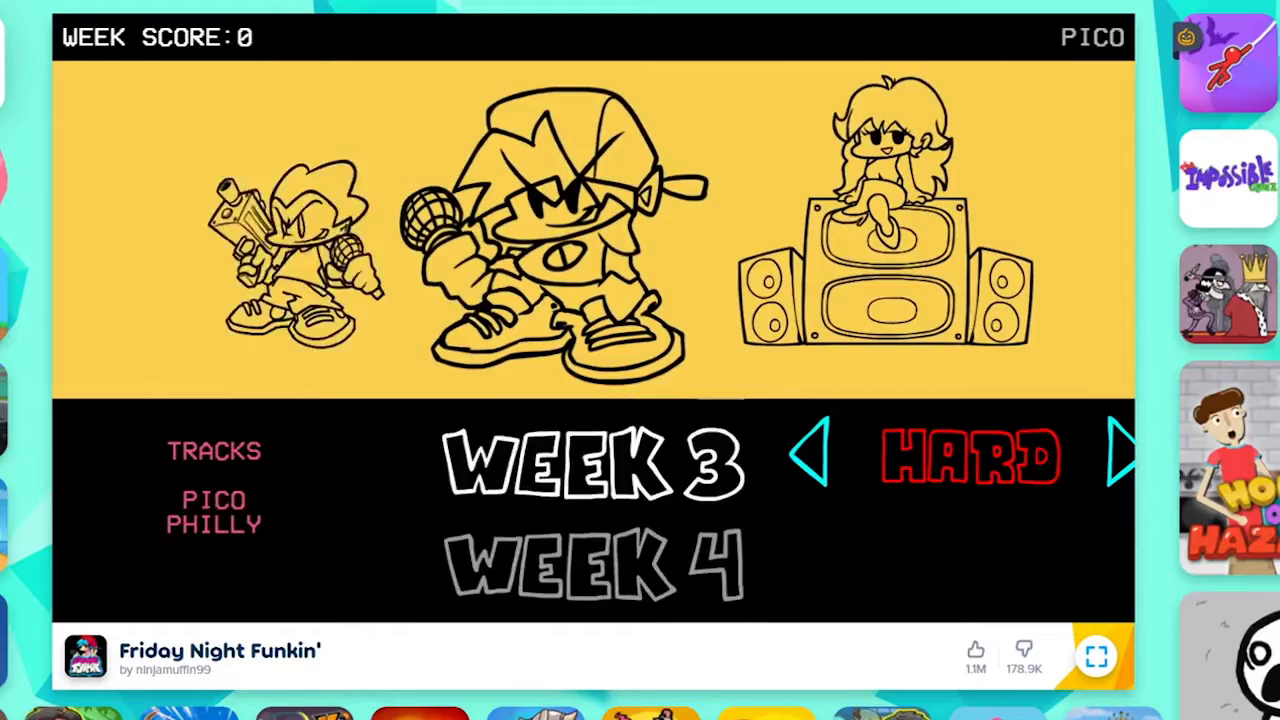
{"action": "left_click", "coordinate": [1120, 455]}
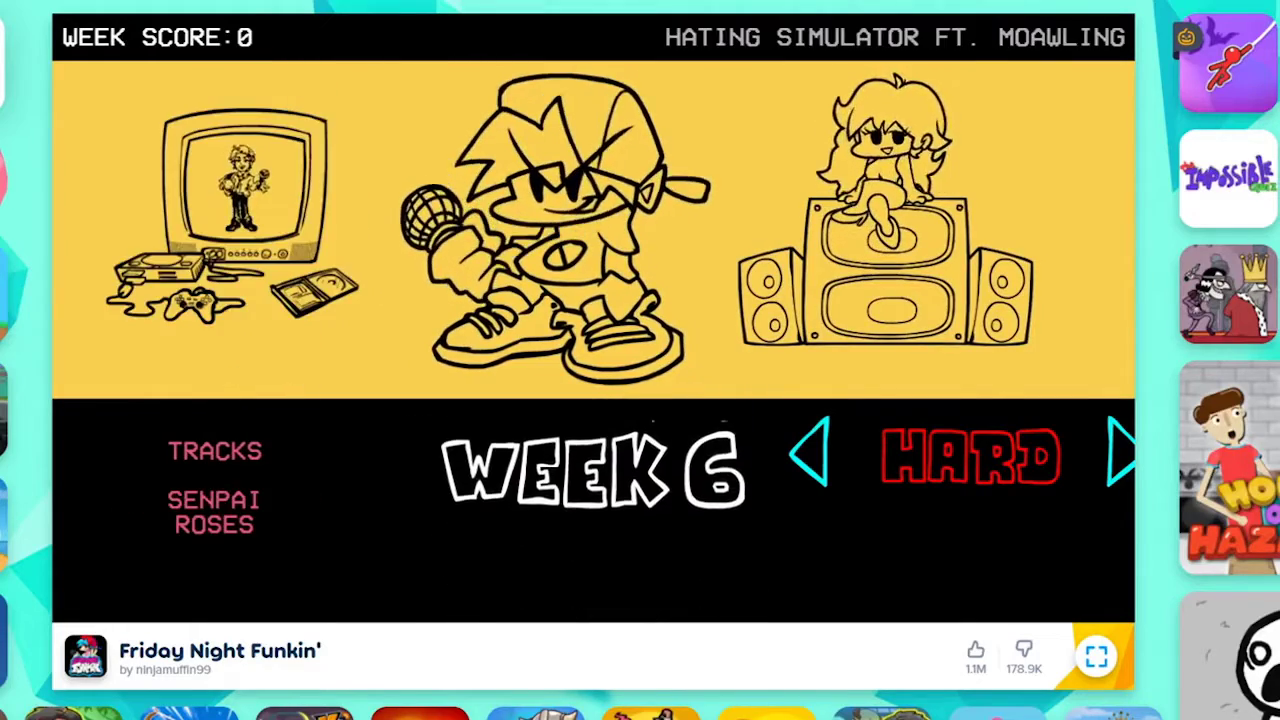
{"action": "left_click", "coordinate": [815, 455]}
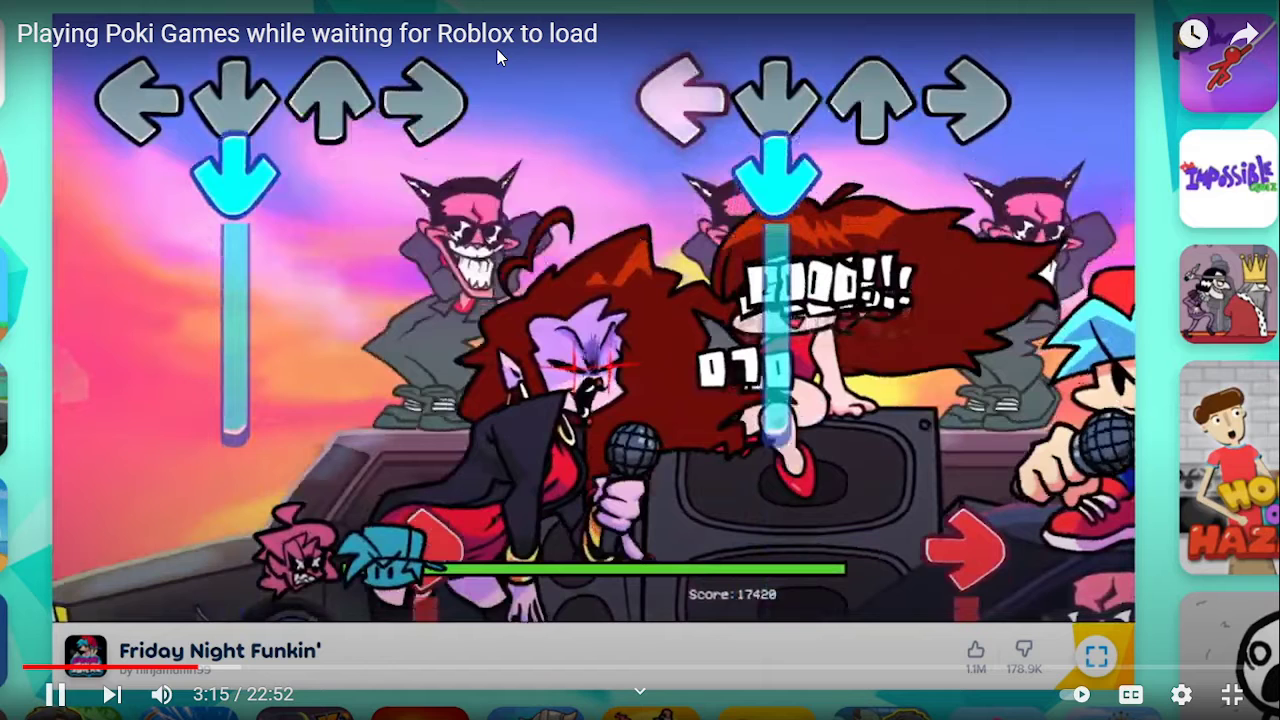
{"action": "left_click", "coordinate": [1200, 669]}
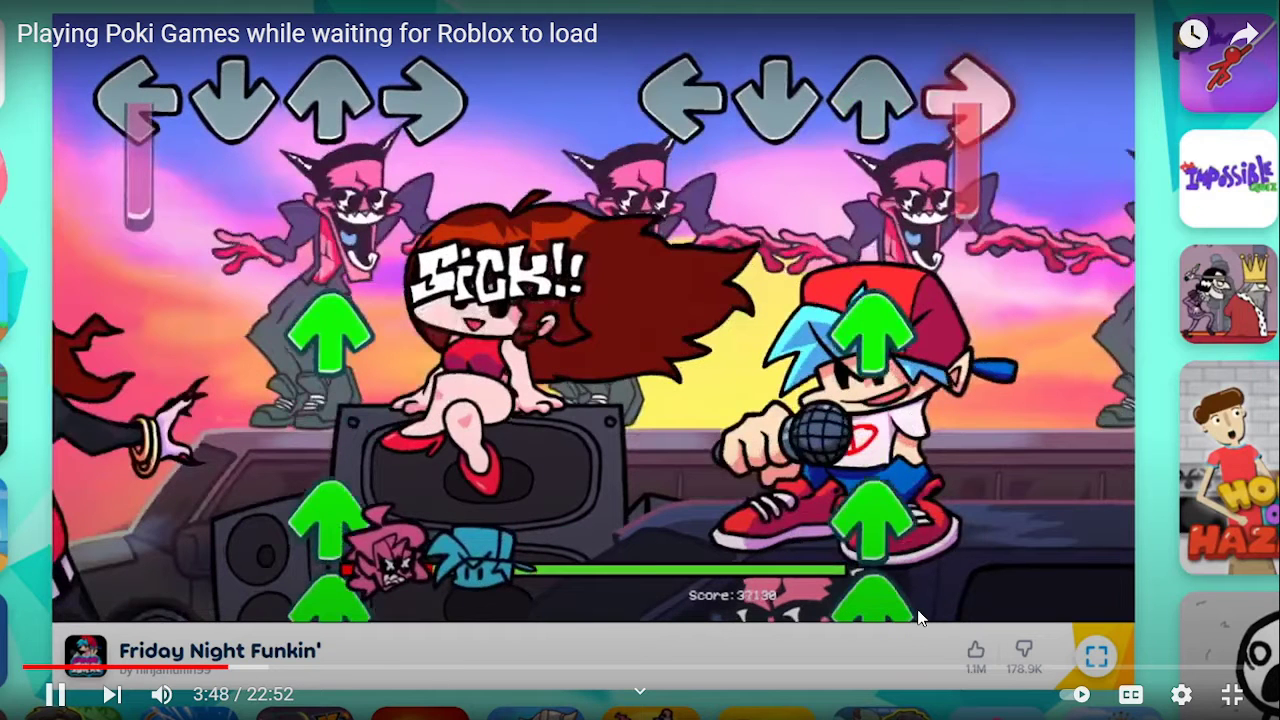
{"action": "mouse_move", "coordinate": [1231, 695]}
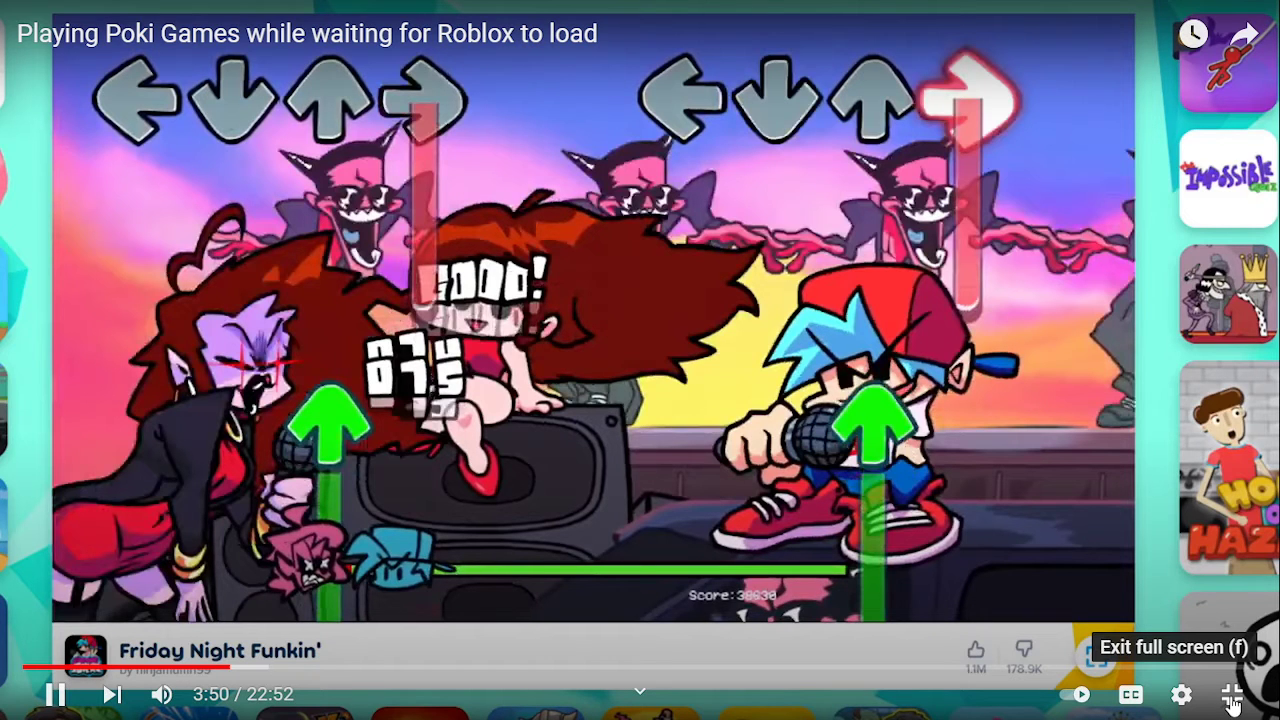
Exit full screen and go back to DiSwUnAzN Gamer's Videos list with 'gasa4am and parkour'
{"action": "left_click", "coordinate": [1236, 695]}
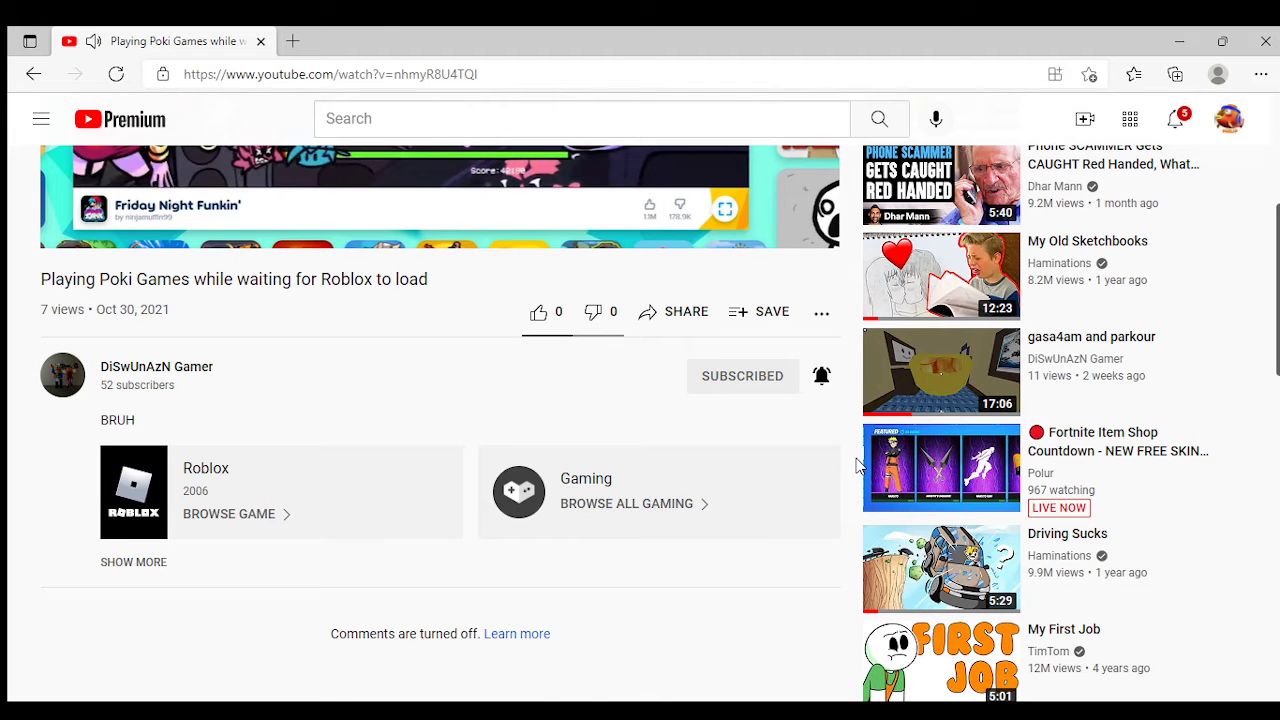
{"action": "scroll", "scroll_direction": "up", "scroll_amount": 3}
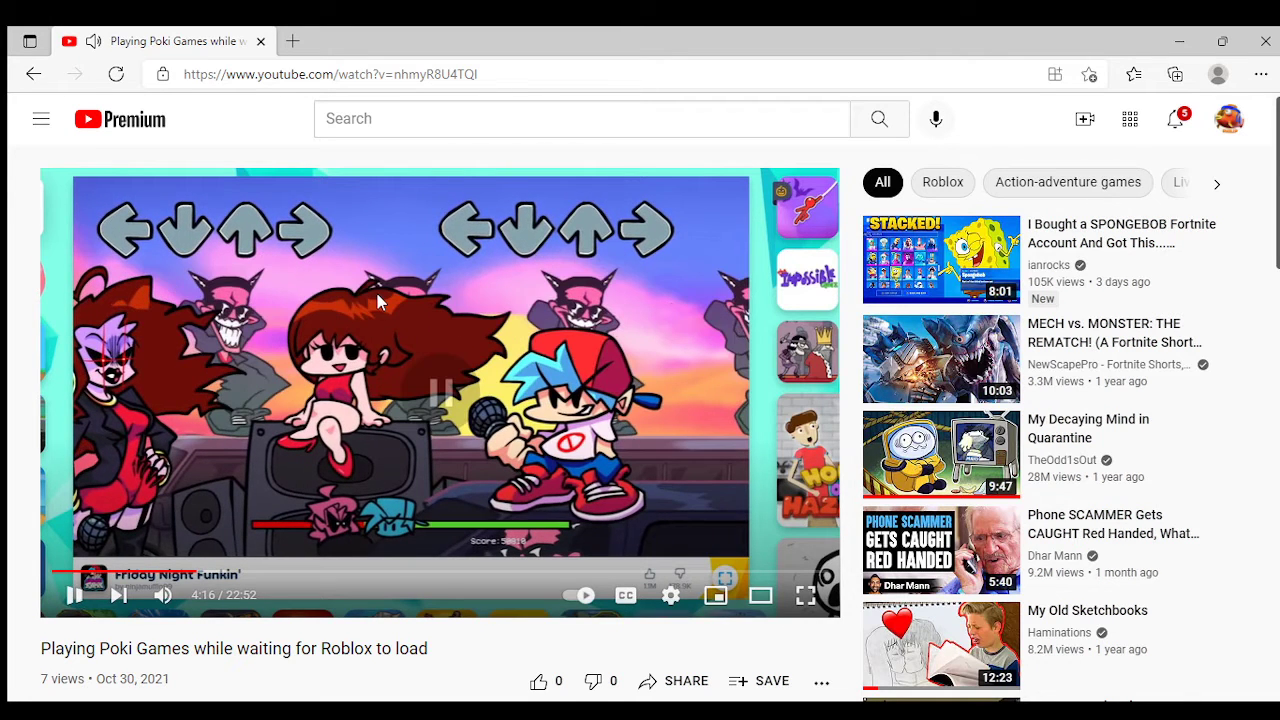
{"action": "left_click", "coordinate": [34, 73]}
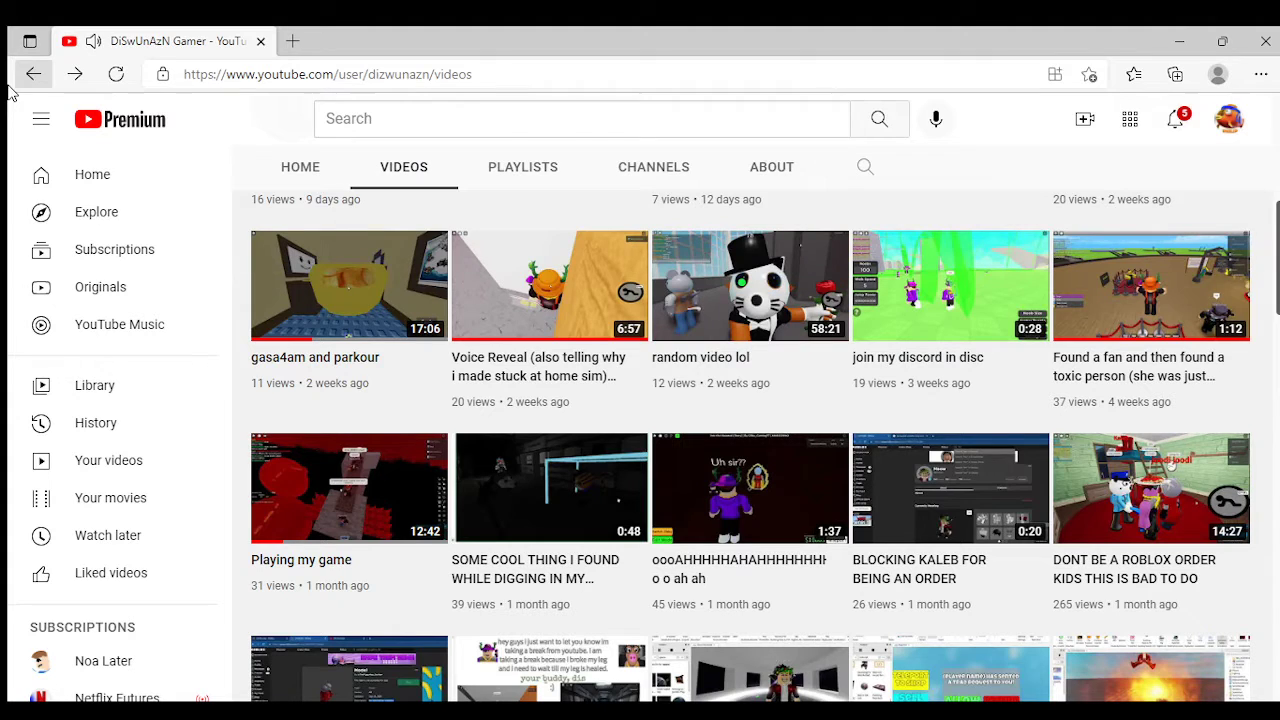
Scroll the uploads and play the 0:34 'GOING TO Doge Donalds AT 3 AM FOR THE DOGE TOY'
{"action": "scroll", "scroll_direction": "down", "scroll_amount": 3}
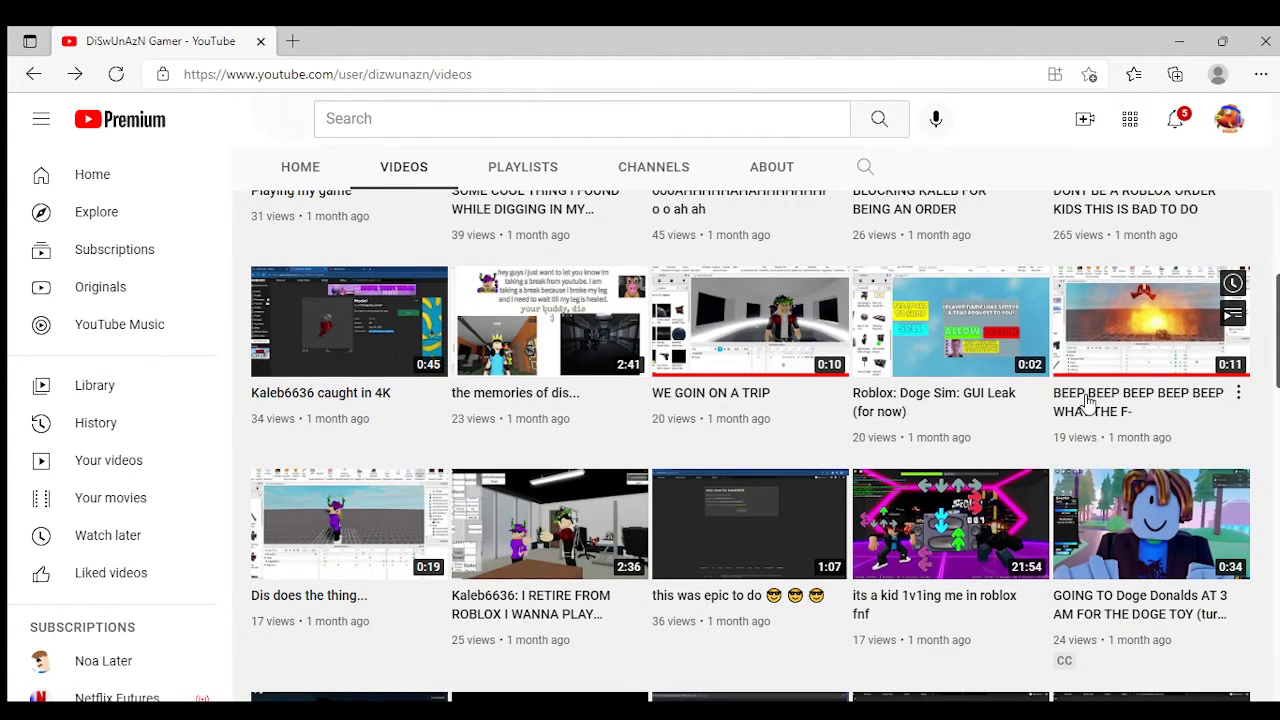
{"action": "mouse_move", "coordinate": [1120, 470]}
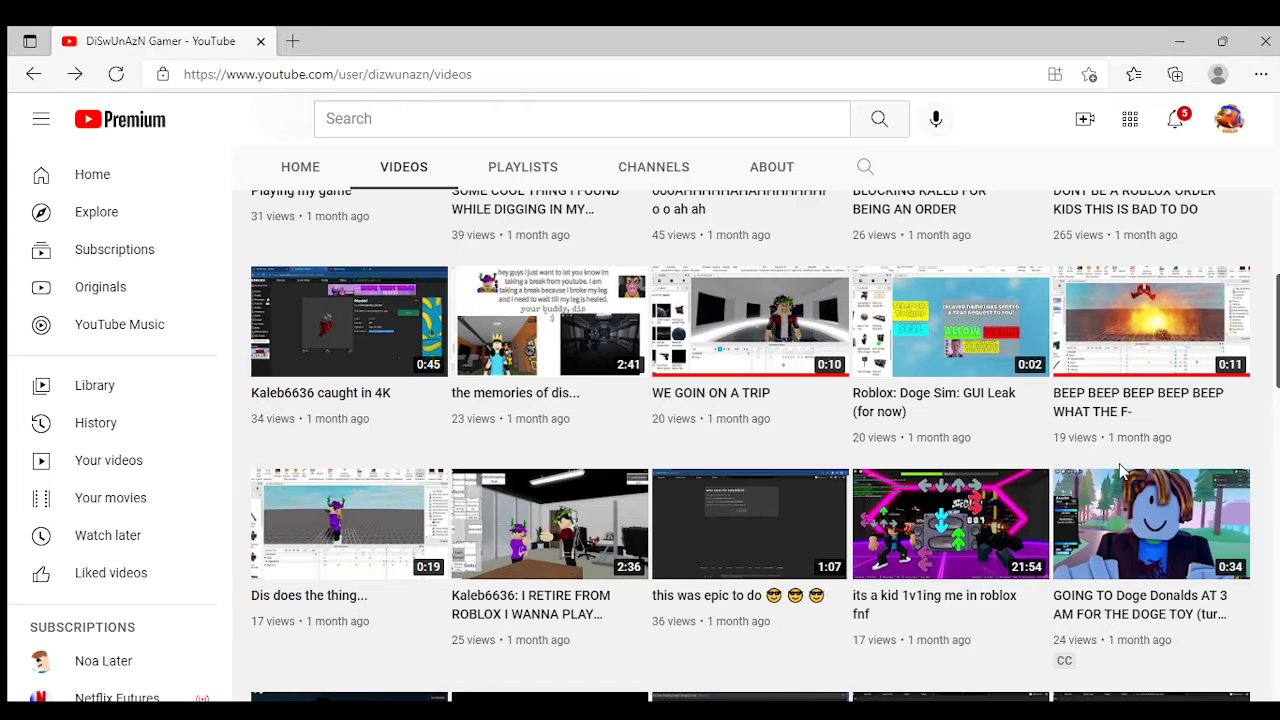
{"action": "scroll", "scroll_direction": "down", "scroll_amount": 3}
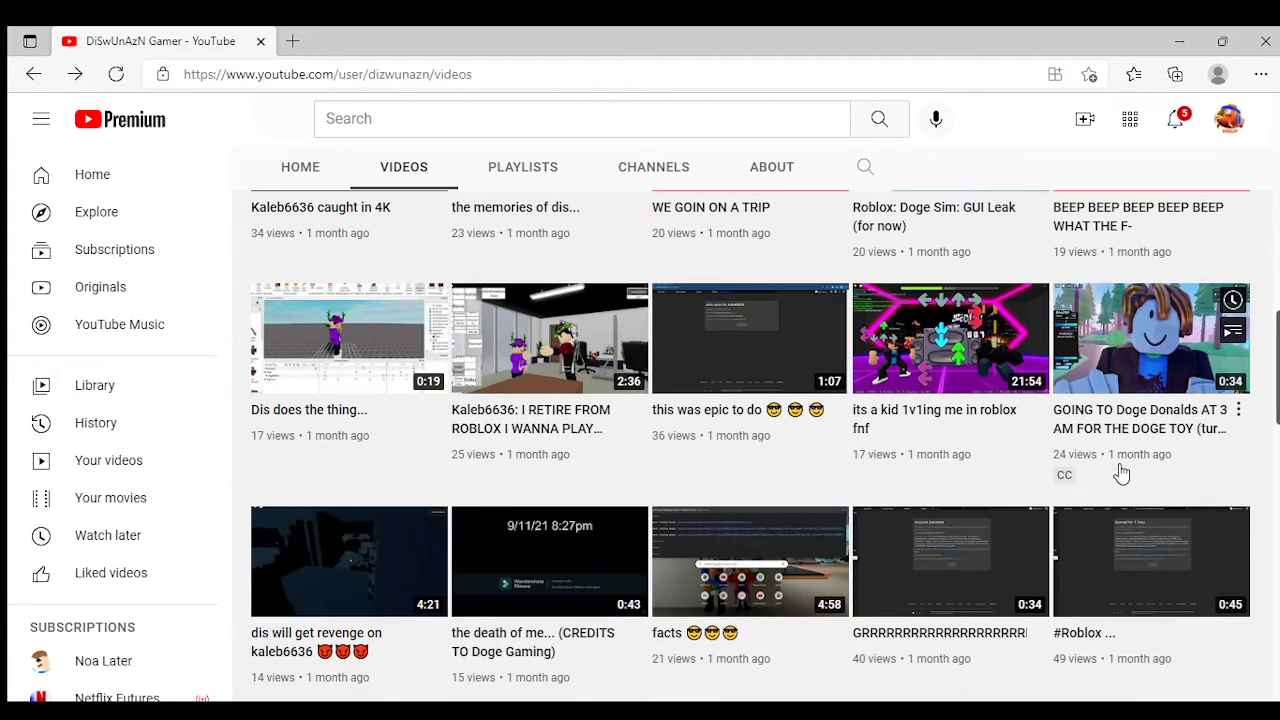
{"action": "mouse_move", "coordinate": [1125, 450]}
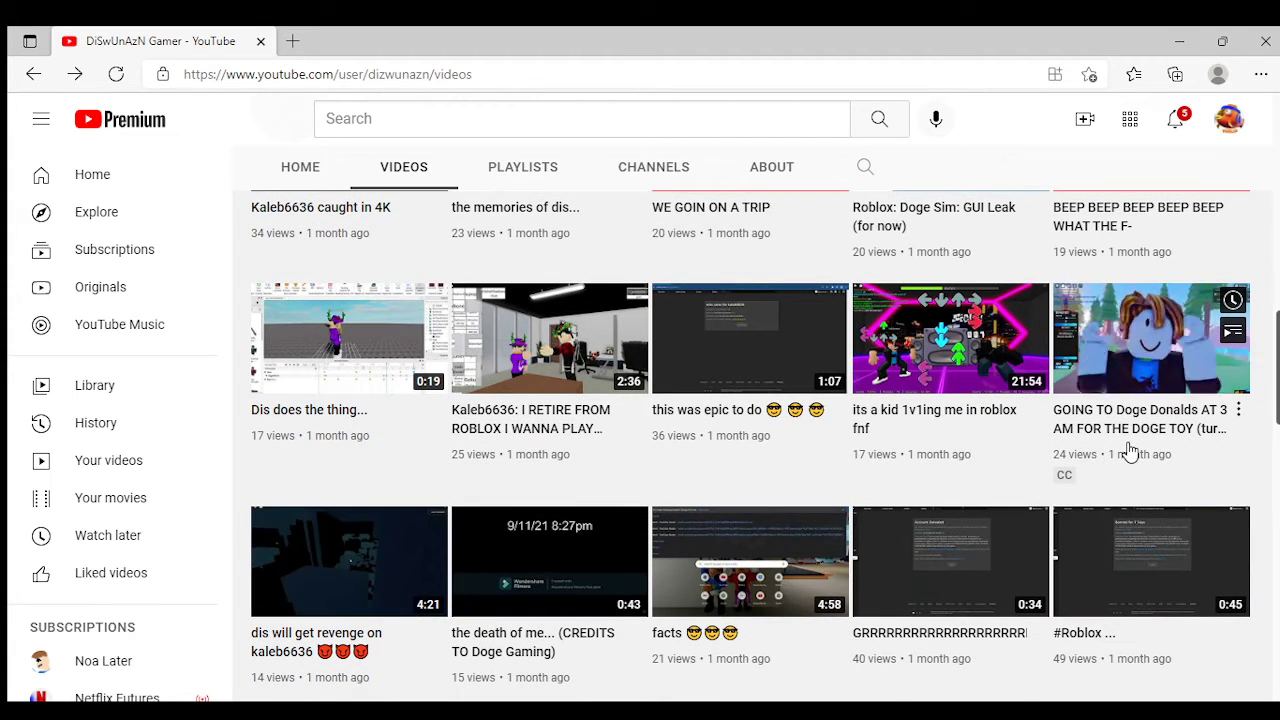
{"action": "left_click", "coordinate": [1151, 337]}
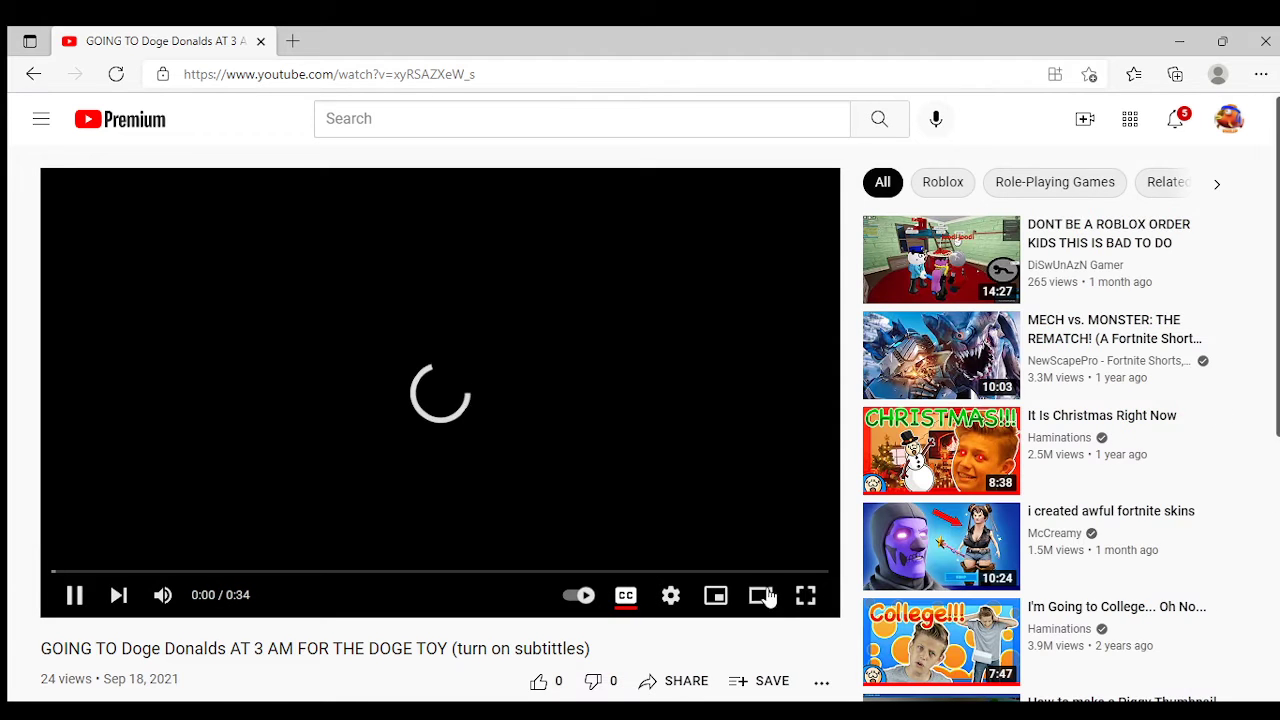
{"action": "mouse_move", "coordinate": [805, 595]}
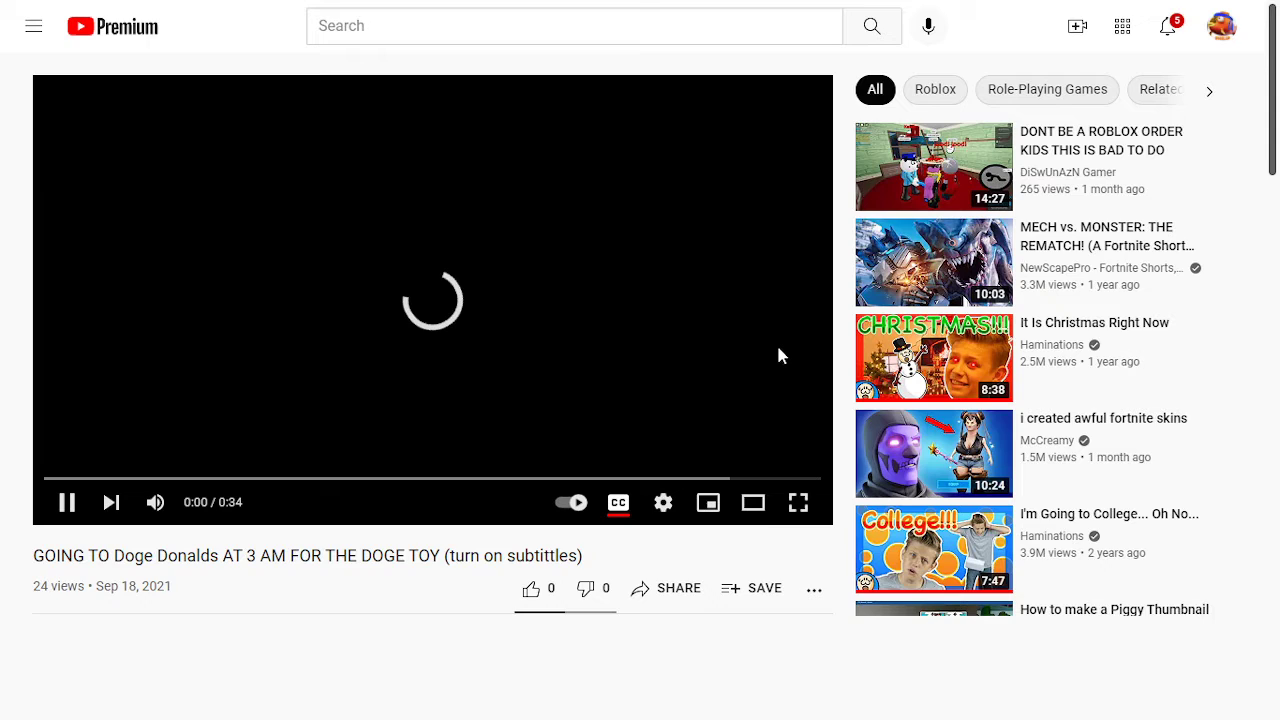
Watch Doge Donalds full screen until 'DONT BE A ROBLOX ORDER KIDS THIS IS BAD TO DO' starts
{"action": "left_click", "coordinate": [798, 502]}
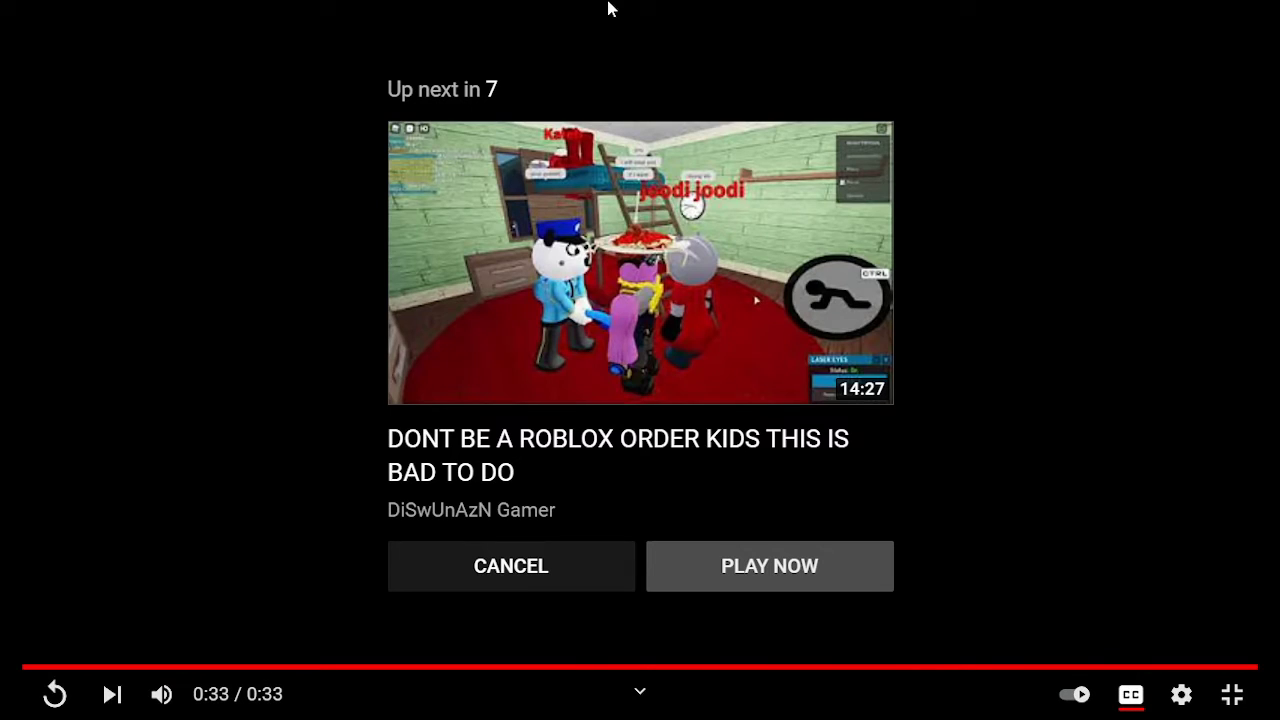
{"action": "left_click", "coordinate": [769, 566]}
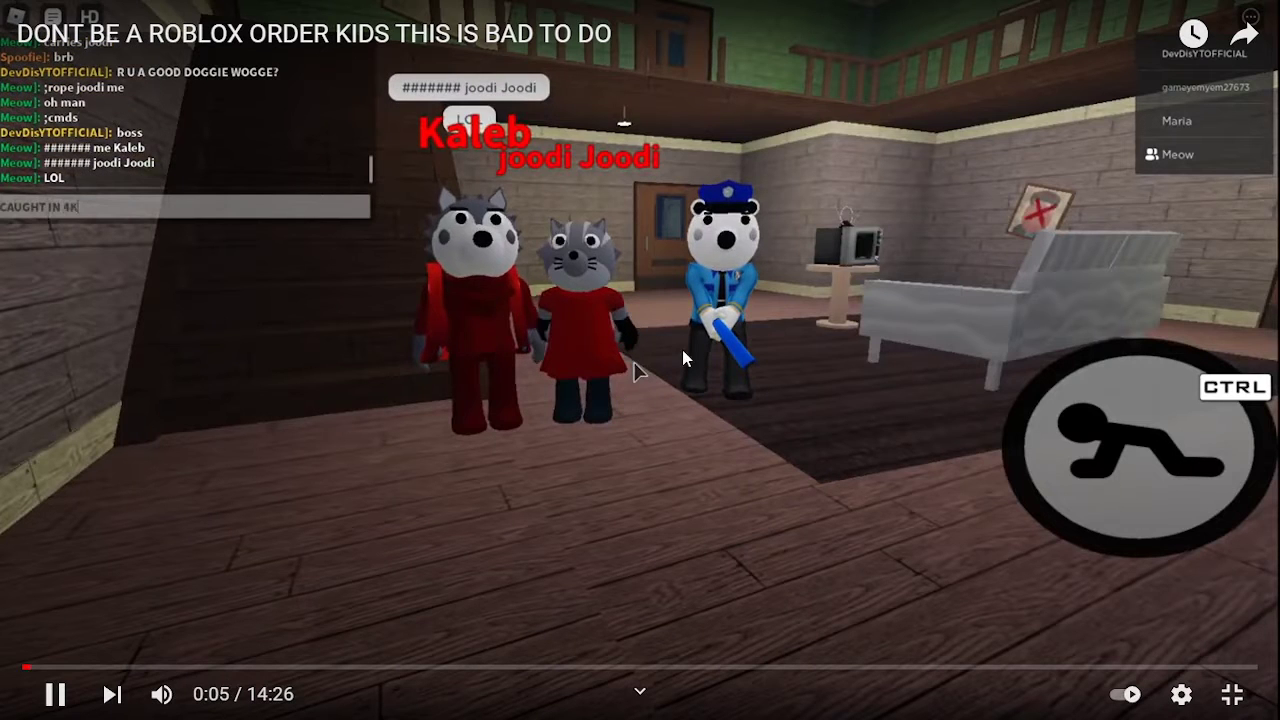
Pause the Roblox Order Kids video at 0:07, exit fullscreen, and go back to the uploads list
{"action": "left_click", "coordinate": [55, 694]}
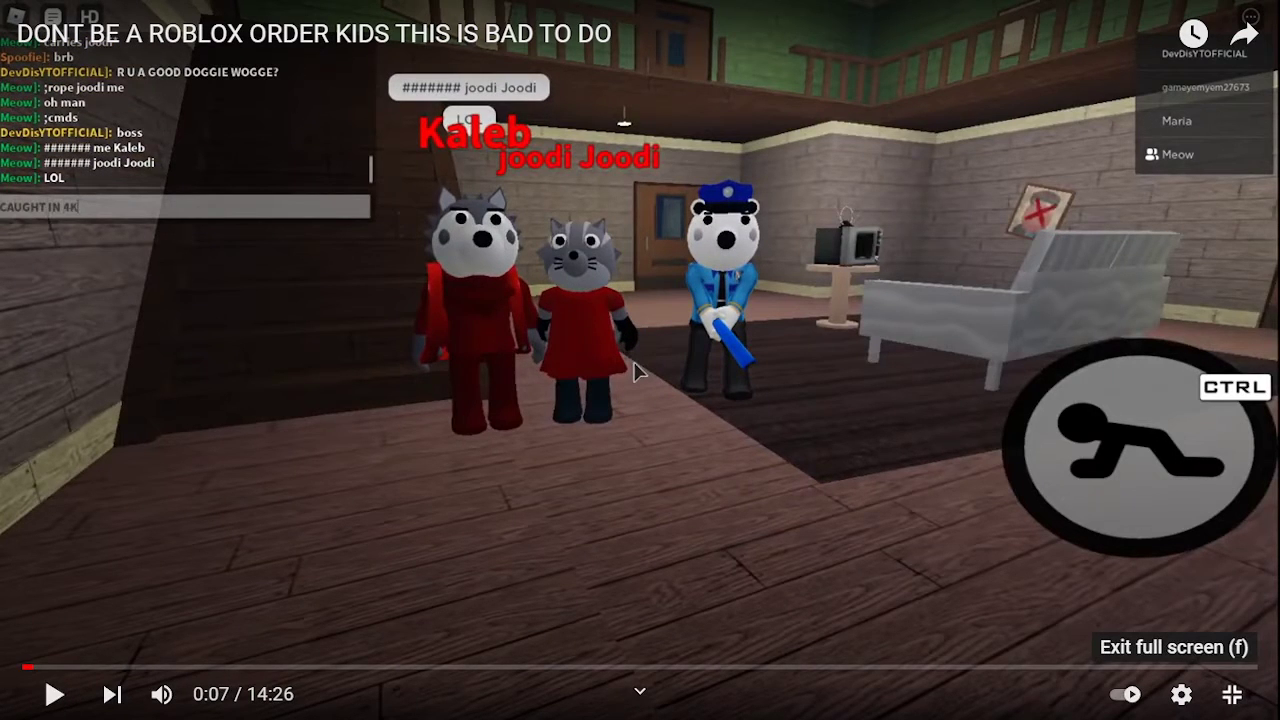
{"action": "key", "text": "f"}
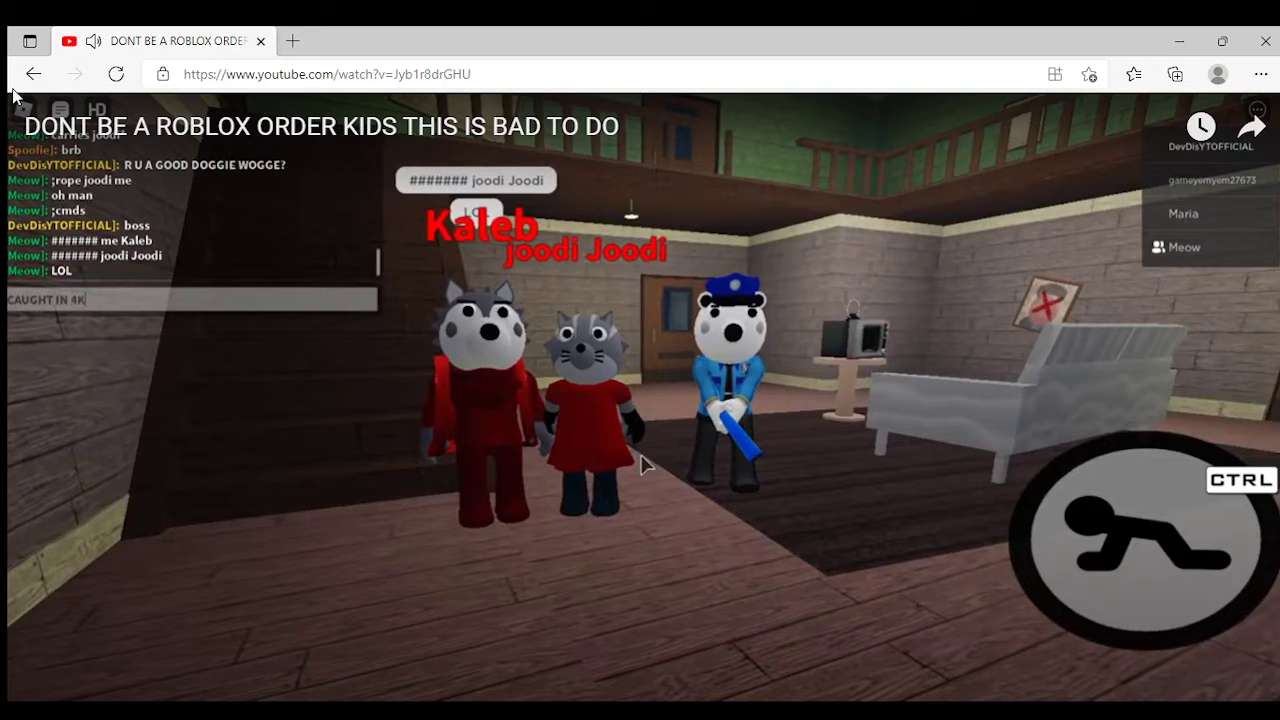
{"action": "key", "text": "Escape"}
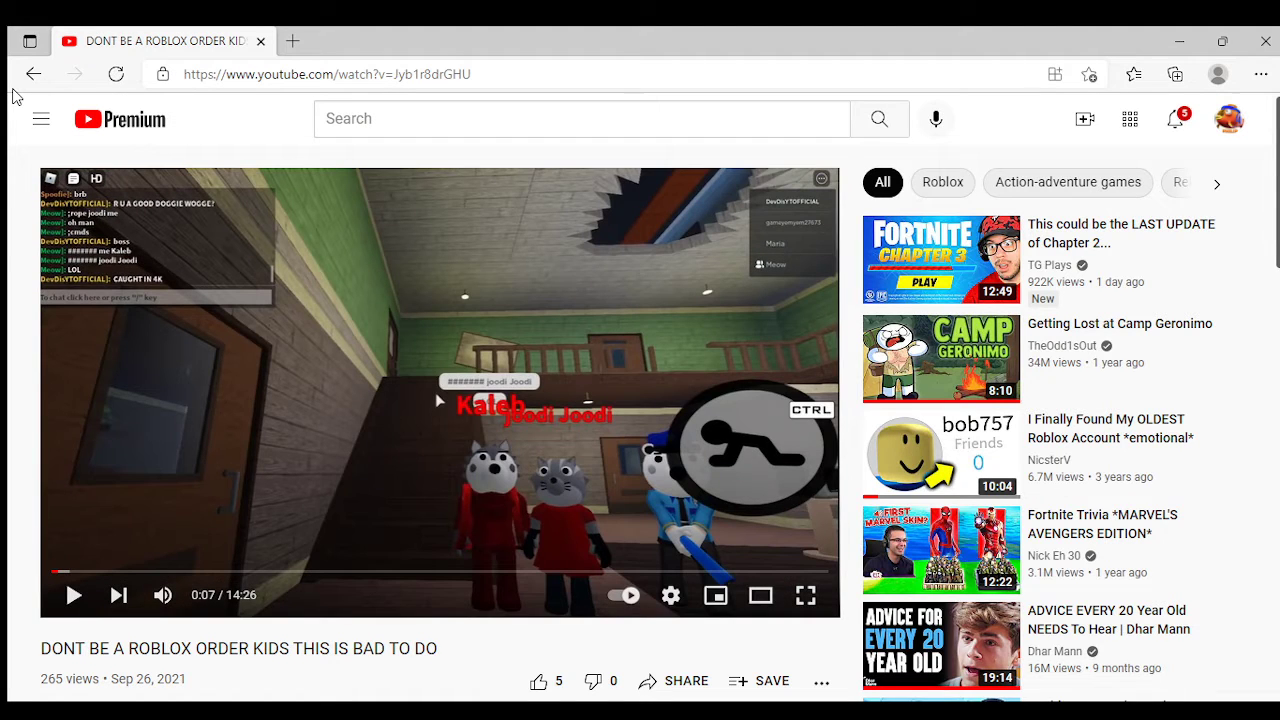
{"action": "mouse_move", "coordinate": [10, 105]}
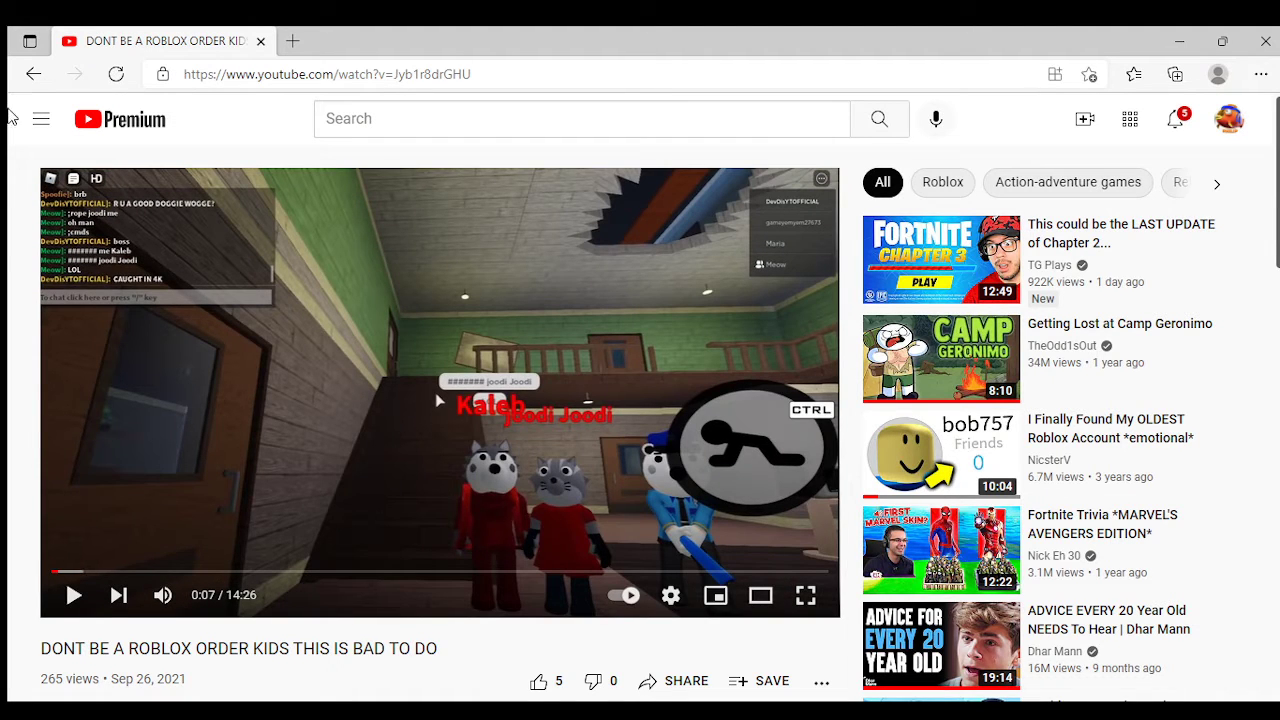
{"action": "left_click", "coordinate": [33, 74]}
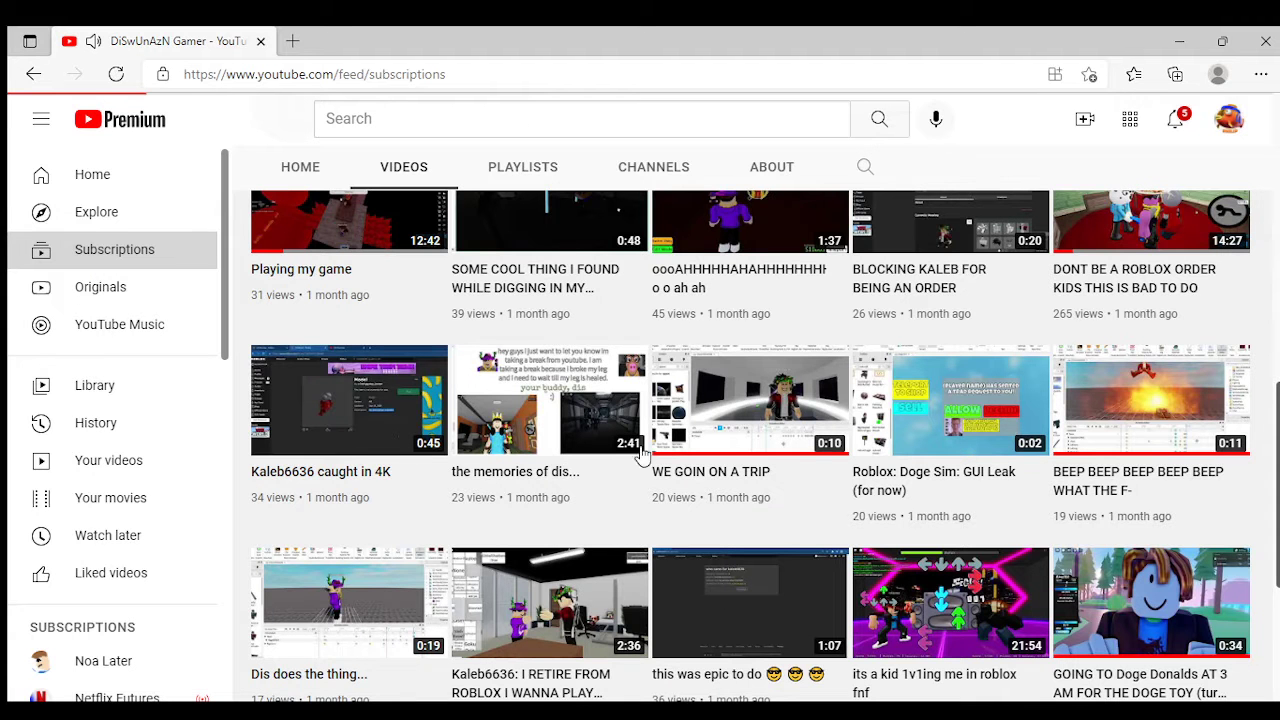
Open The Story of Minecraft's First Drowned from the Subscriptions feed
{"action": "left_click", "coordinate": [114, 249]}
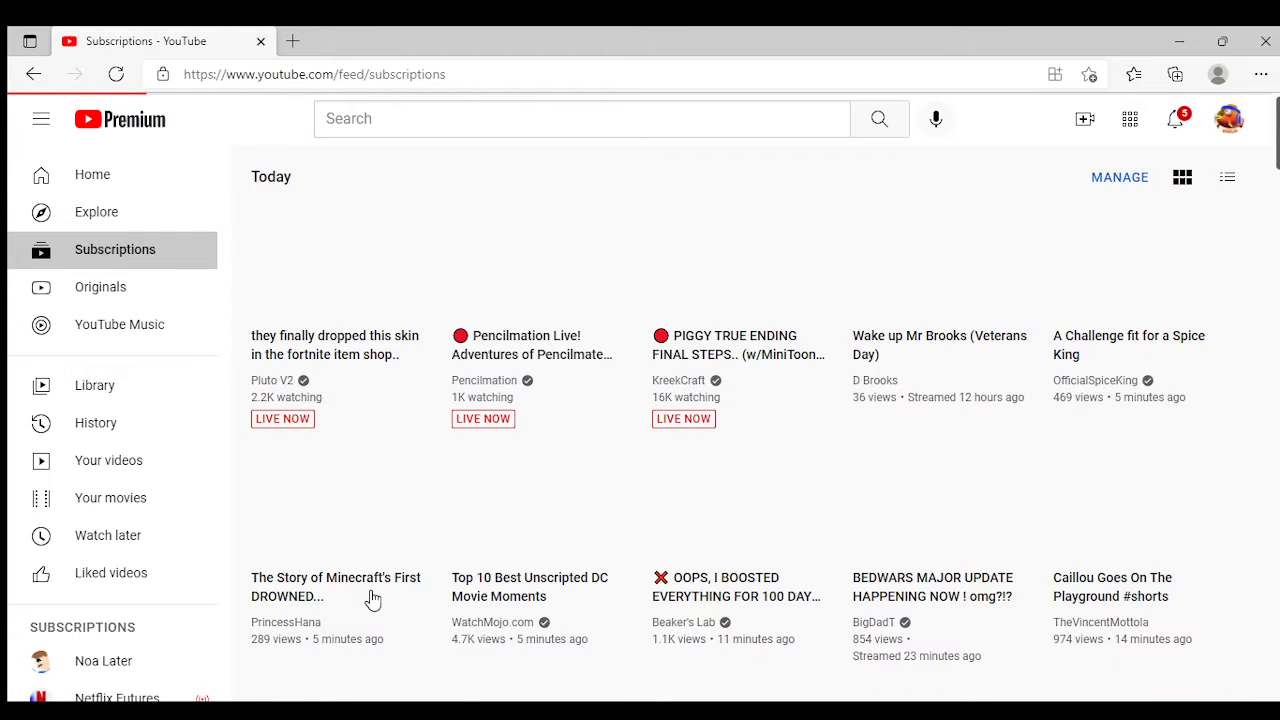
{"action": "left_click", "coordinate": [336, 260]}
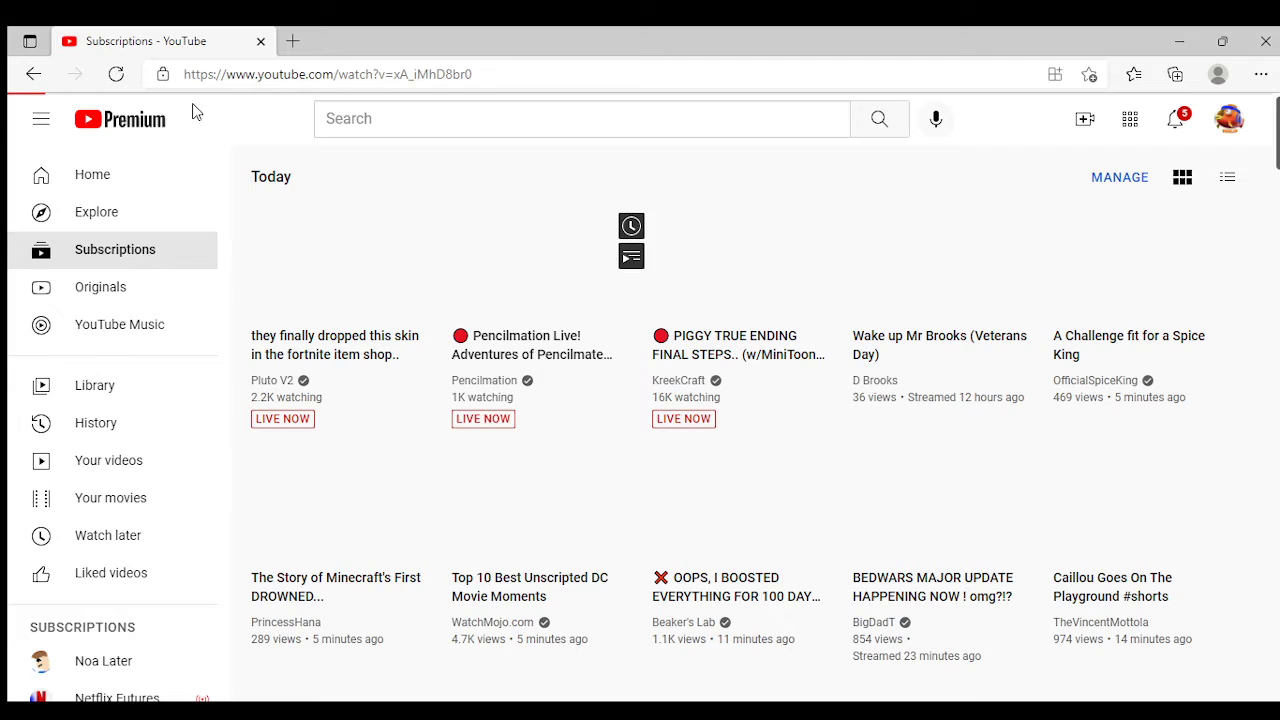
{"action": "left_click", "coordinate": [335, 500]}
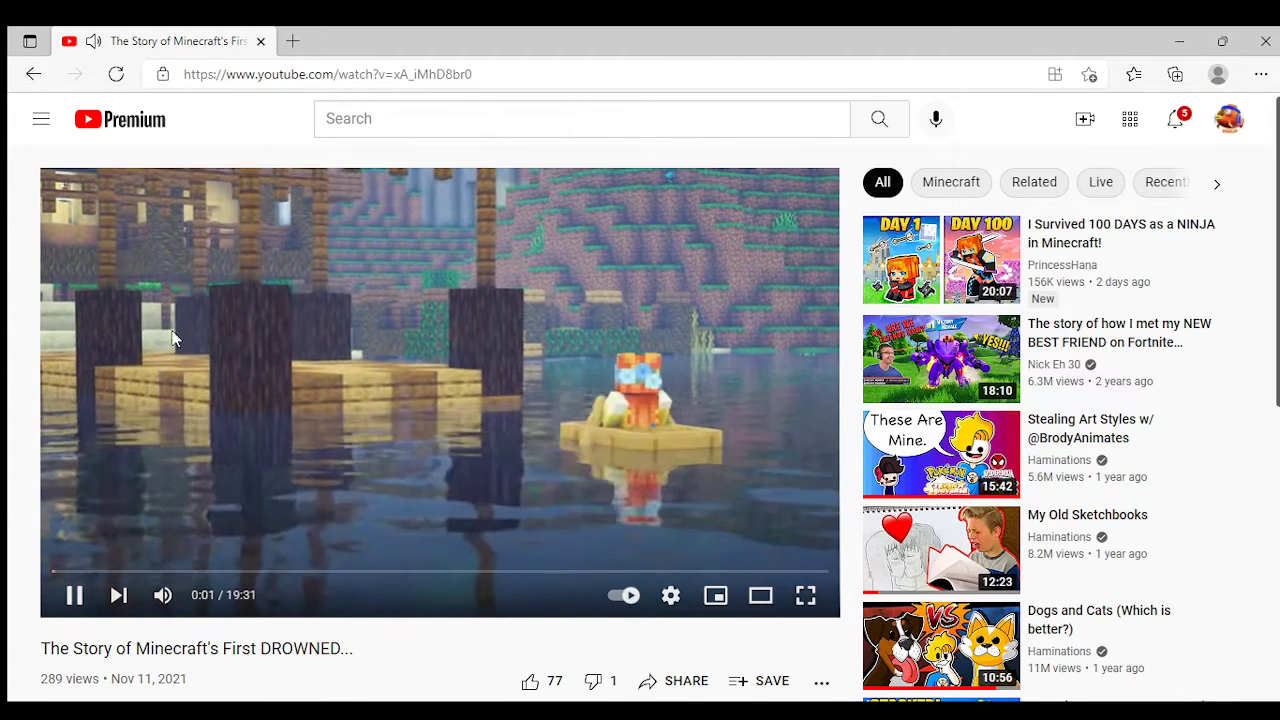
Go back twice to DiSwUnAzN Gamer's uploads and start the 'Dis does the thing...' video
{"action": "left_click", "coordinate": [33, 74]}
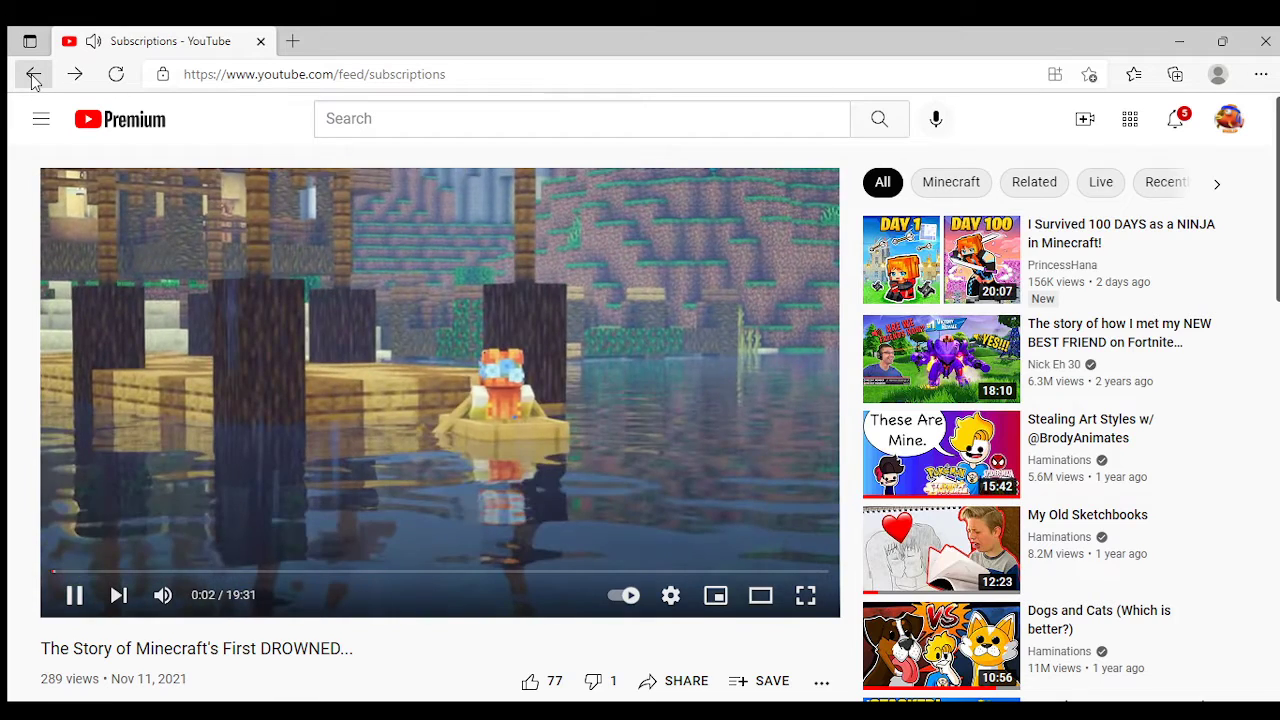
{"action": "left_click", "coordinate": [33, 74]}
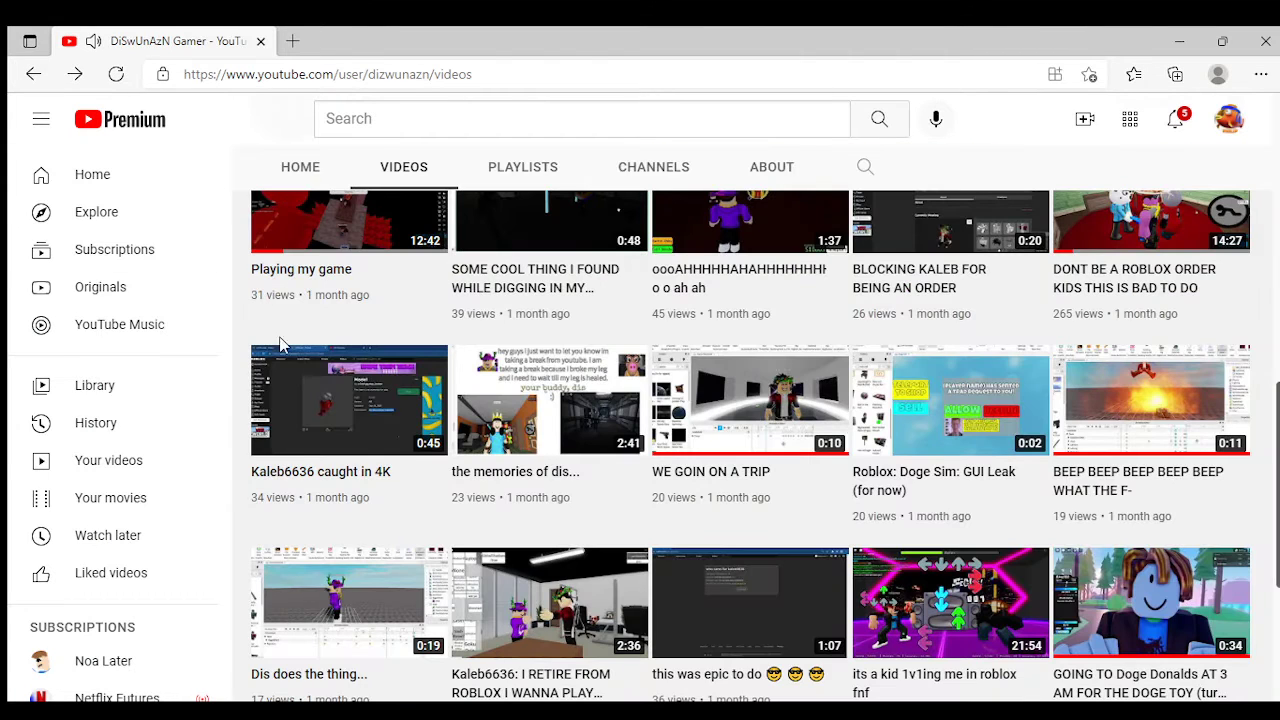
{"action": "left_click", "coordinate": [349, 601]}
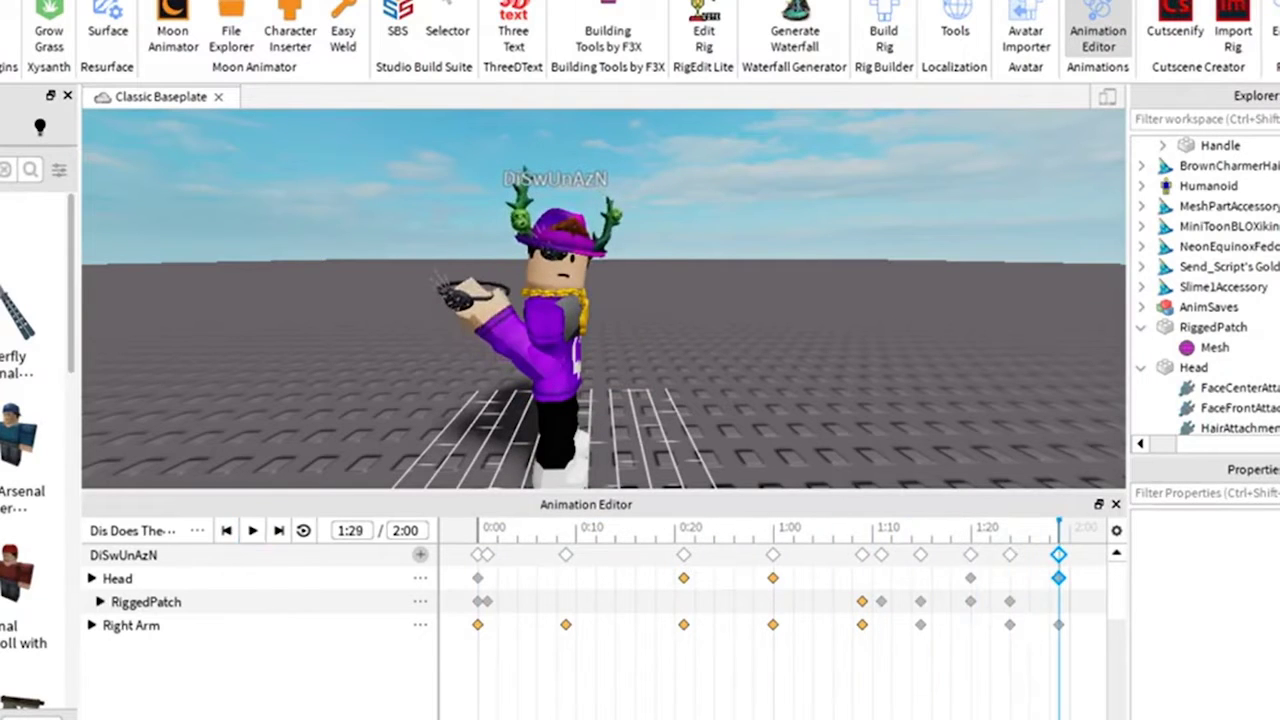
Watch 'Dis does the thing...' fullscreen to the end, ending back on the uploads list
{"action": "left_click", "coordinate": [753, 527]}
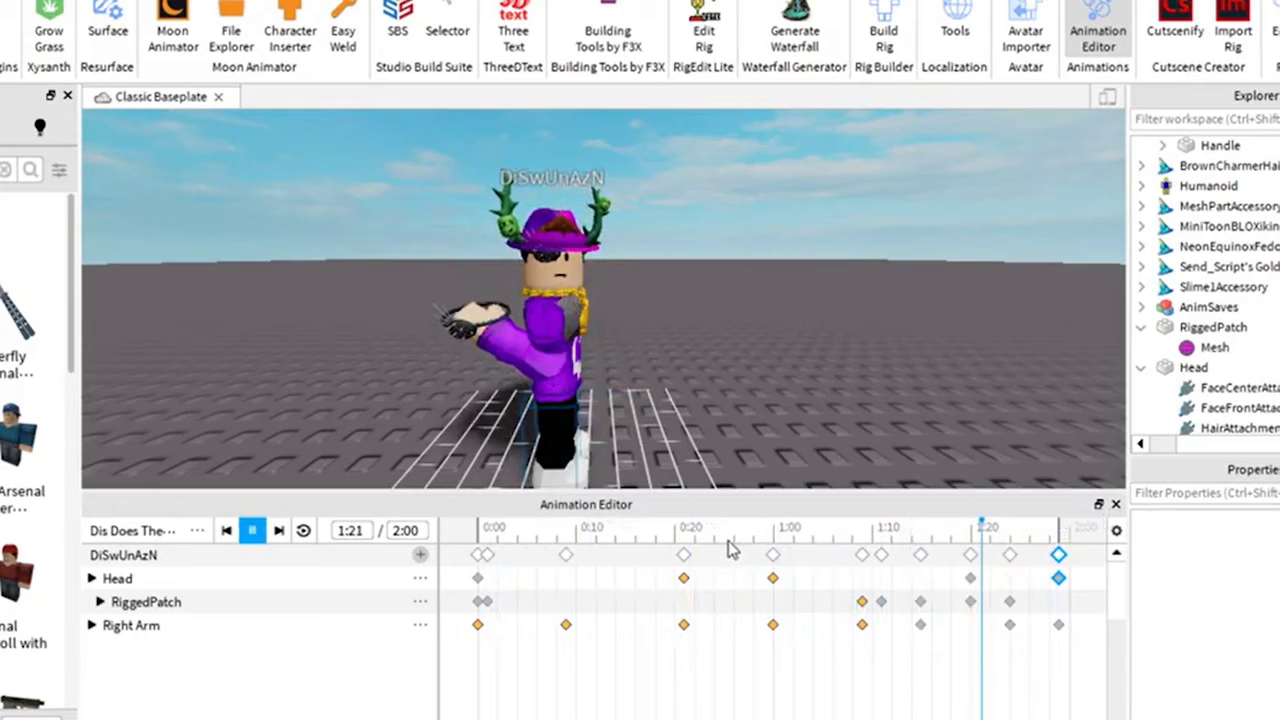
{"action": "left_click", "coordinate": [688, 527]}
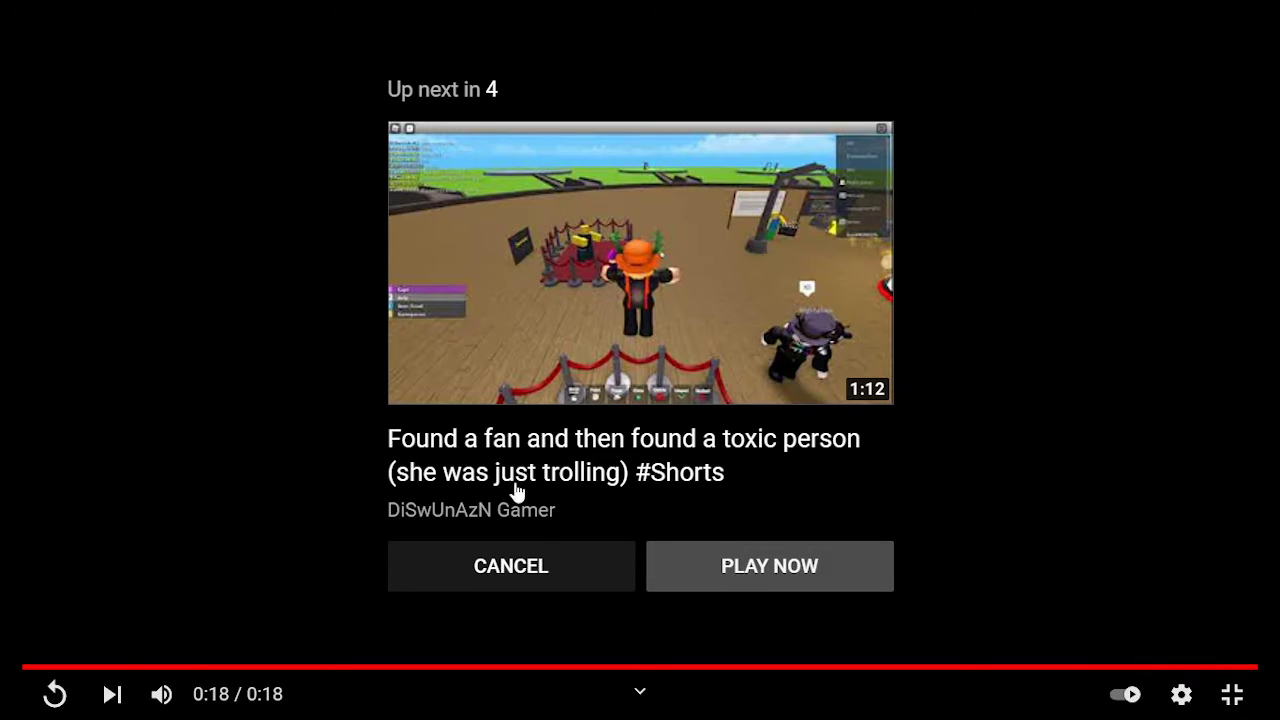
{"action": "mouse_move", "coordinate": [778, 473]}
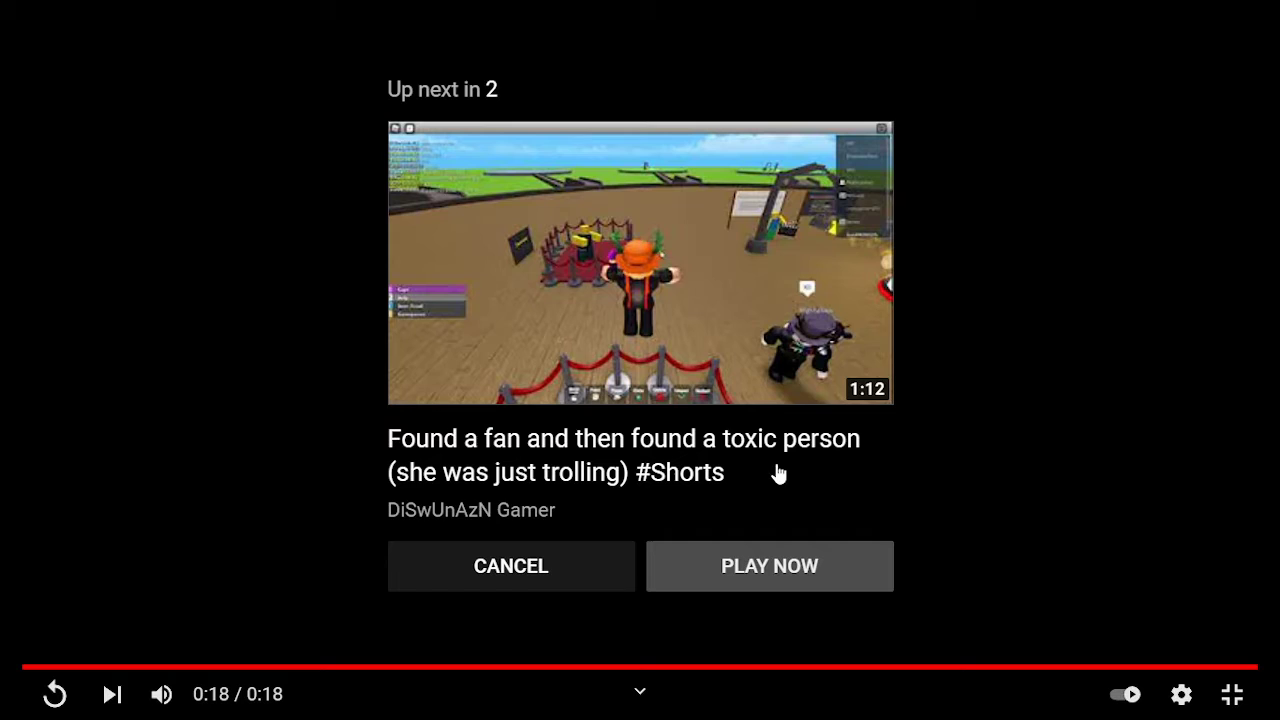
{"action": "left_click", "coordinate": [769, 566]}
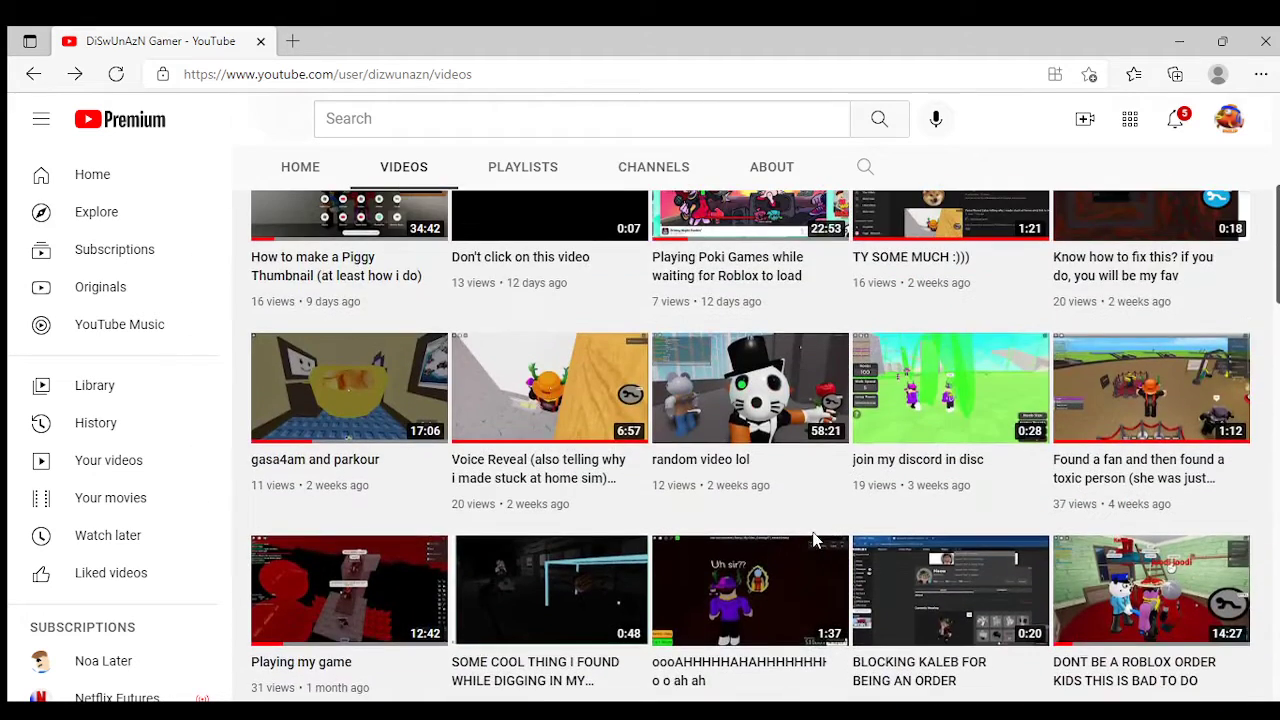
{"action": "scroll", "scroll_direction": "down", "scroll_amount": 3}
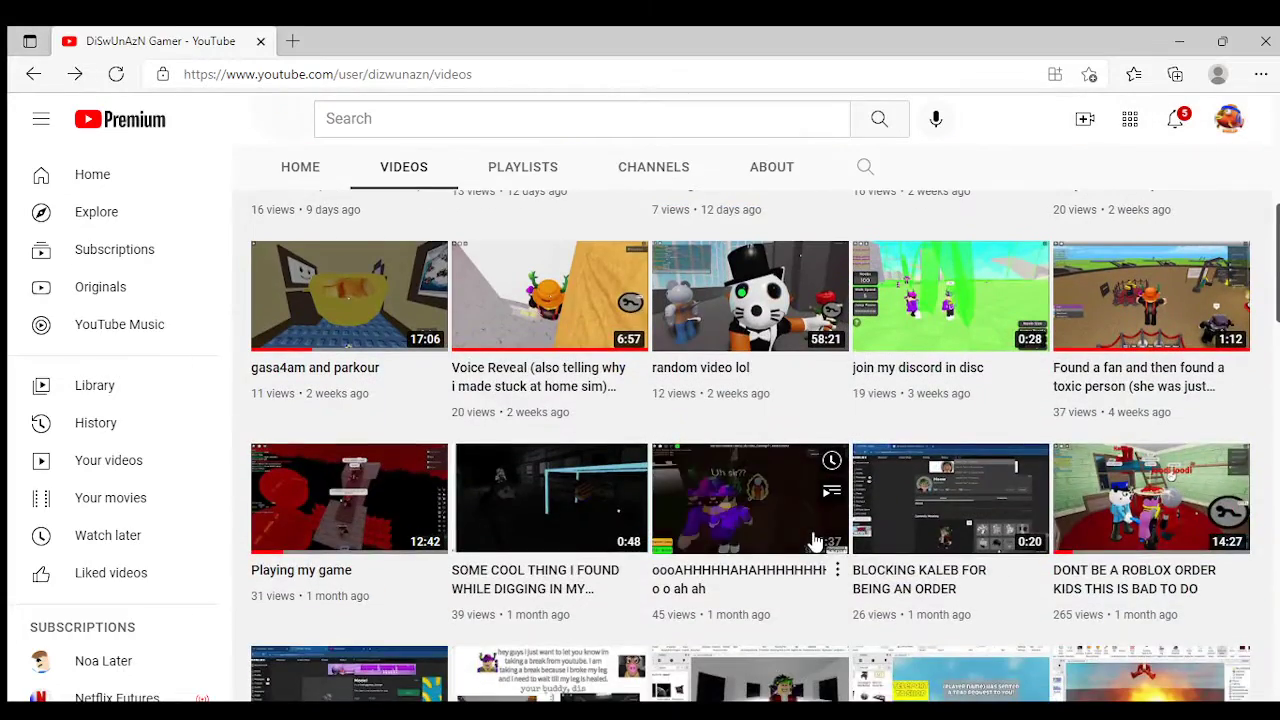
{"action": "scroll", "scroll_direction": "up", "scroll_amount": 3}
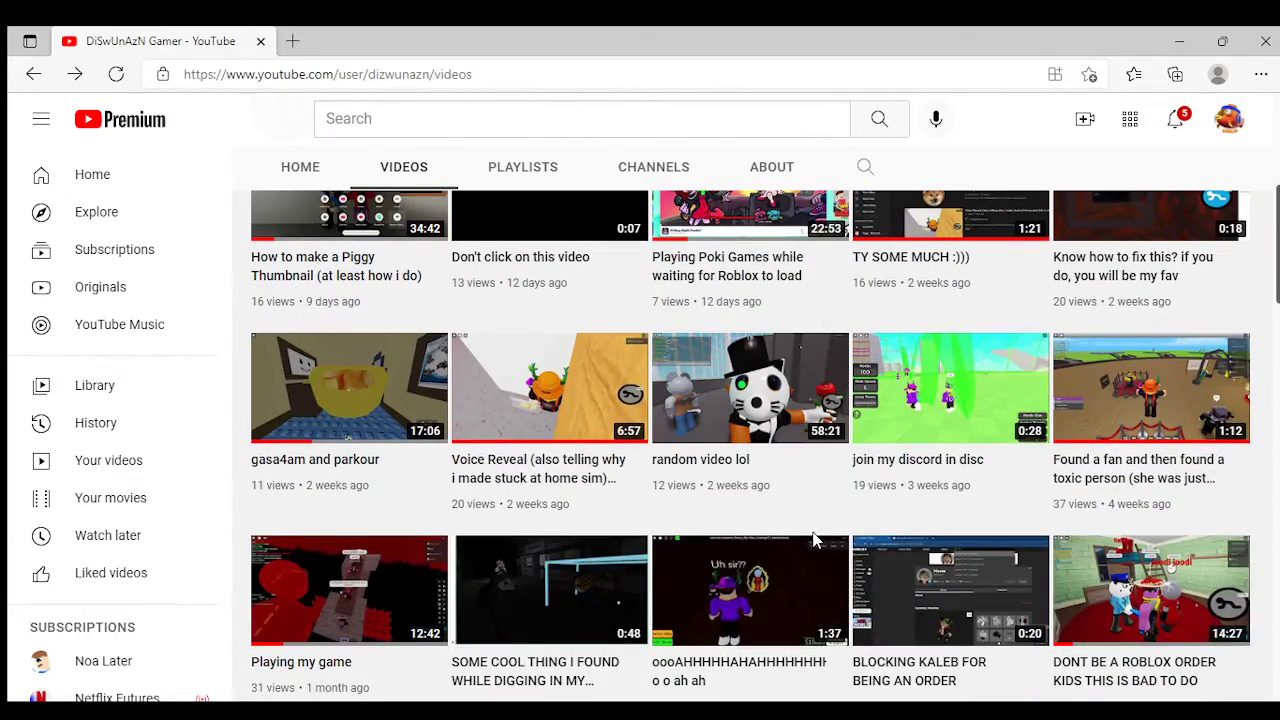
{"action": "scroll", "scroll_direction": "down", "scroll_amount": 3}
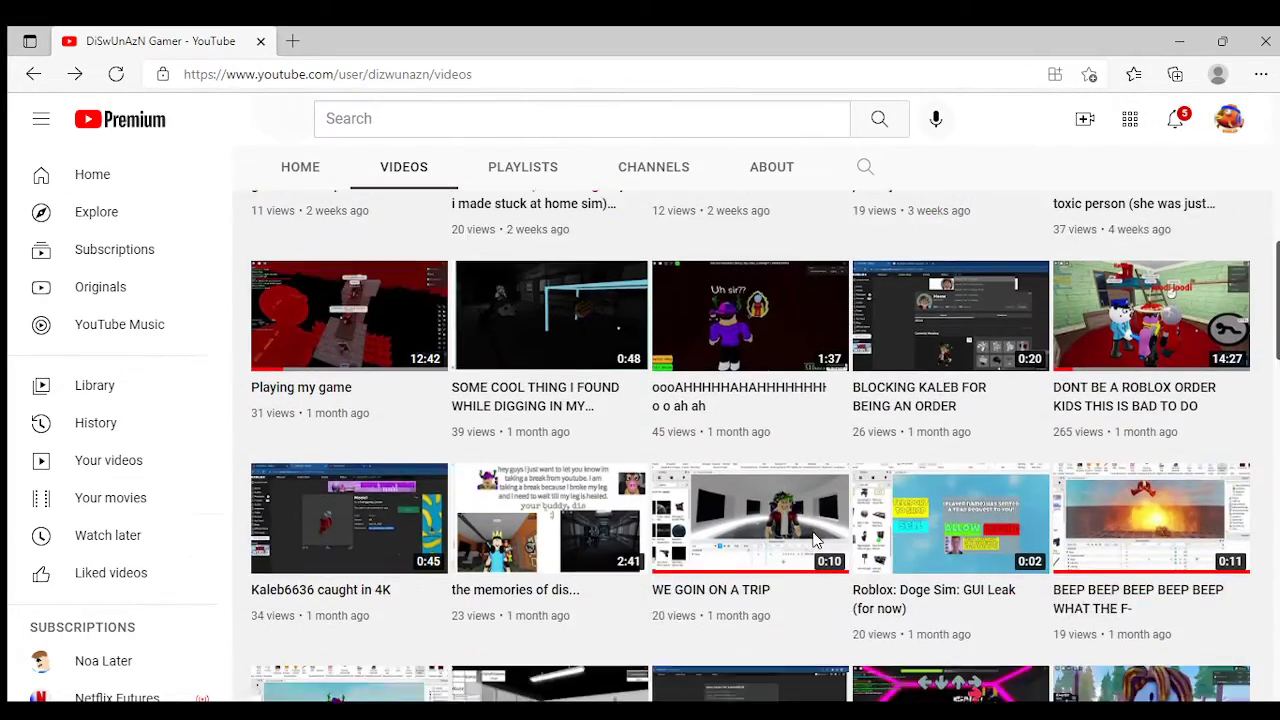
{"action": "scroll", "scroll_direction": "down", "scroll_amount": 3}
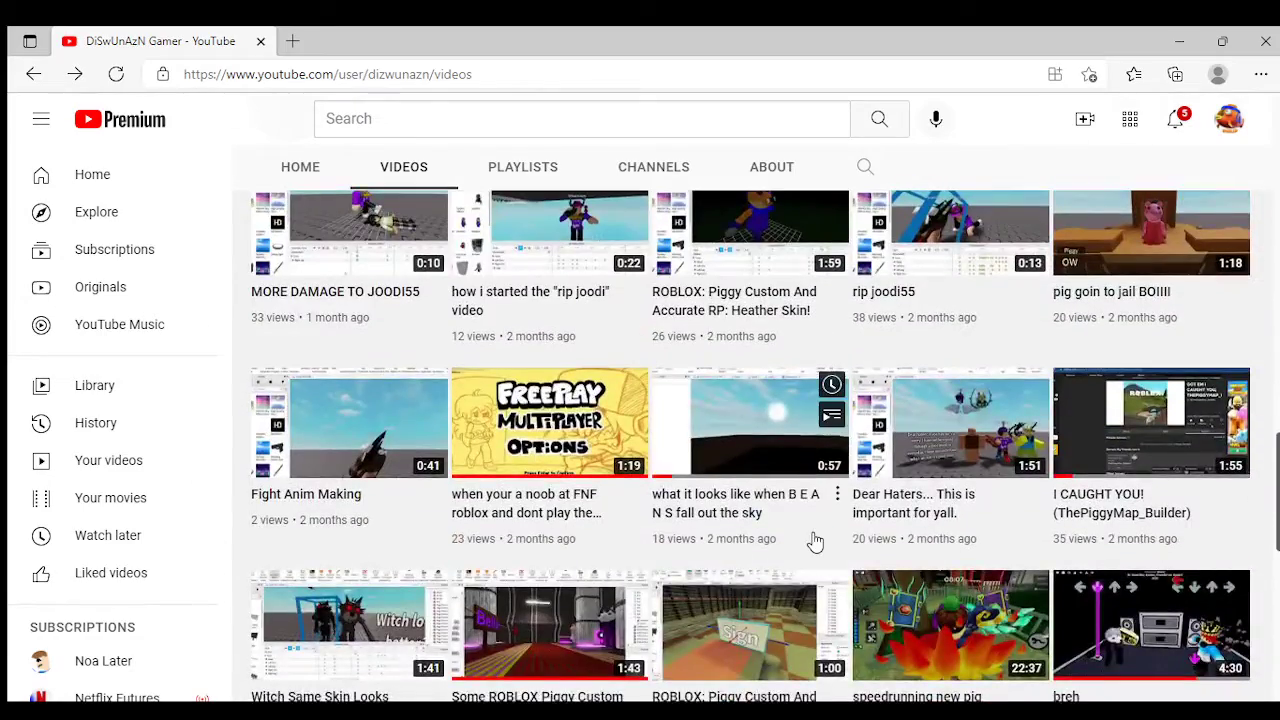
{"action": "scroll", "scroll_direction": "down", "scroll_amount": 3}
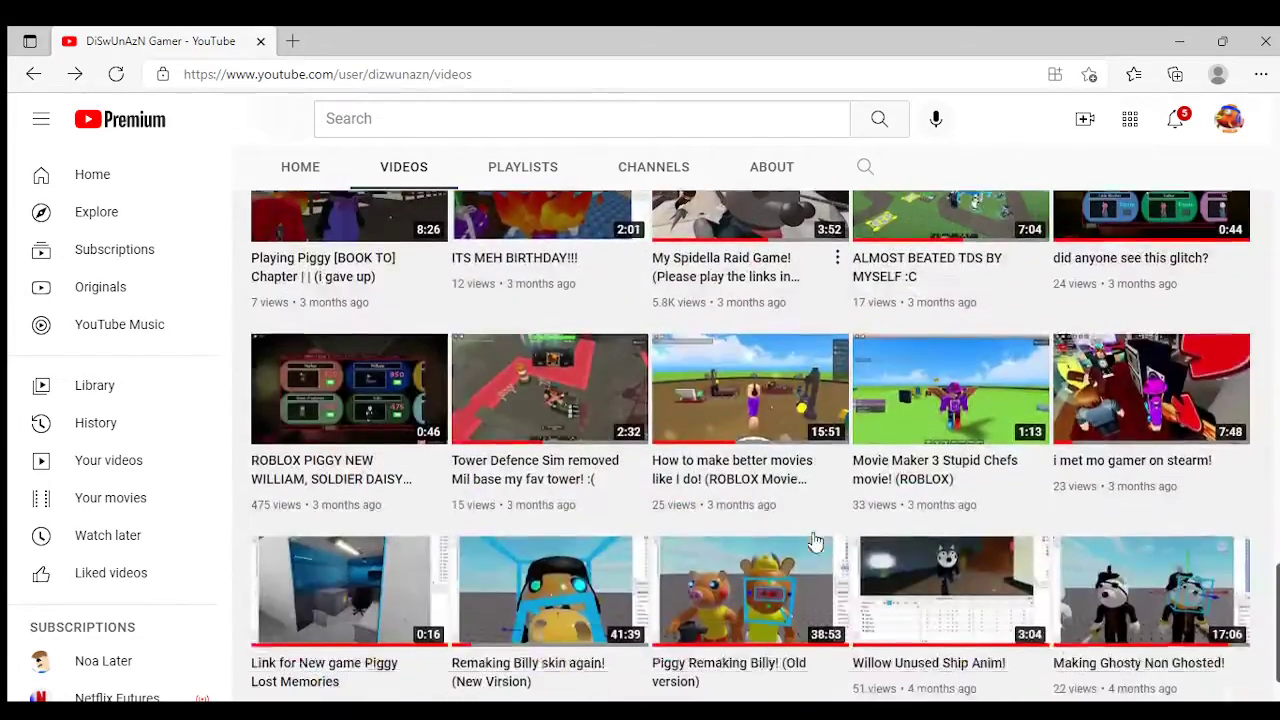
{"action": "scroll", "scroll_direction": "up", "scroll_amount": 3}
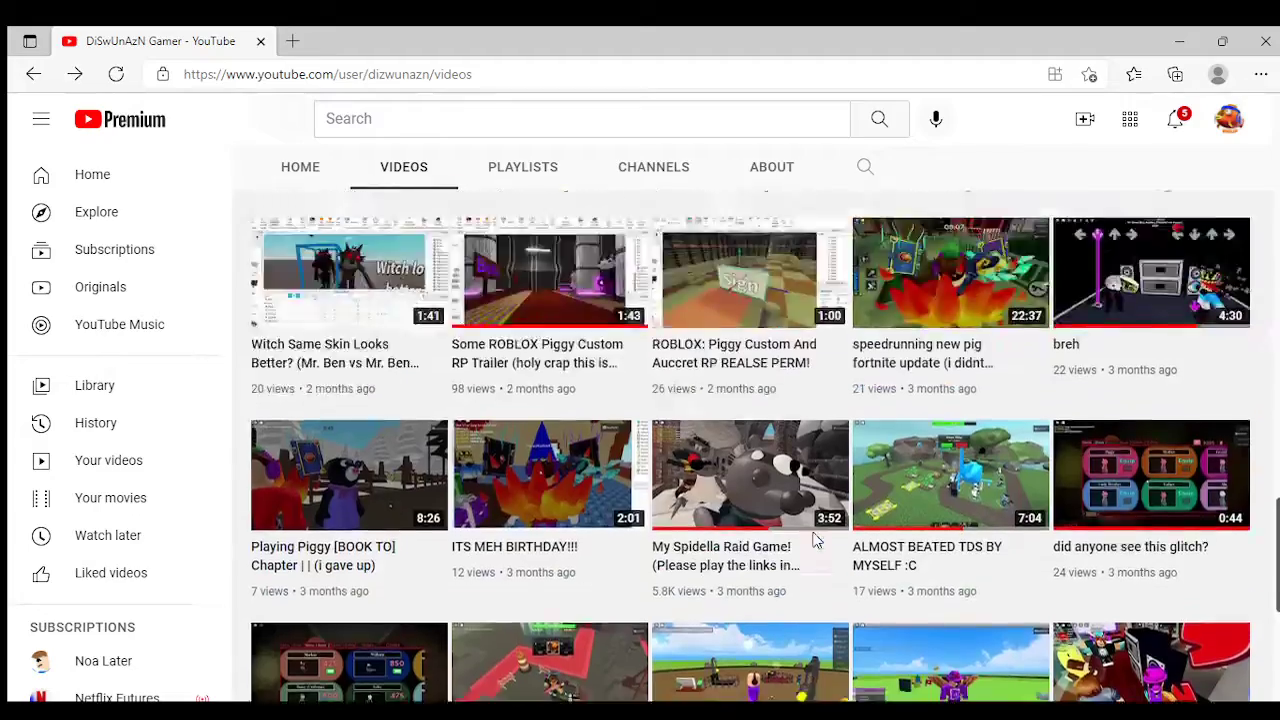
{"action": "scroll", "scroll_direction": "down", "scroll_amount": 3}
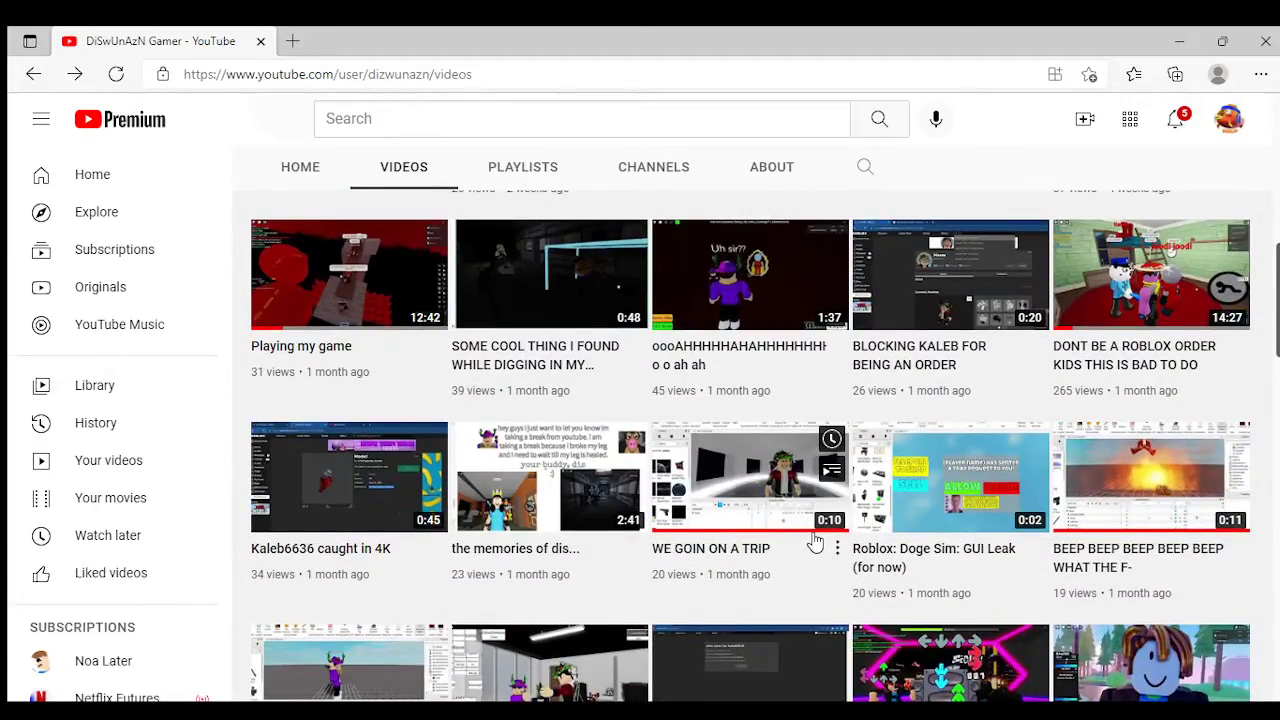
{"action": "scroll", "scroll_direction": "up", "scroll_amount": 3}
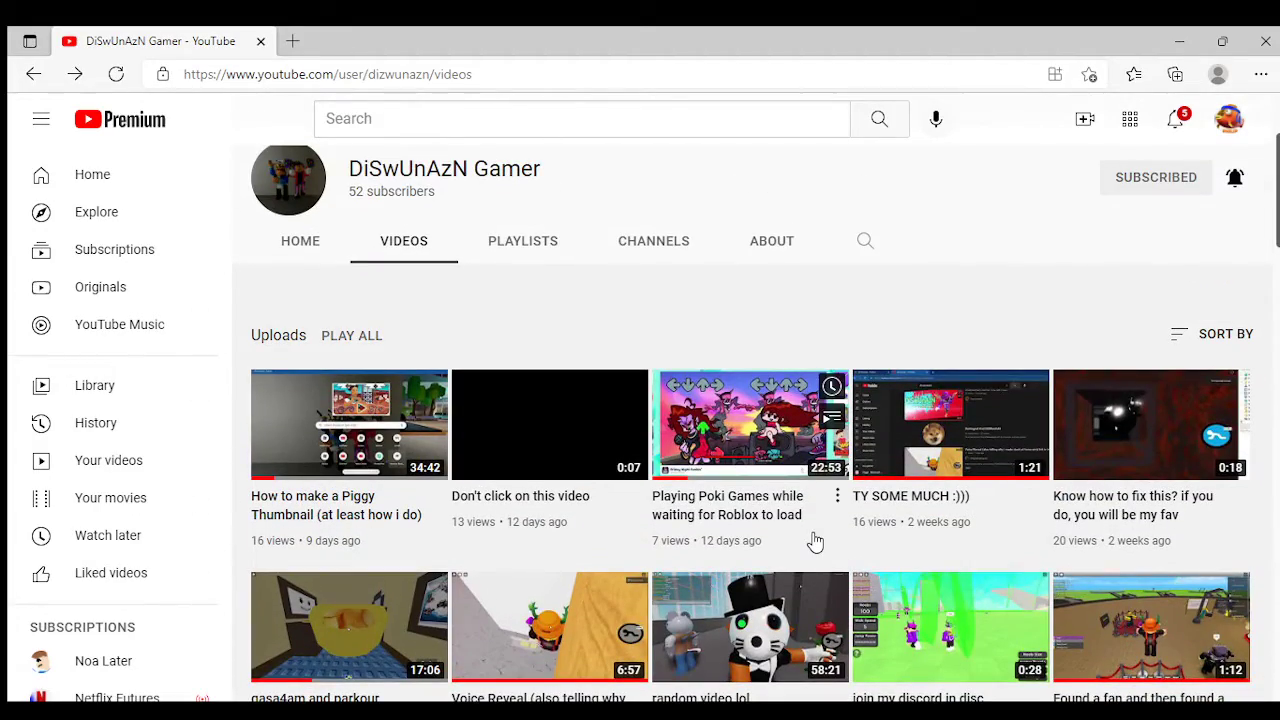
{"action": "scroll", "scroll_direction": "down", "scroll_amount": 3}
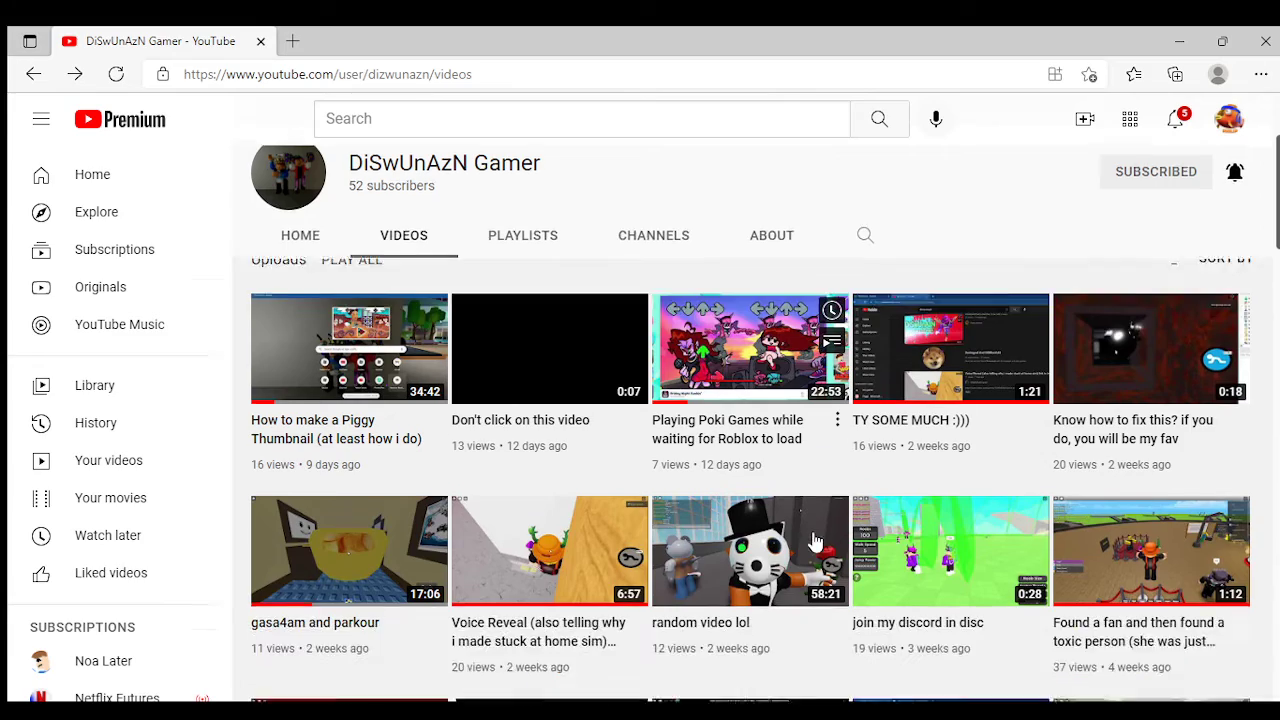
{"action": "scroll", "scroll_direction": "down", "scroll_amount": 3}
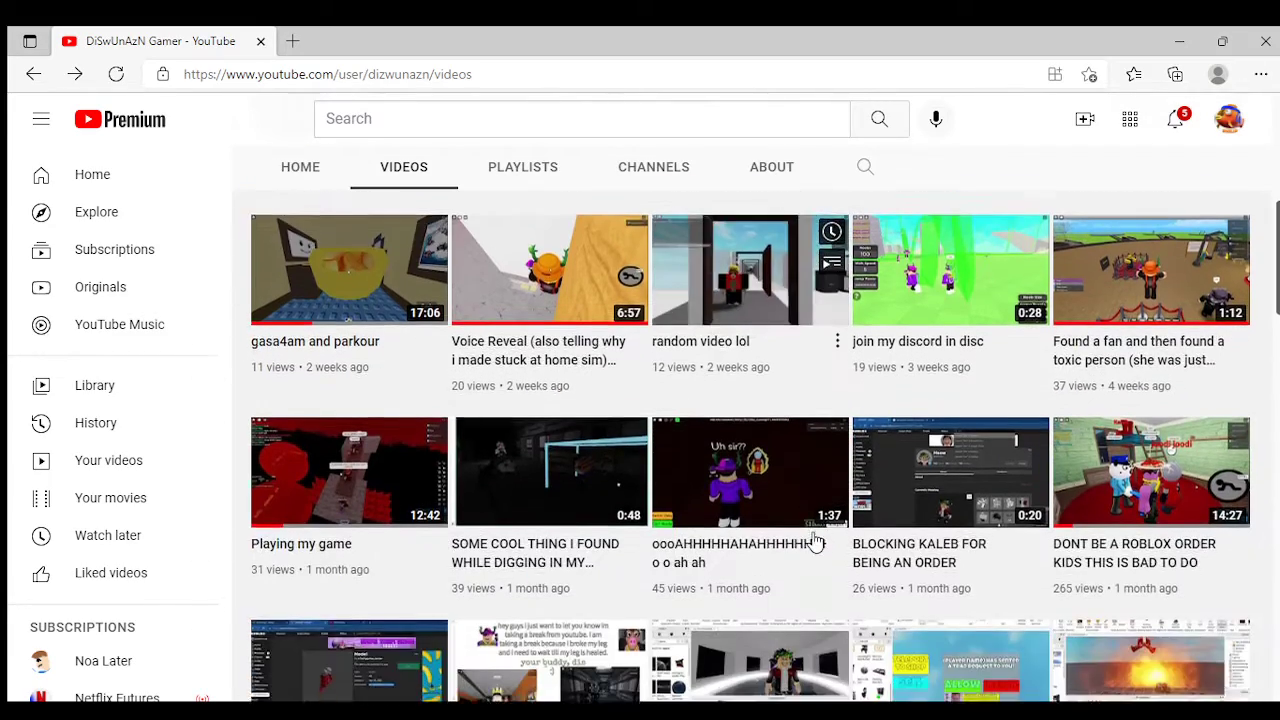
{"action": "scroll", "scroll_direction": "down", "scroll_amount": 3}
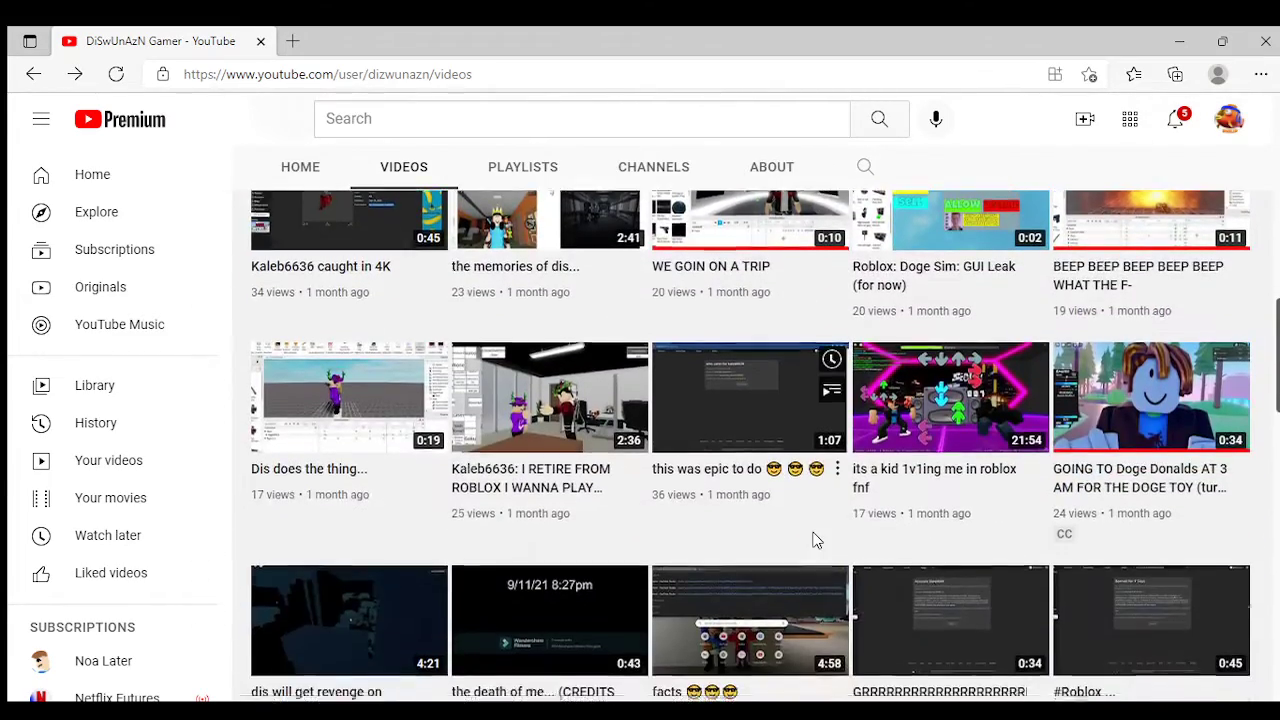
{"action": "scroll", "scroll_direction": "down", "scroll_amount": 3}
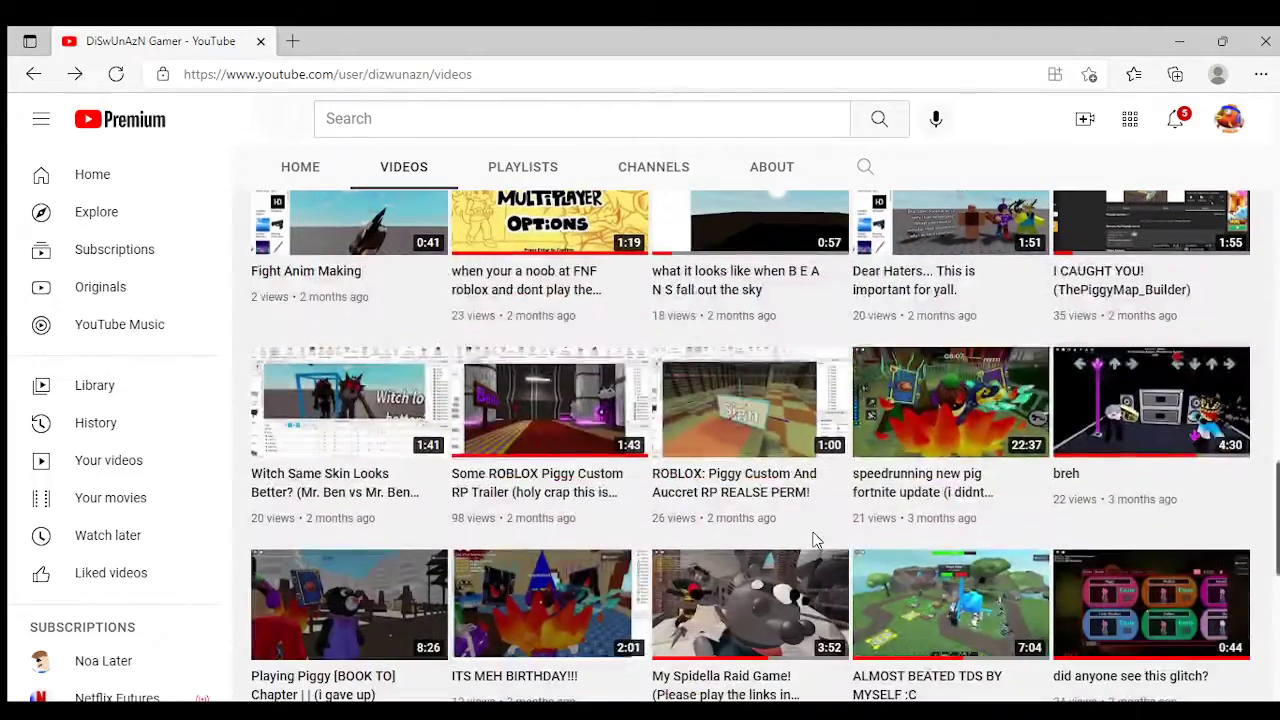
{"action": "scroll", "scroll_direction": "down", "scroll_amount": 3}
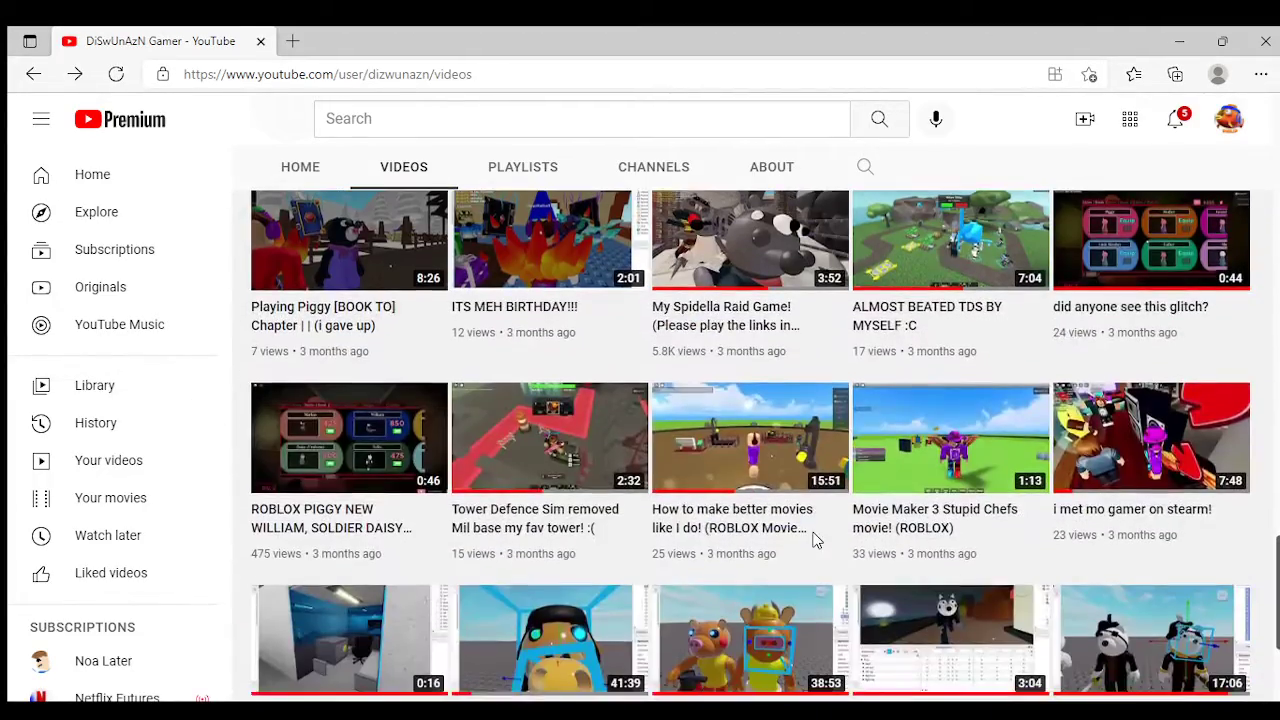
{"action": "scroll", "scroll_direction": "down", "scroll_amount": 3}
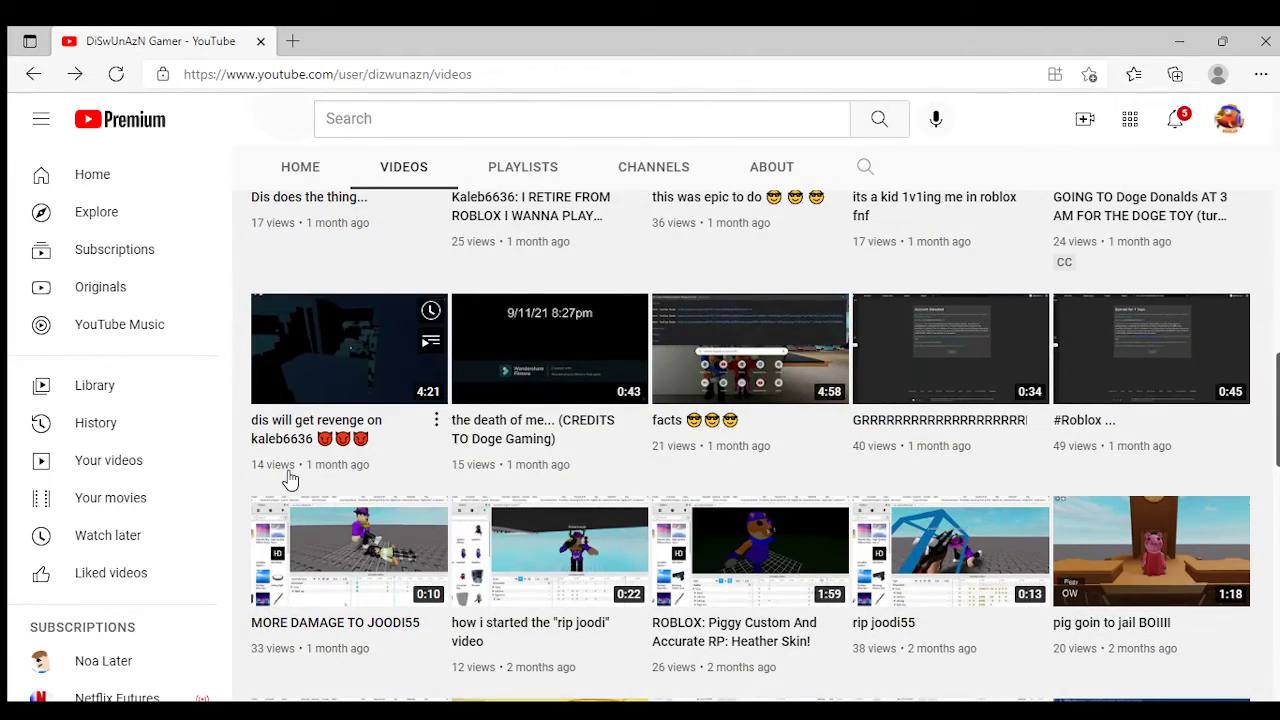
{"action": "mouse_move", "coordinate": [393, 398]}
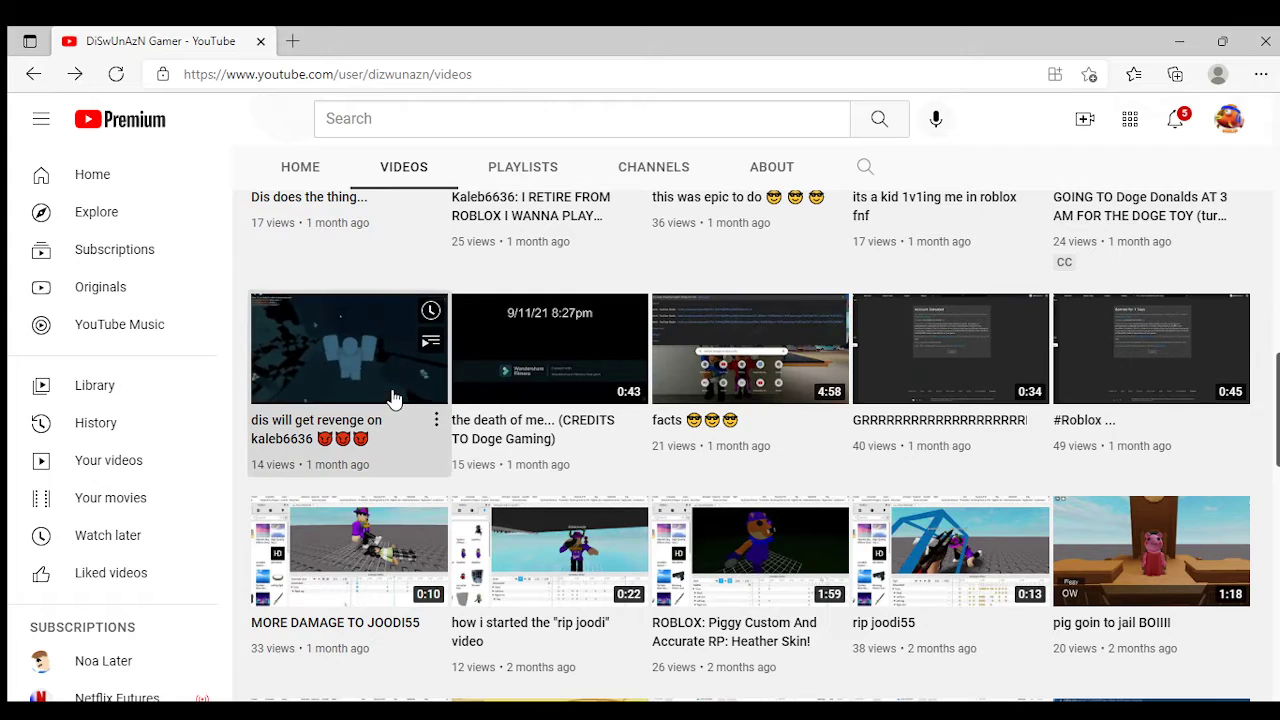
{"action": "left_click", "coordinate": [348, 348]}
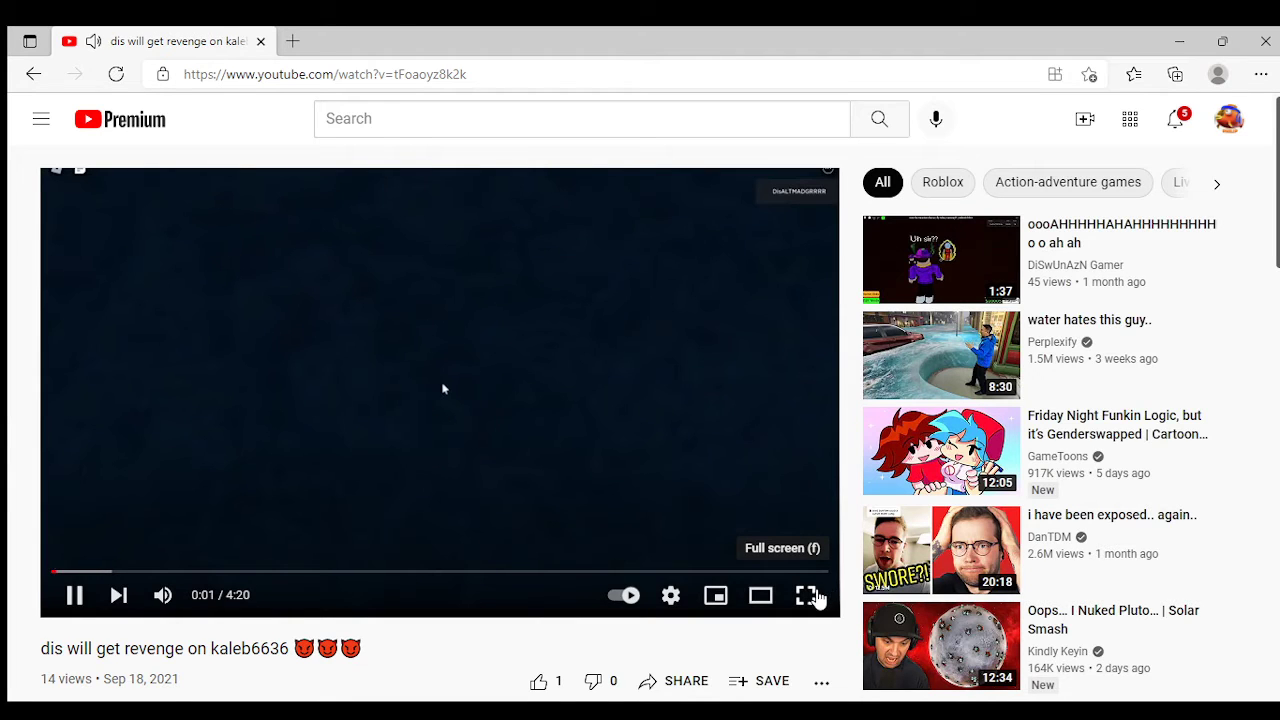
{"action": "scroll", "scroll_direction": "down", "scroll_amount": 3}
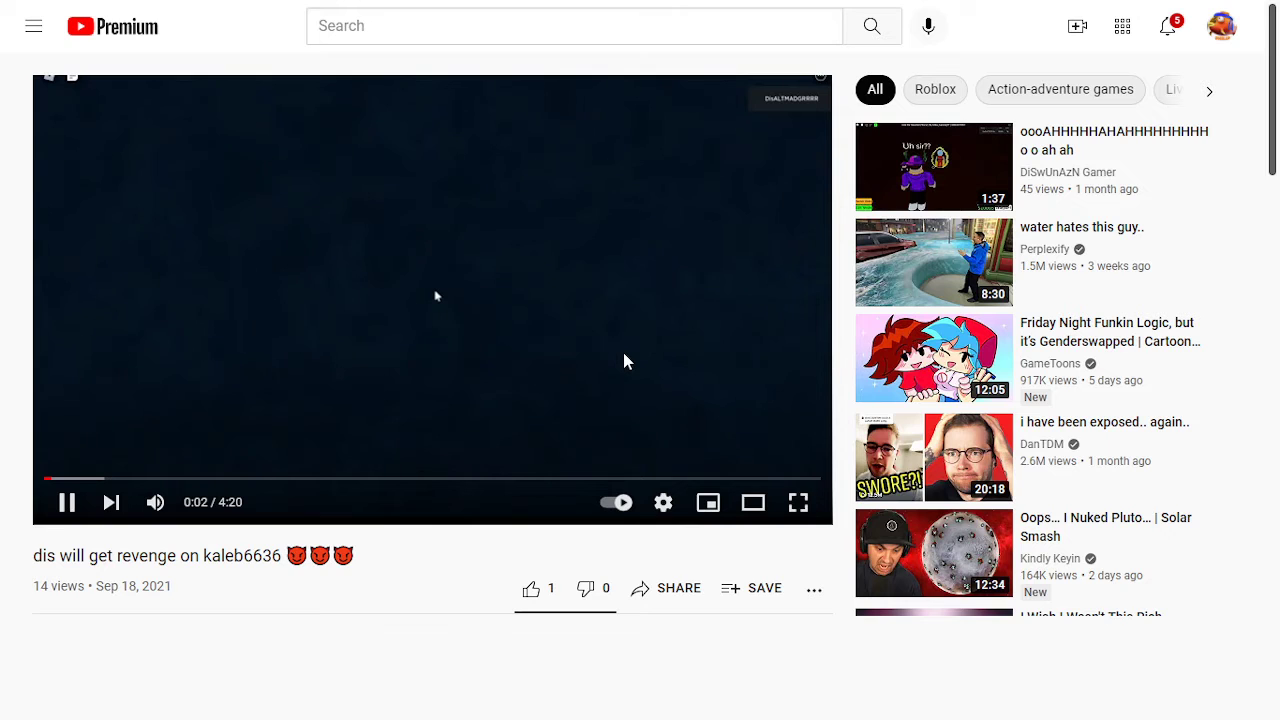
Switch the revenge video to fullscreen and watch it up to 1:42 of 4:20
{"action": "left_click", "coordinate": [798, 502]}
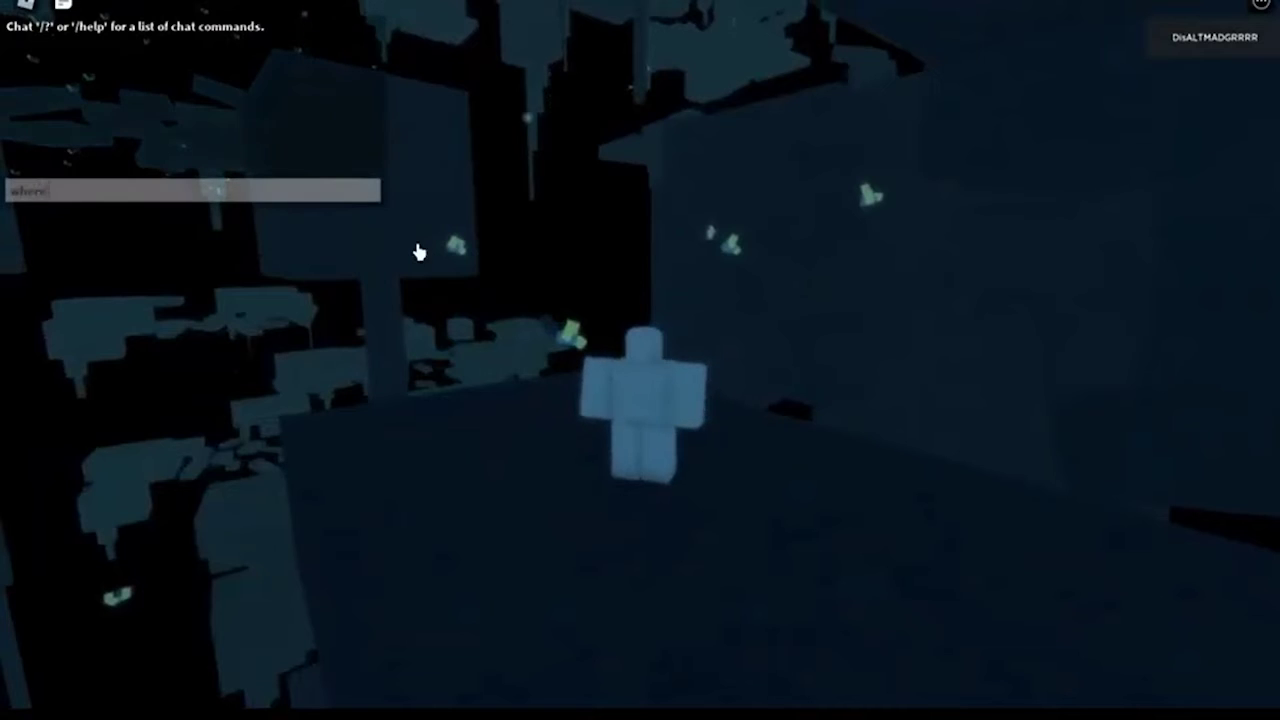
{"action": "type", "text": "where am i.."}
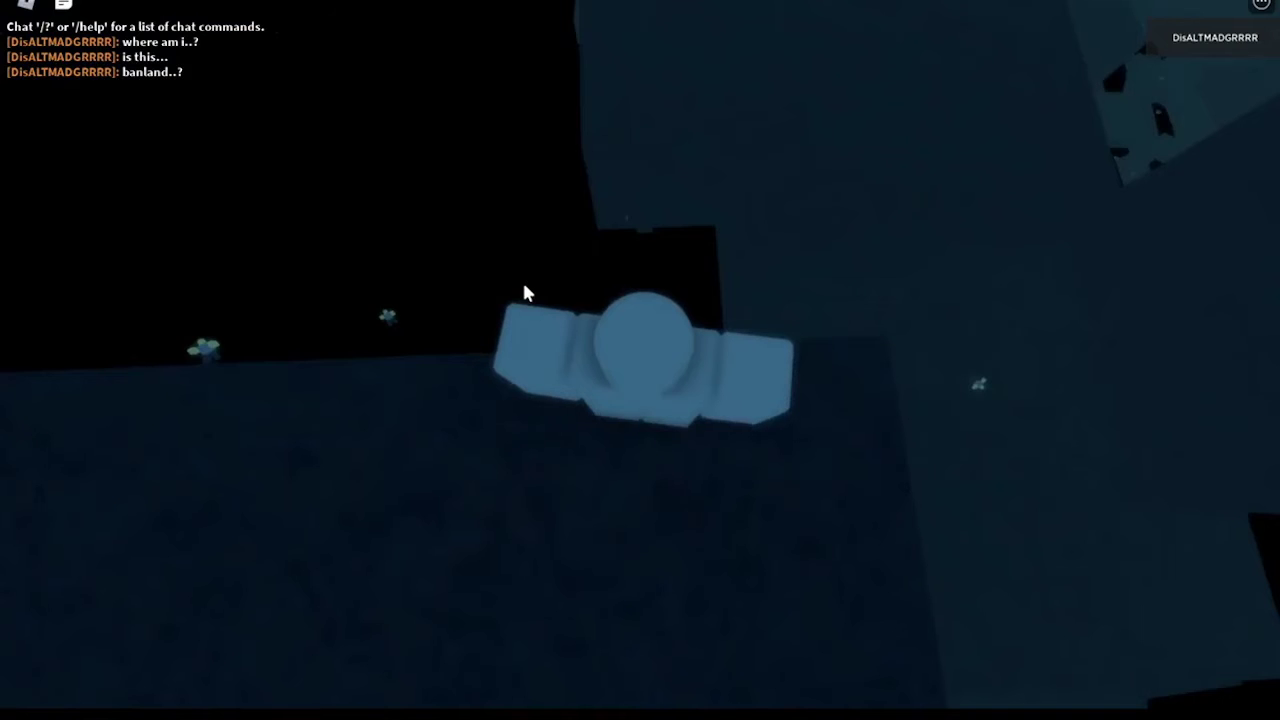
{"action": "mouse_move", "coordinate": [573, 150]}
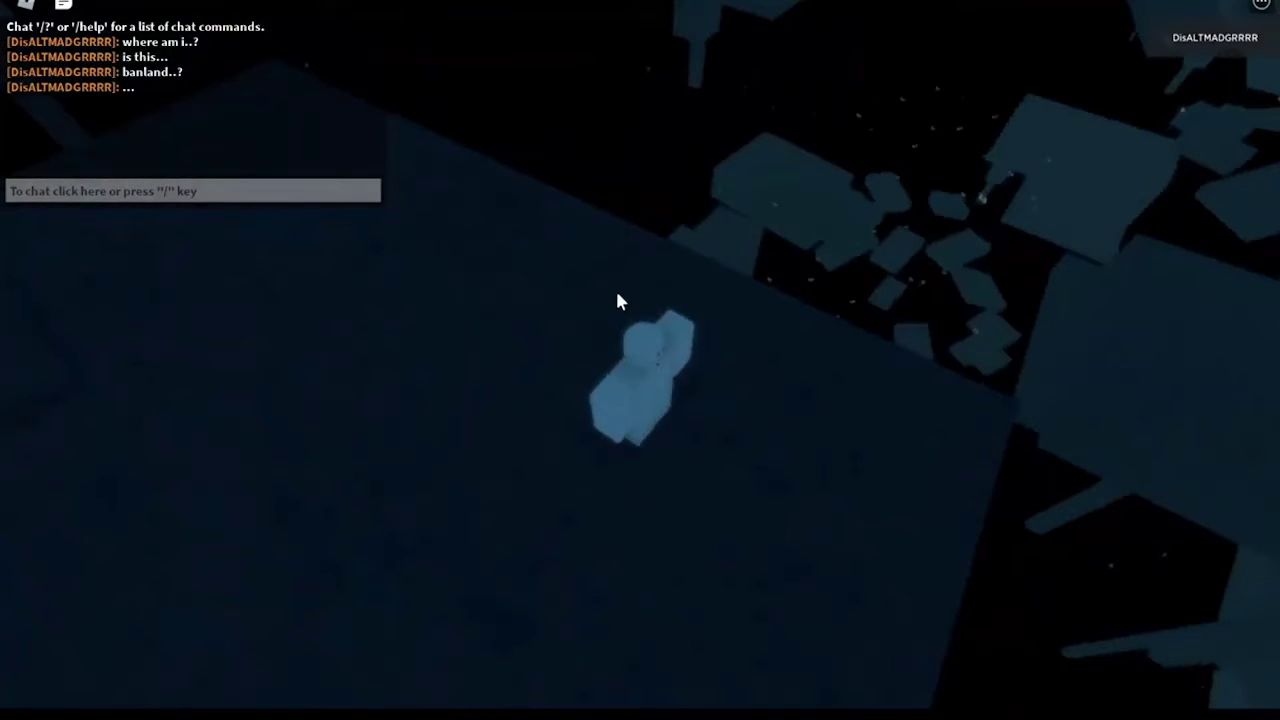
{"action": "type", "text": "i will get you, if i can"}
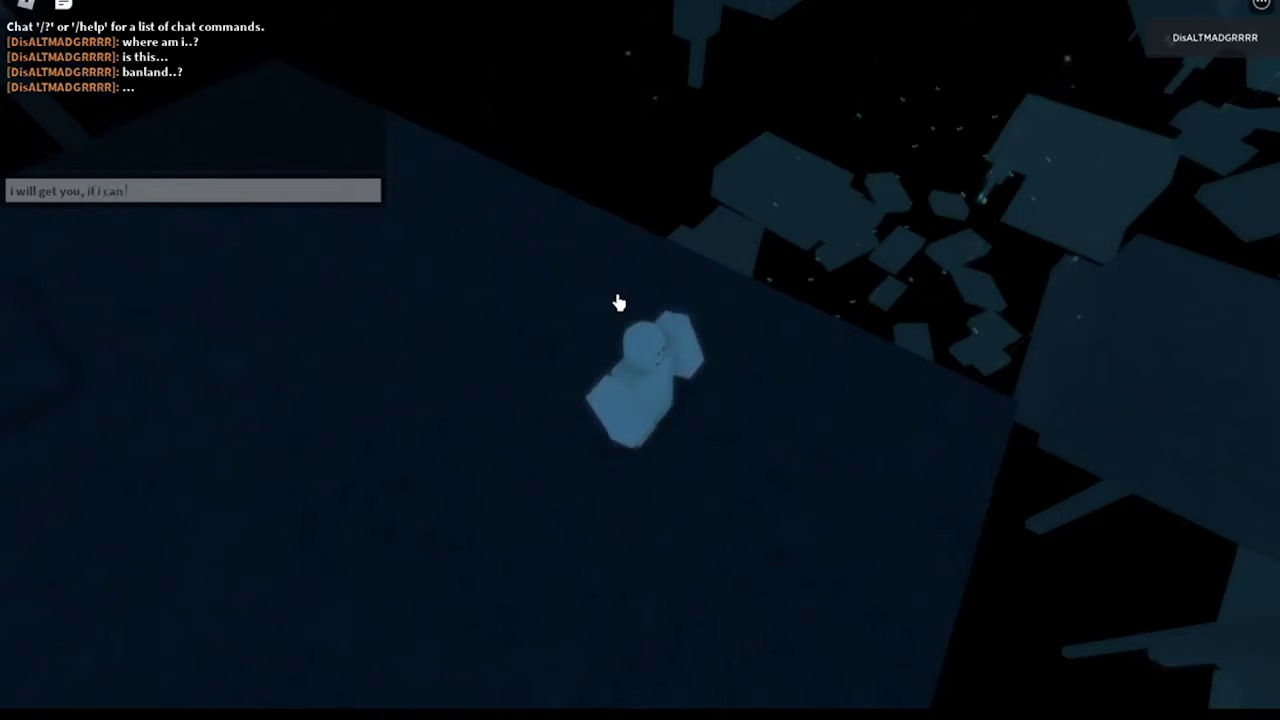
{"action": "type", "text": "kaleb66"}
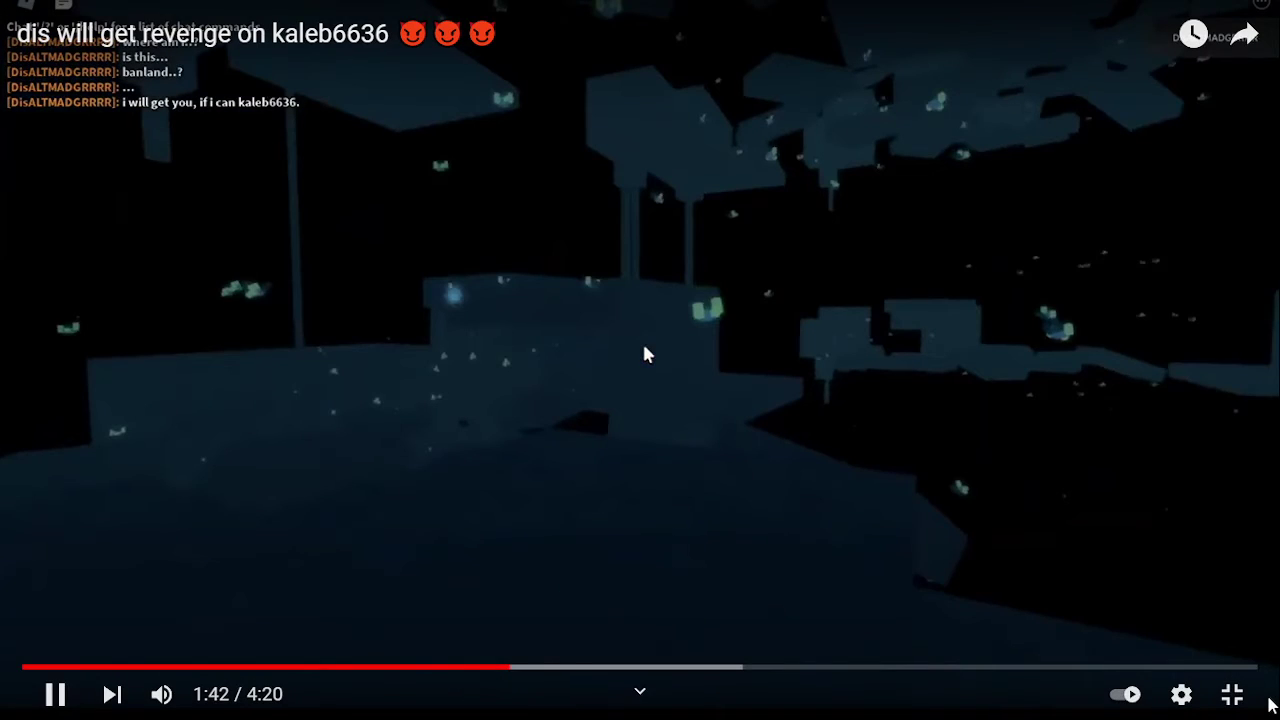
Exit fullscreen so the revenge video sits paused at 1:43 on its watch page
{"action": "left_click", "coordinate": [1231, 694]}
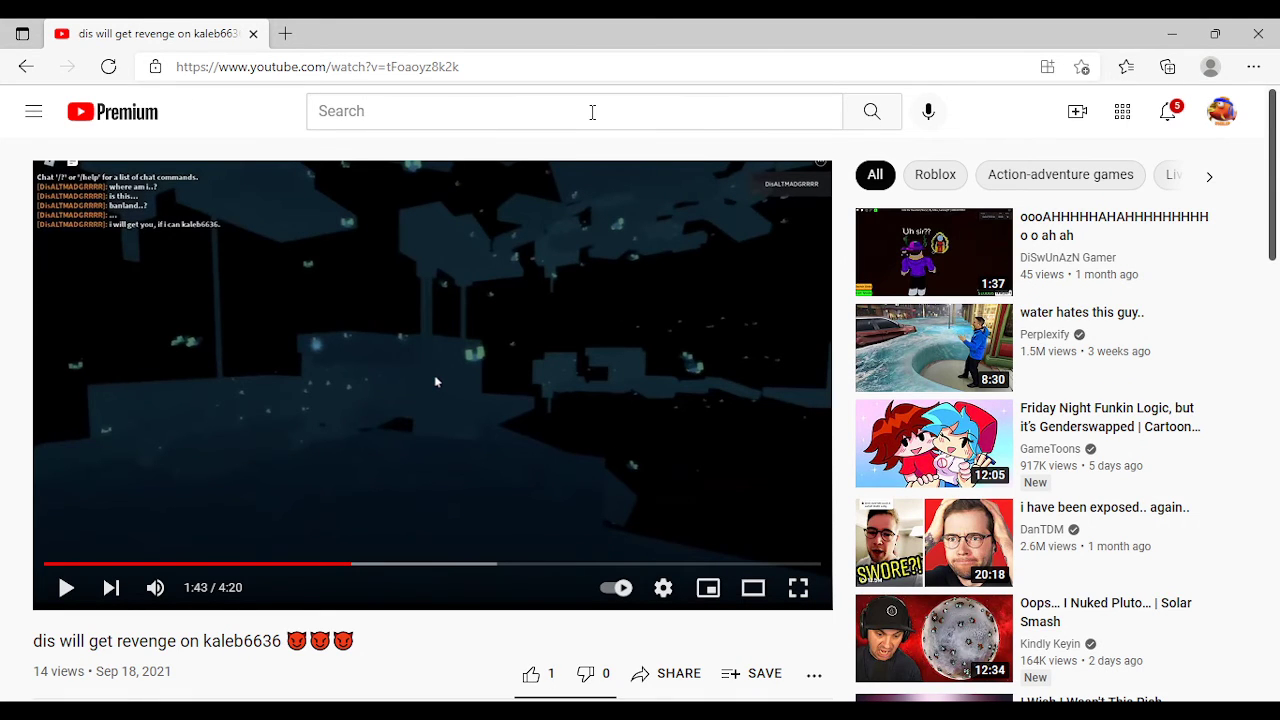
Search for 'brohami12', fixing the 'brohamiu12' typo, and open that channel's page
{"action": "left_click", "coordinate": [573, 111]}
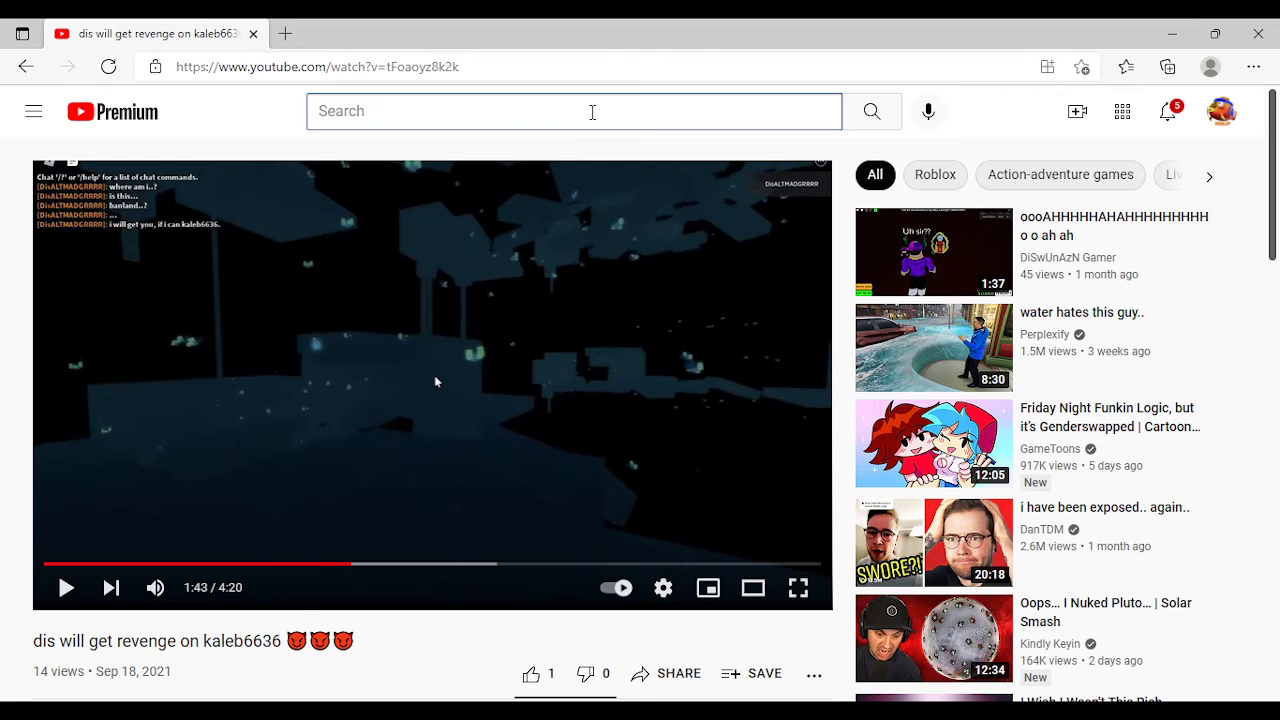
{"action": "type", "text": "brohamiu12"}
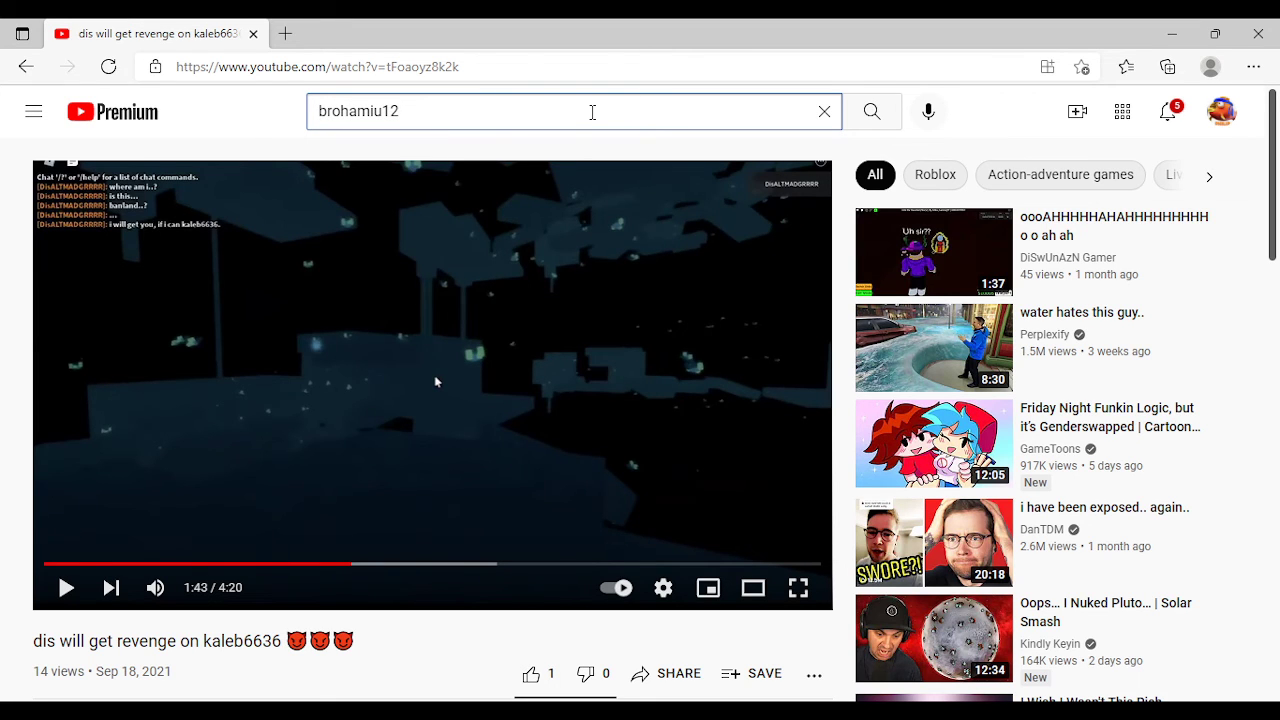
{"action": "left_click", "coordinate": [871, 111]}
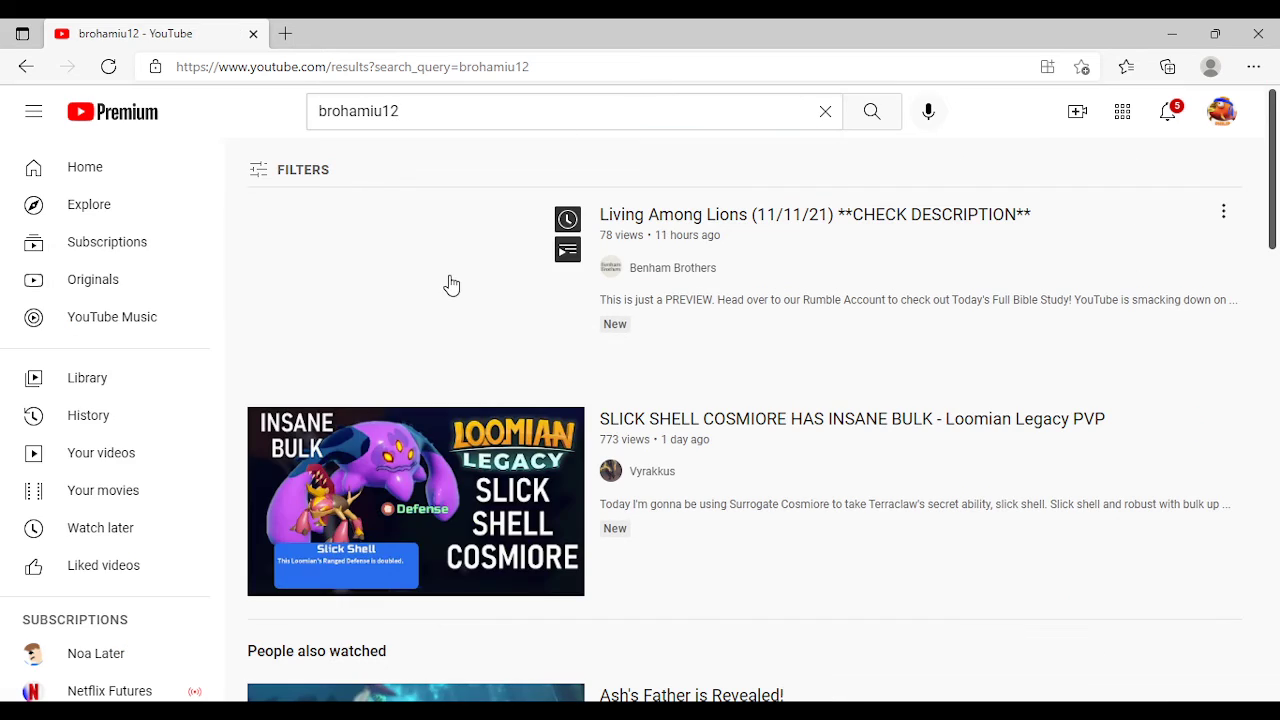
{"action": "scroll", "scroll_direction": "down", "scroll_amount": 3}
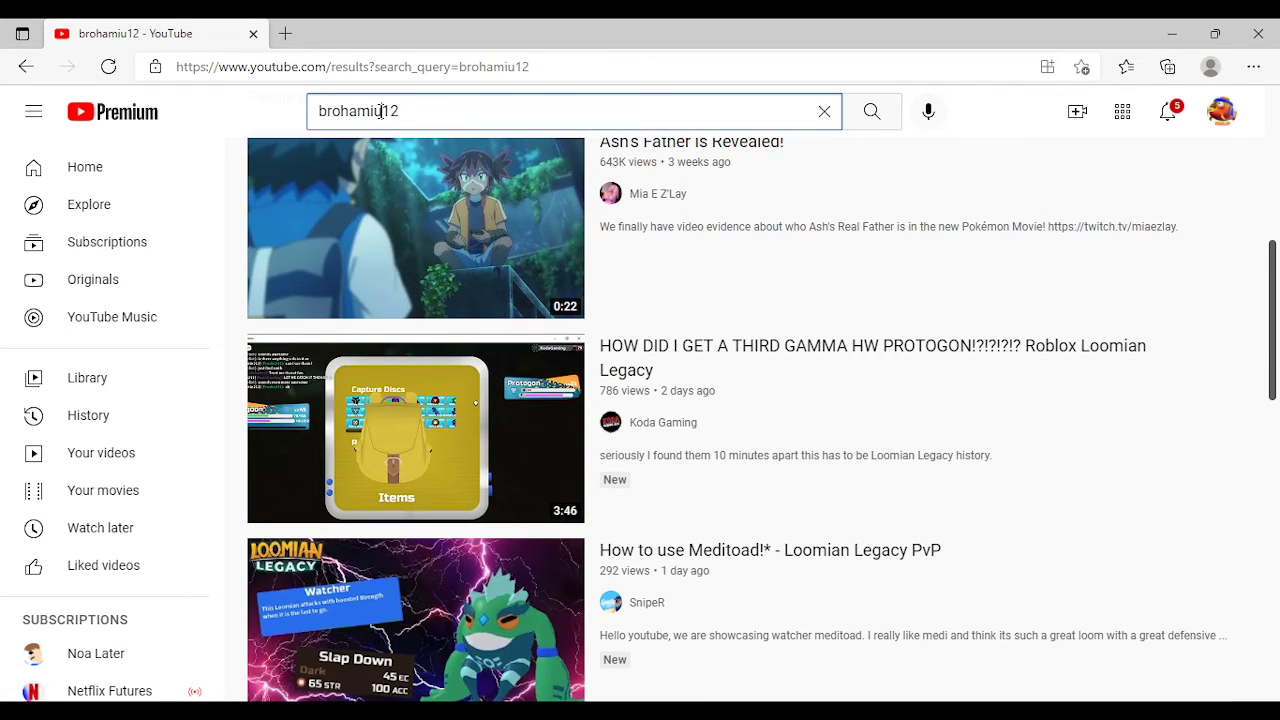
{"action": "left_click", "coordinate": [871, 111]}
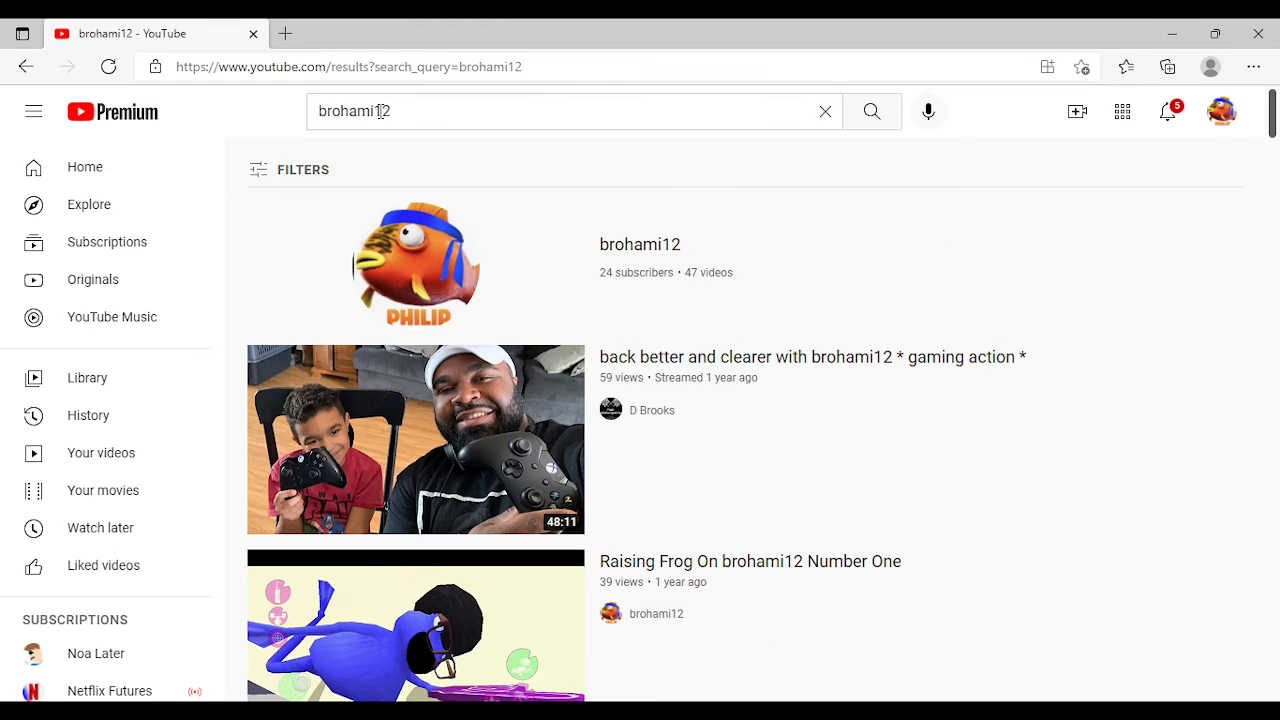
{"action": "left_click", "coordinate": [639, 244]}
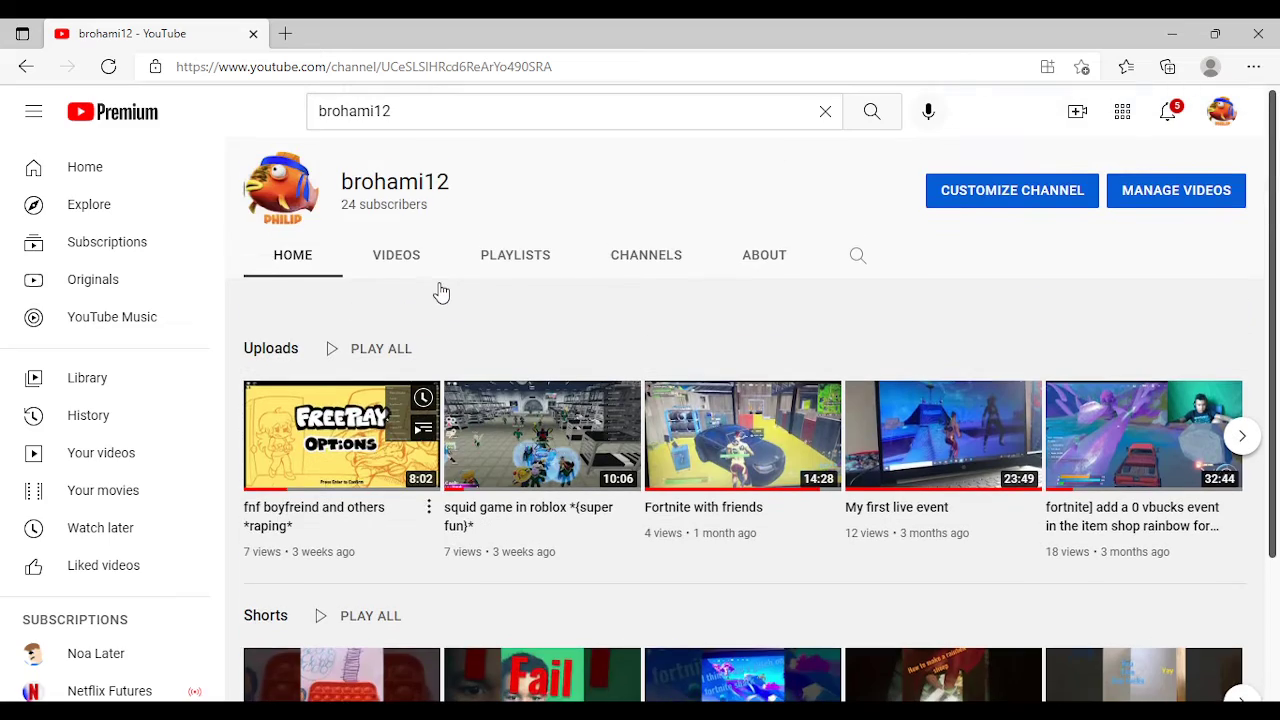
Open brohami12's Videos tab and scroll down to year-old uploads like 'Memory's'
{"action": "left_click", "coordinate": [396, 255]}
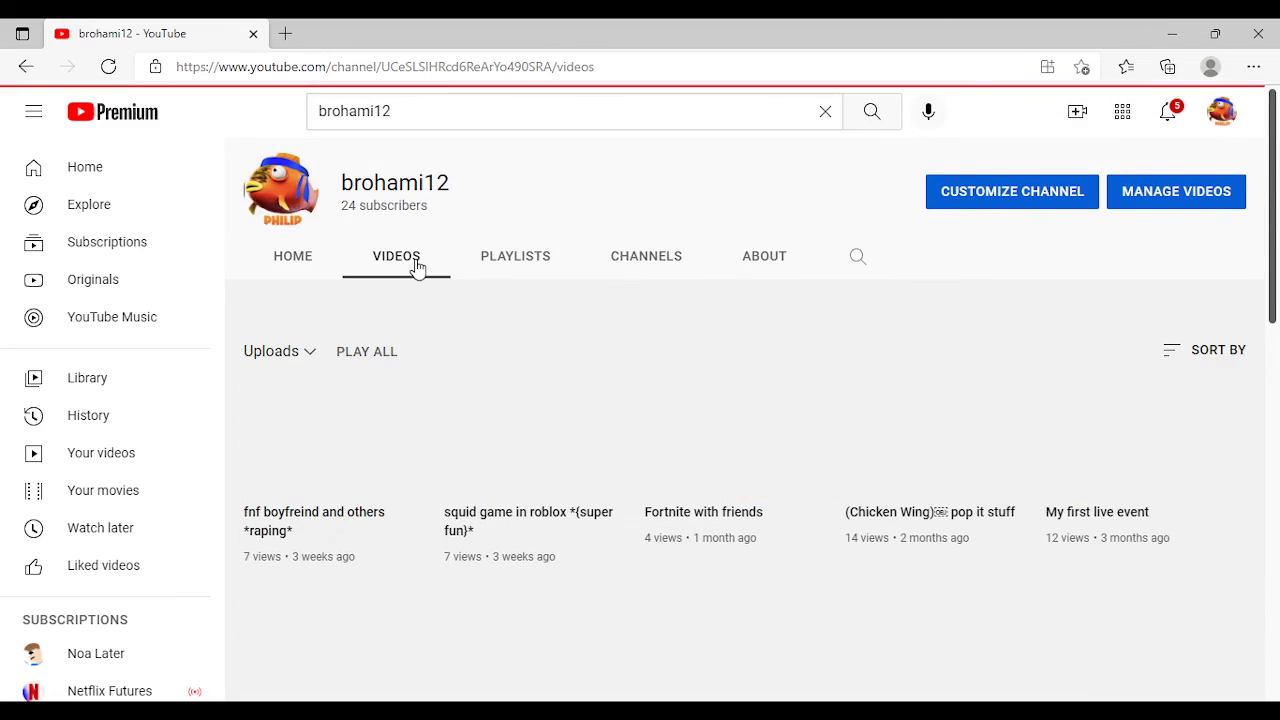
{"action": "scroll", "scroll_direction": "down", "scroll_amount": 3}
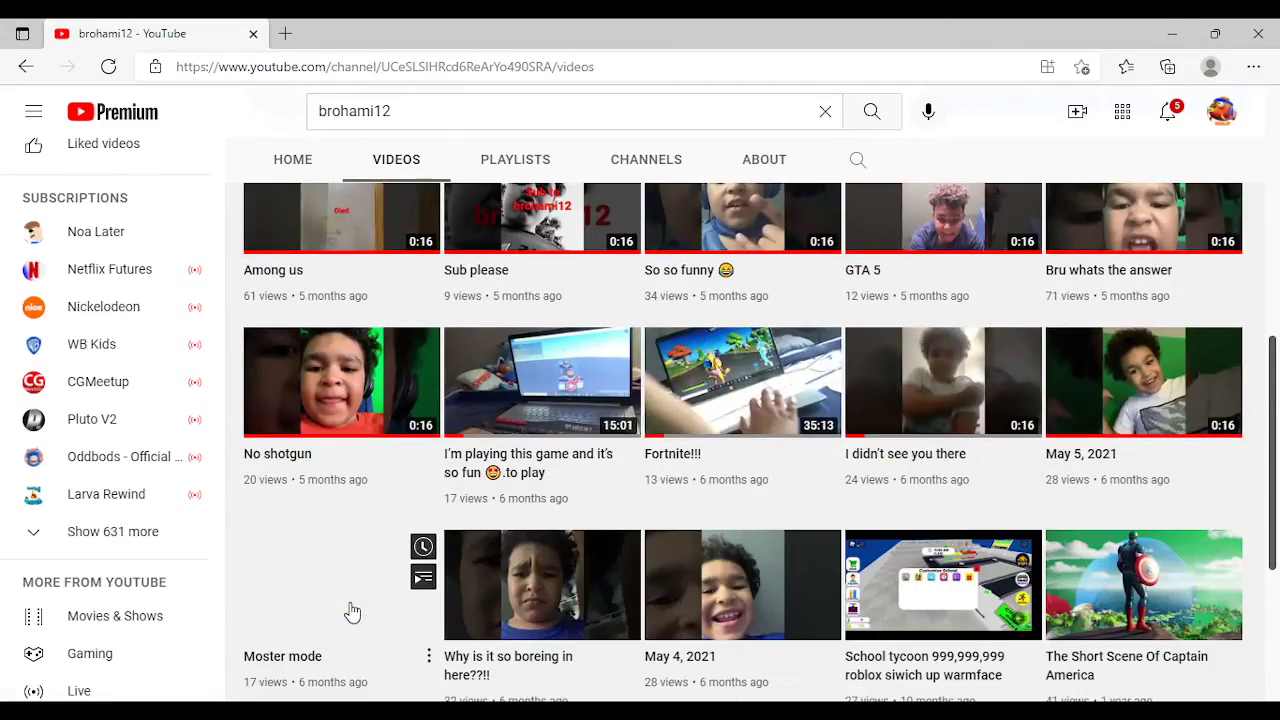
{"action": "scroll", "scroll_direction": "up", "scroll_amount": 3}
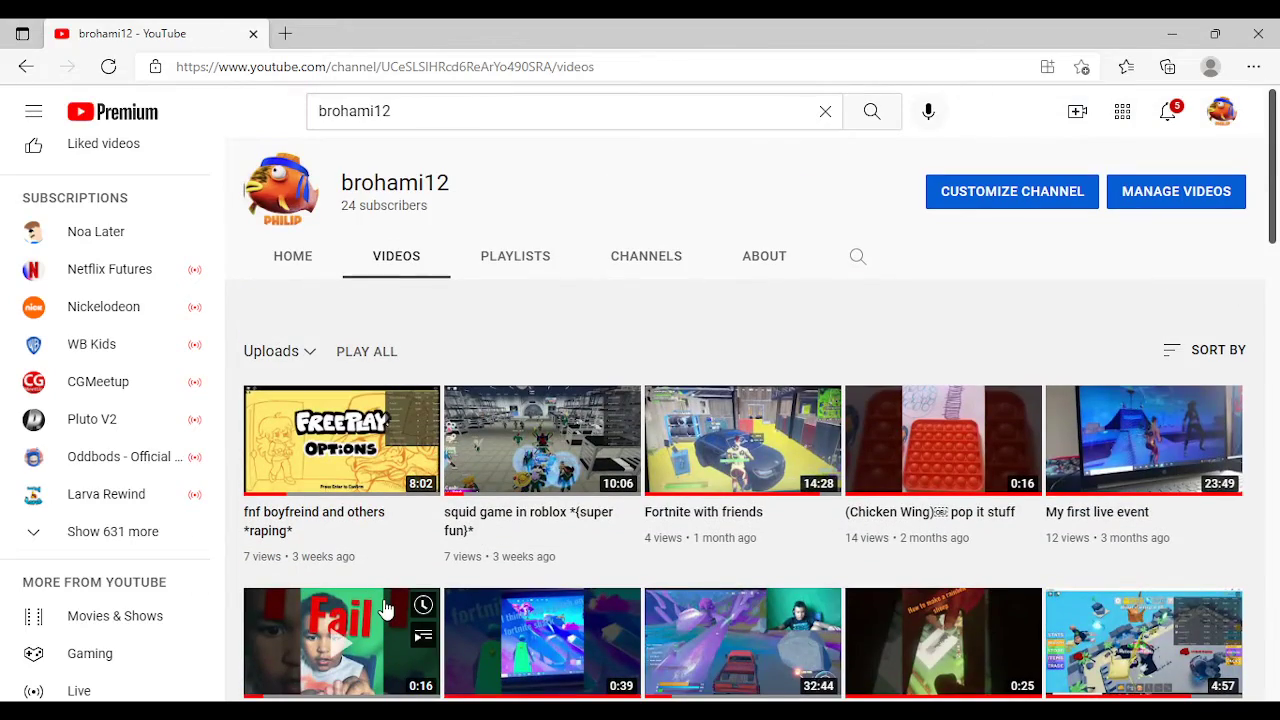
{"action": "scroll", "scroll_direction": "down", "scroll_amount": 3}
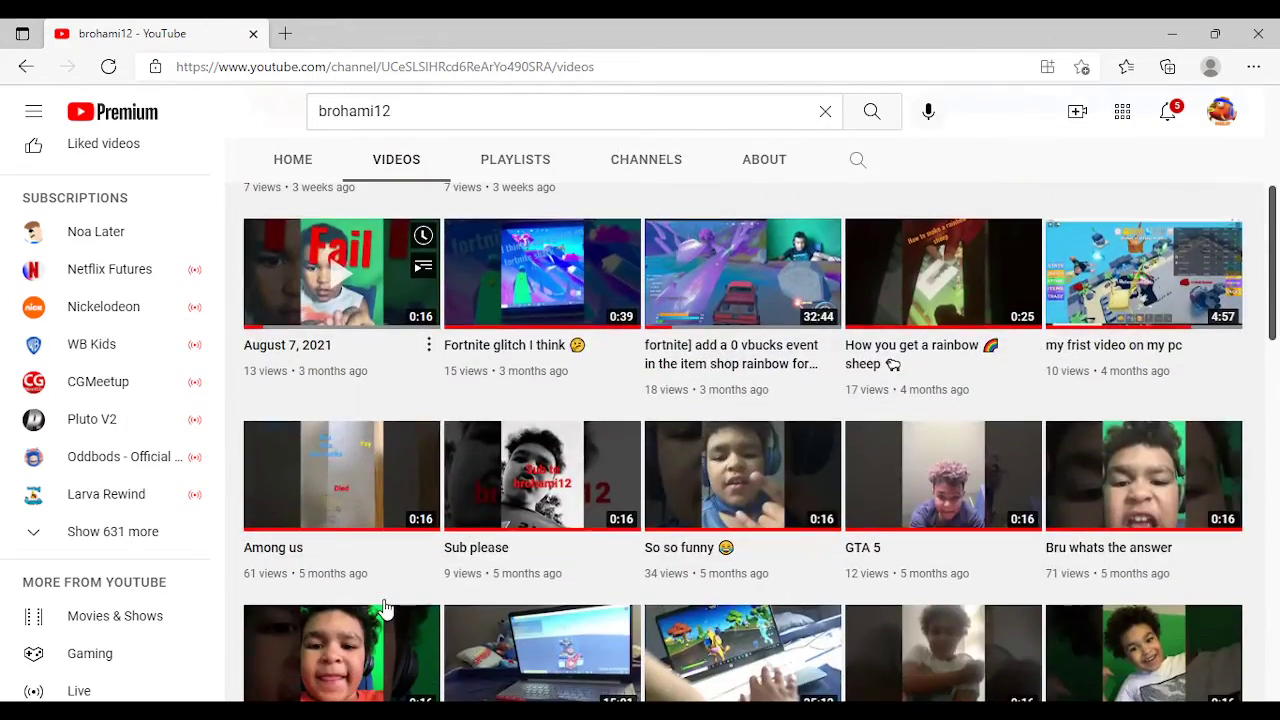
{"action": "scroll", "scroll_direction": "down", "scroll_amount": 3}
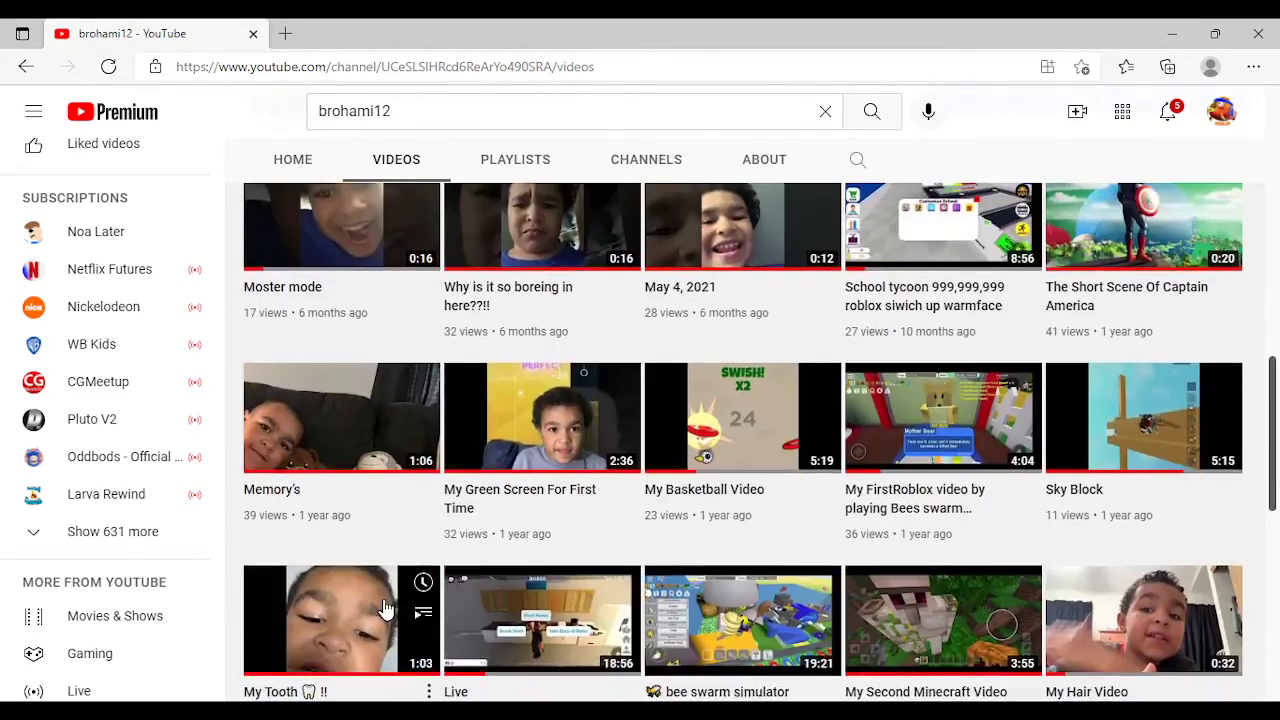
{"action": "scroll", "scroll_direction": "down", "scroll_amount": 3}
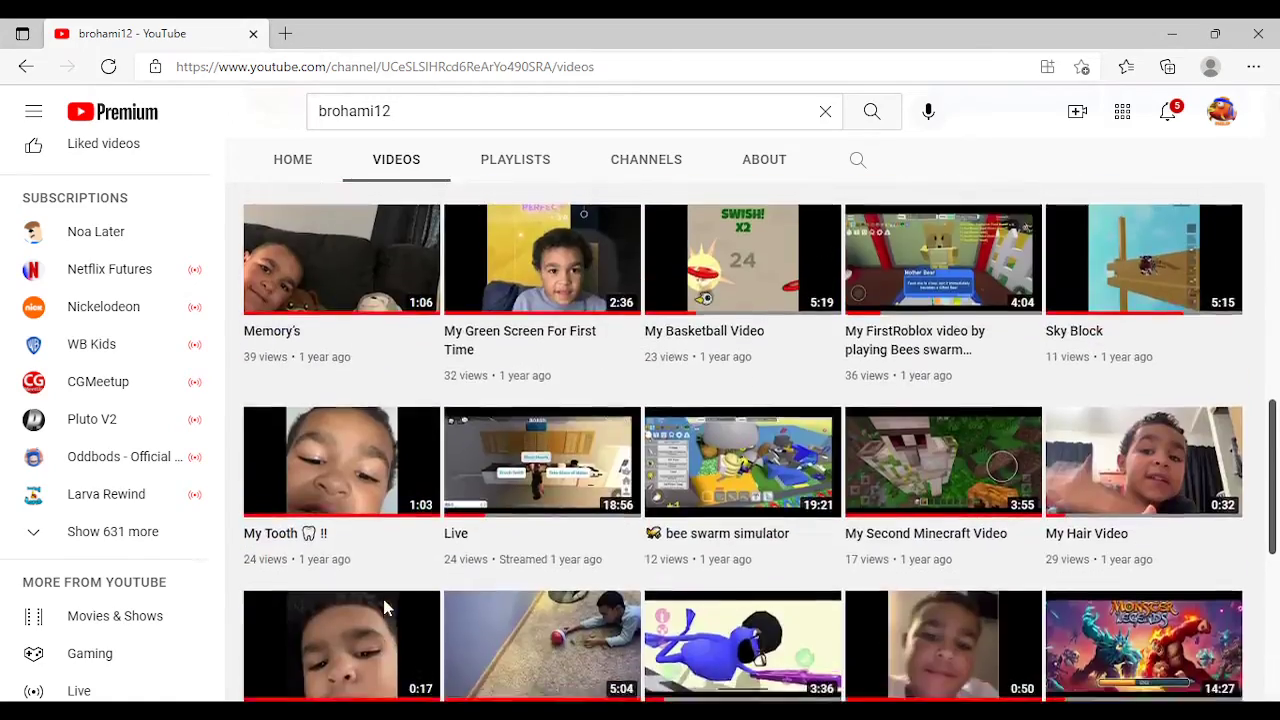
{"action": "scroll", "scroll_direction": "down", "scroll_amount": 3}
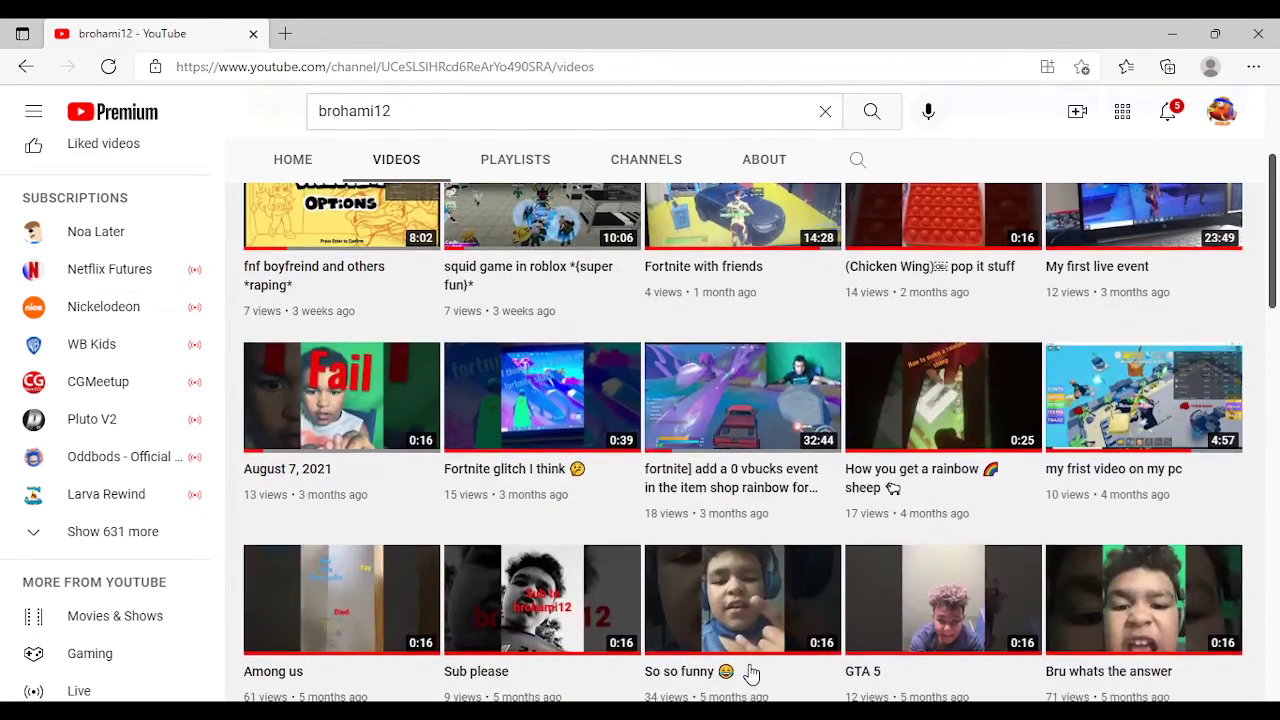
{"action": "scroll", "scroll_direction": "down", "scroll_amount": 3}
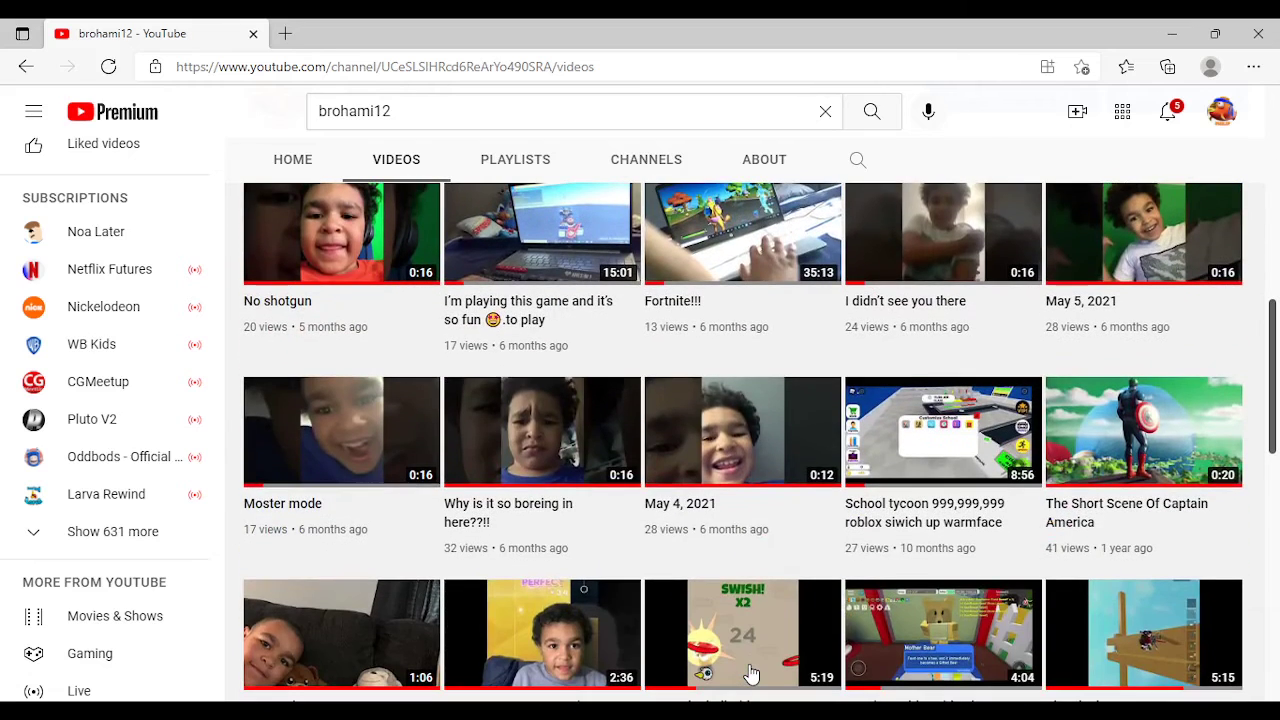
{"action": "scroll", "scroll_direction": "down", "scroll_amount": 3}
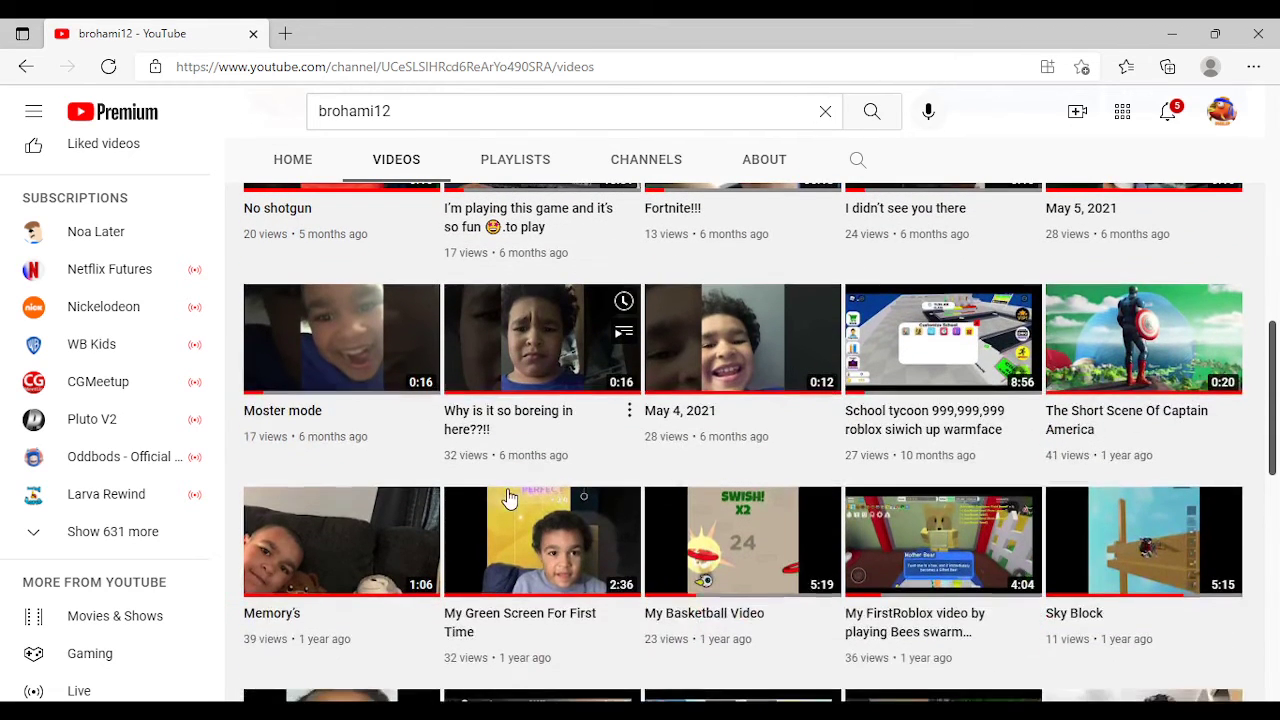
{"action": "mouse_move", "coordinate": [1000, 395]}
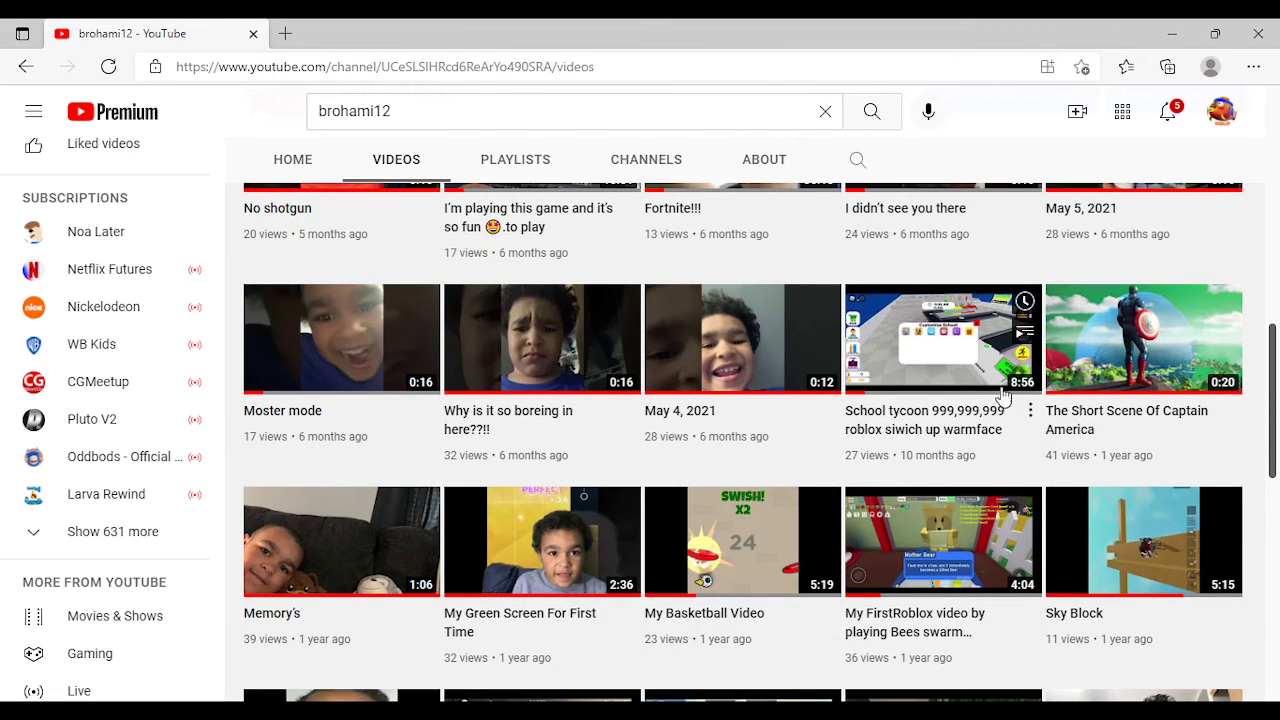
{"action": "mouse_move", "coordinate": [1116, 388]}
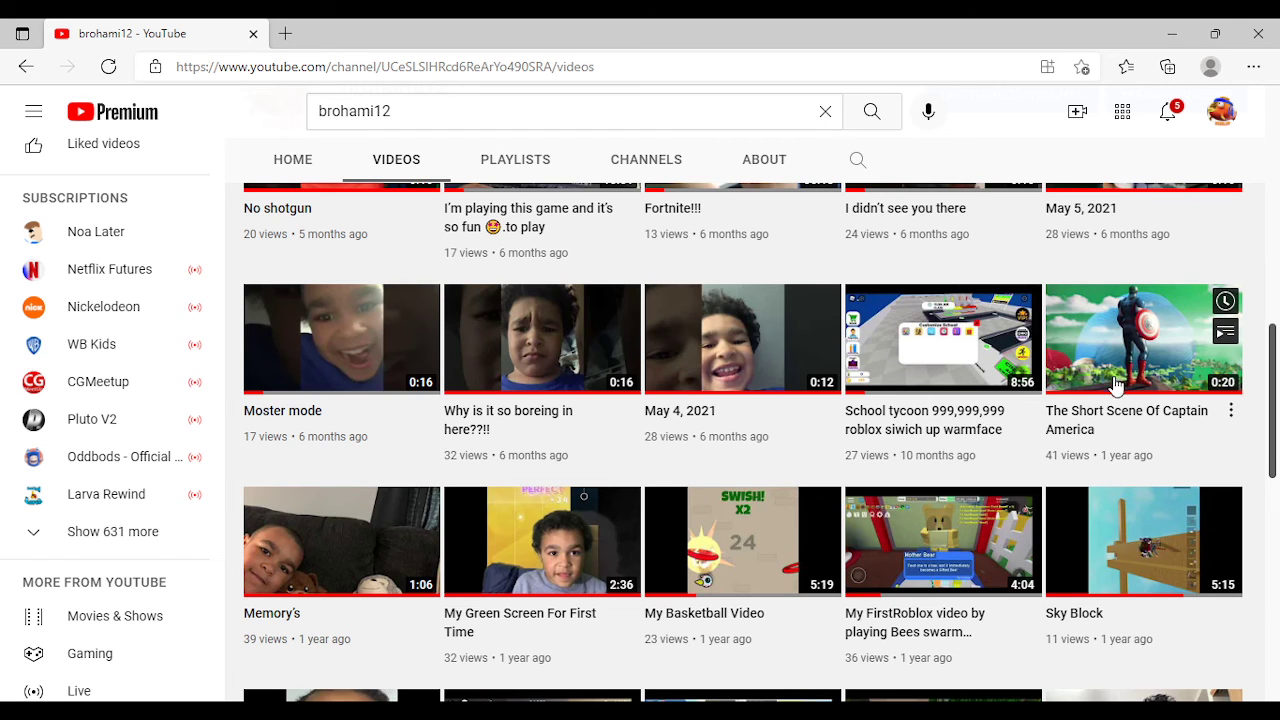
Play 'The Short Scene Of Captain America' and scroll down to its video details
{"action": "left_click", "coordinate": [1143, 338]}
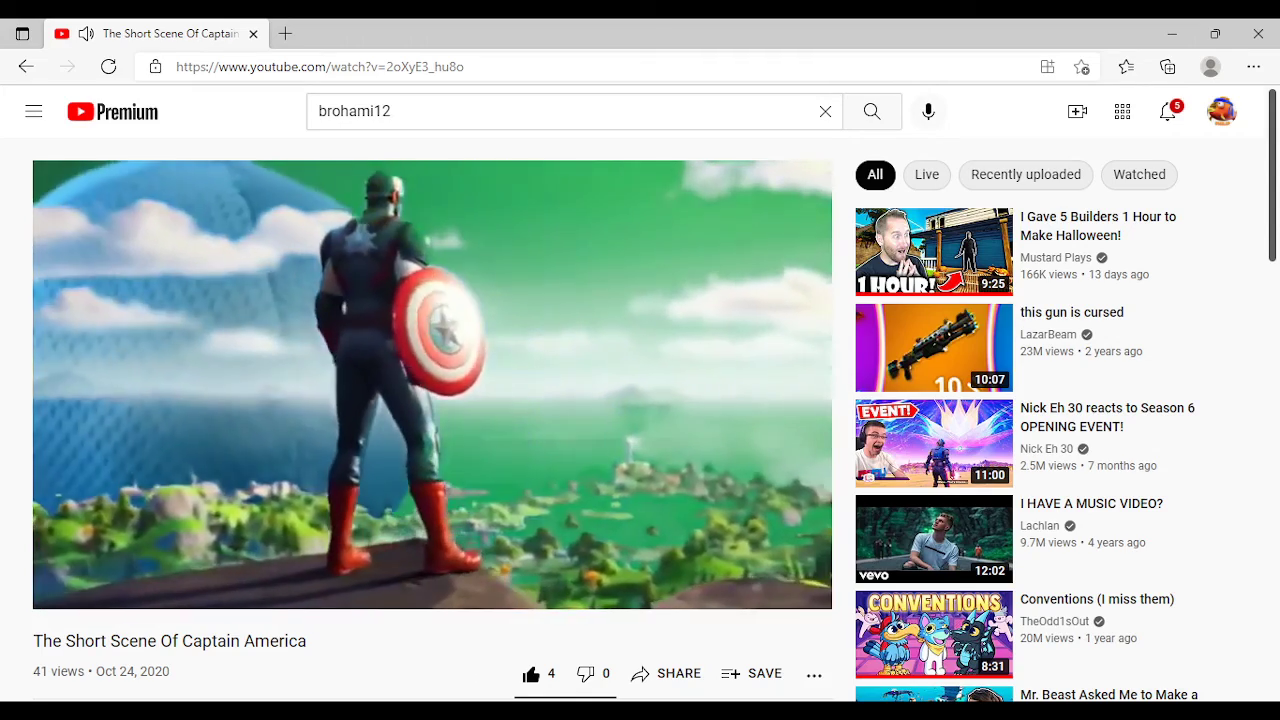
{"action": "left_click", "coordinate": [432, 440]}
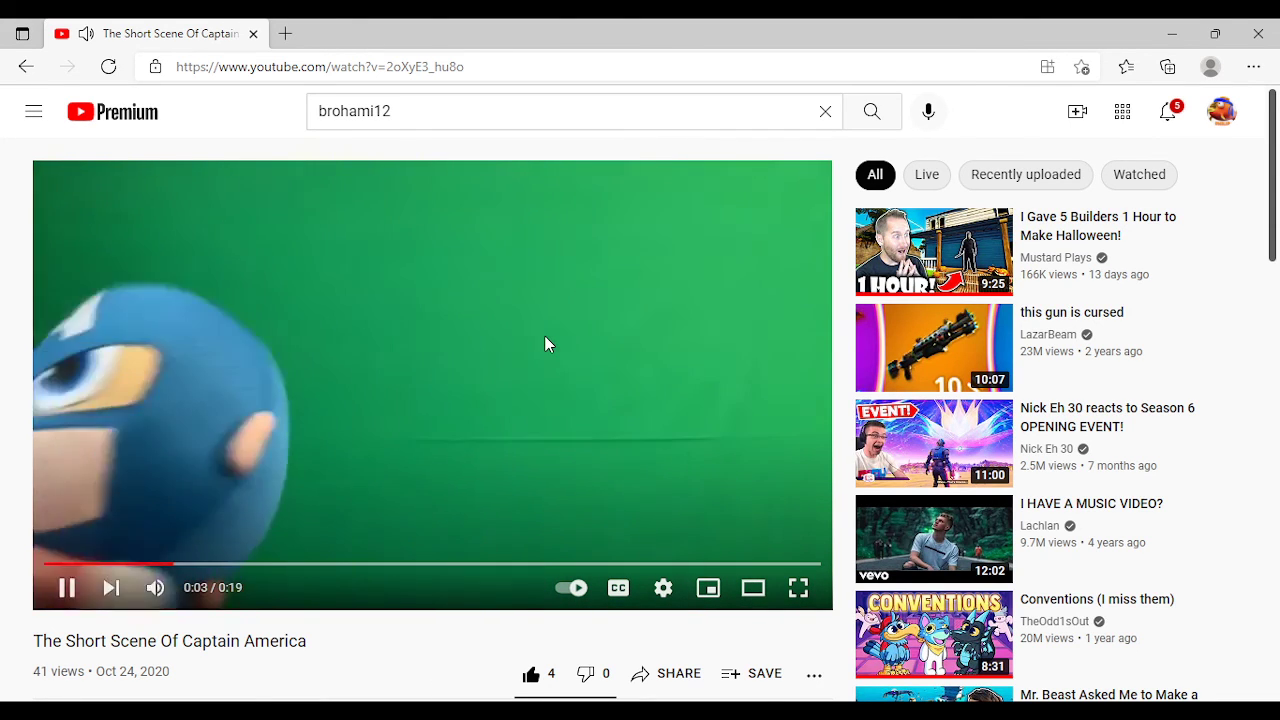
{"action": "scroll", "scroll_direction": "down", "scroll_amount": 3}
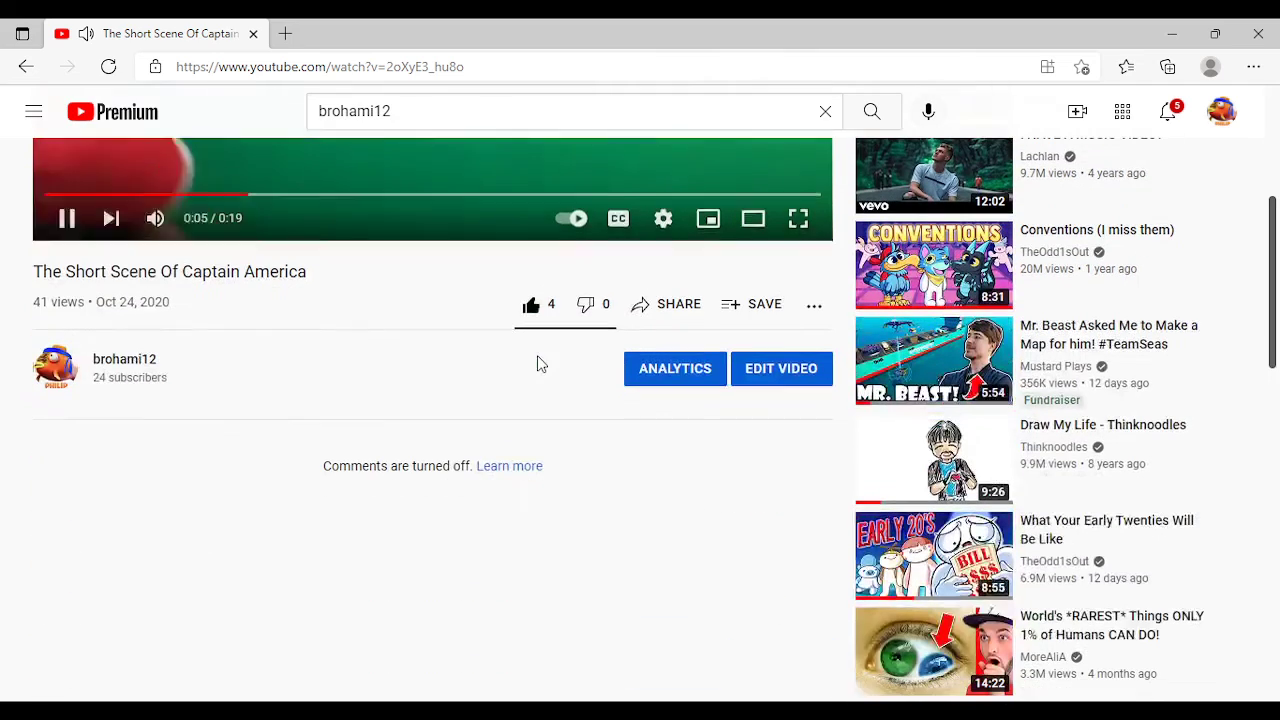